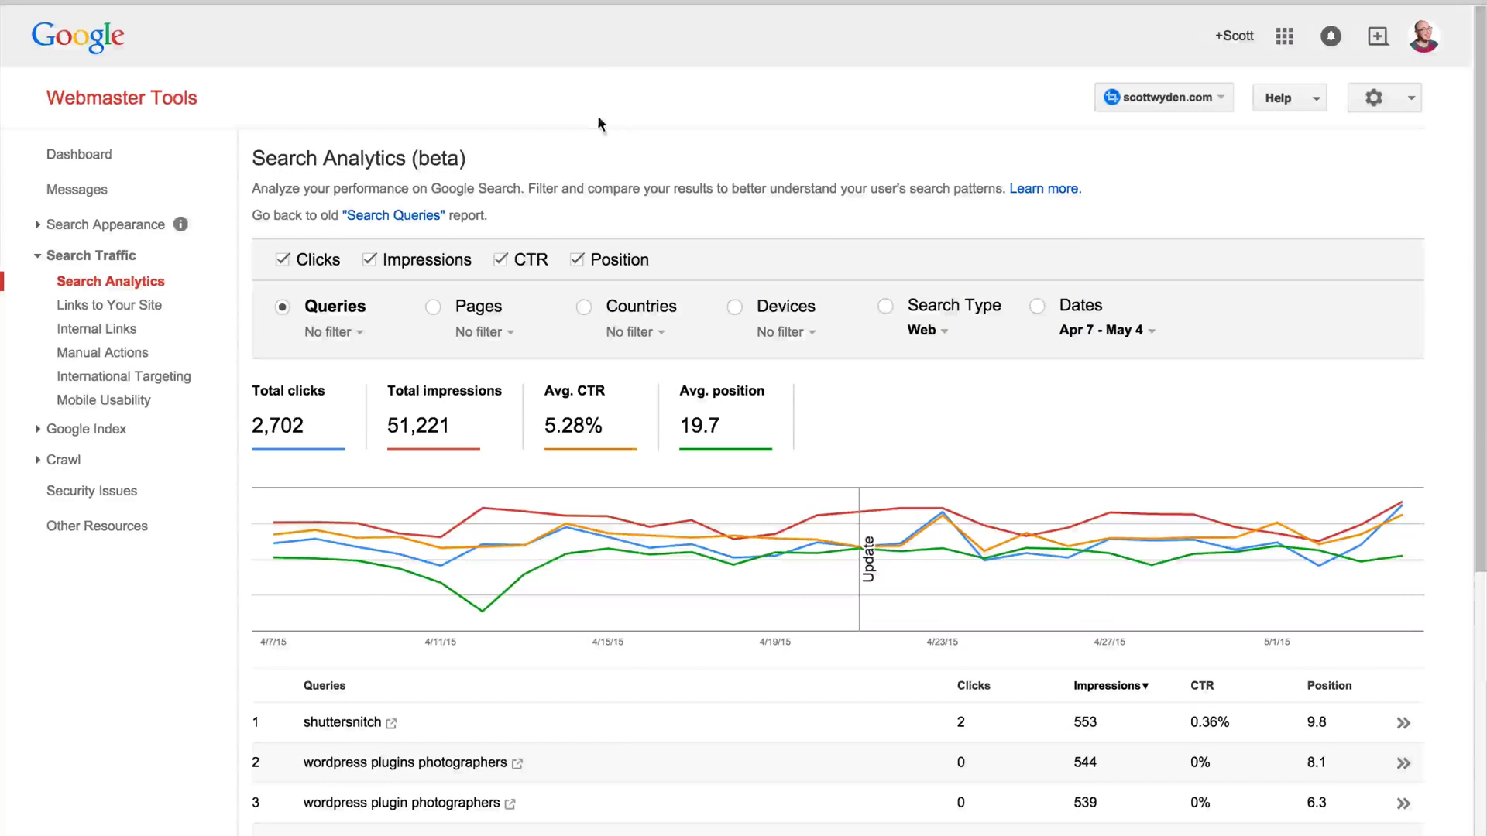
pyautogui.moveTo(607, 98)
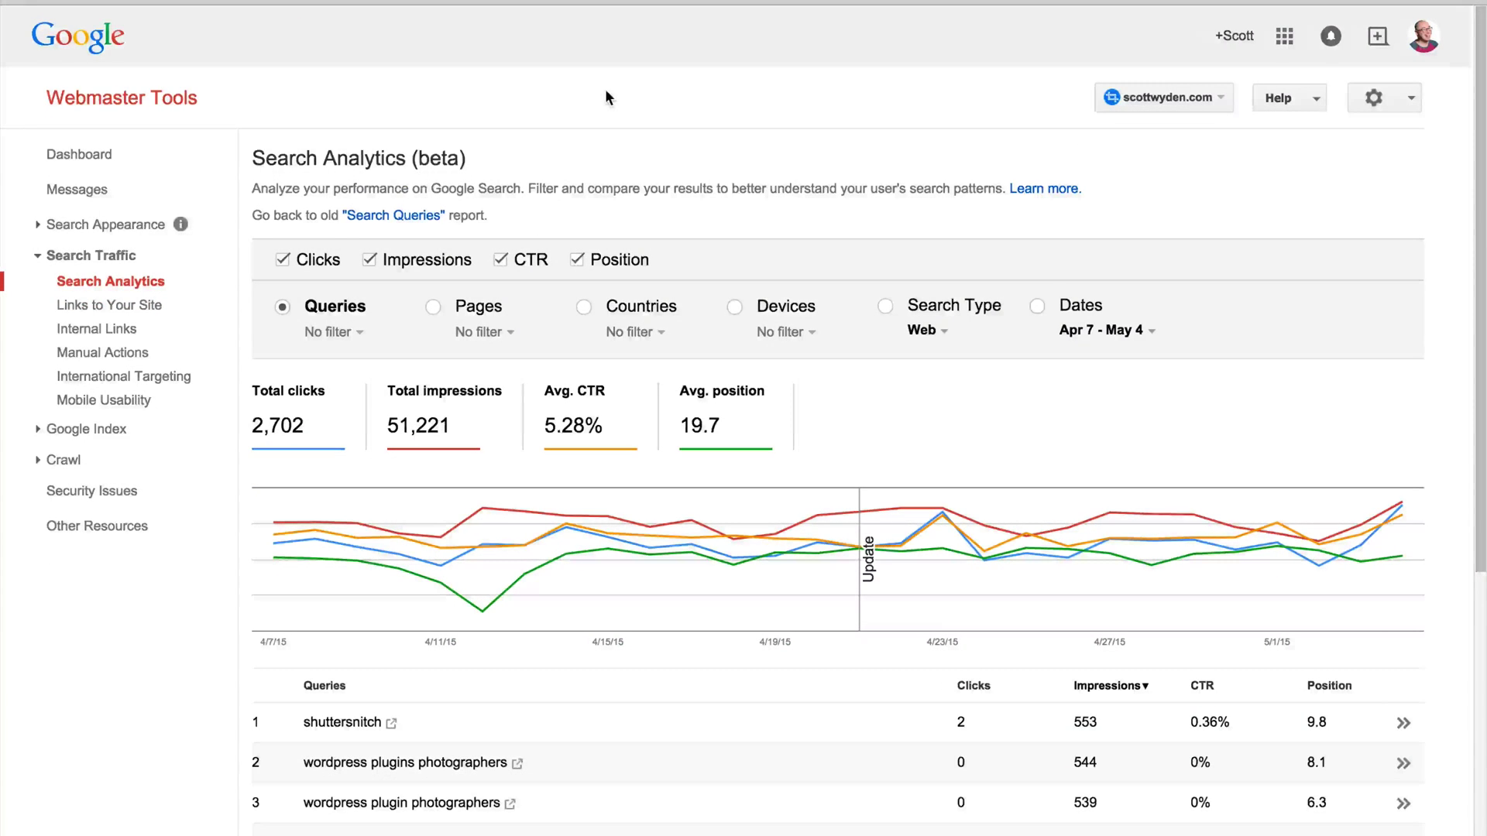
pyautogui.moveTo(995, 152)
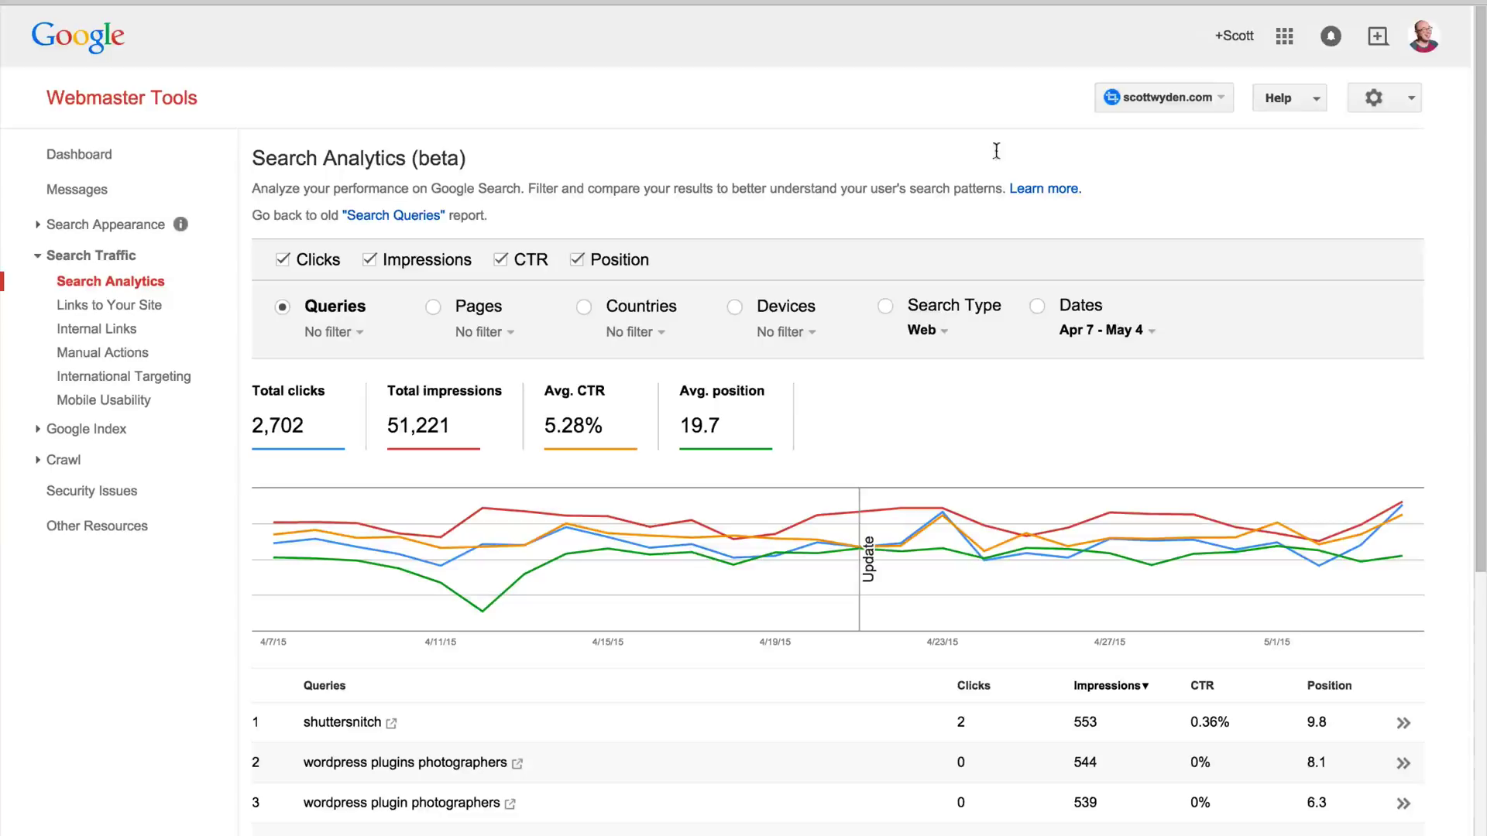
pyautogui.moveTo(1015, 154)
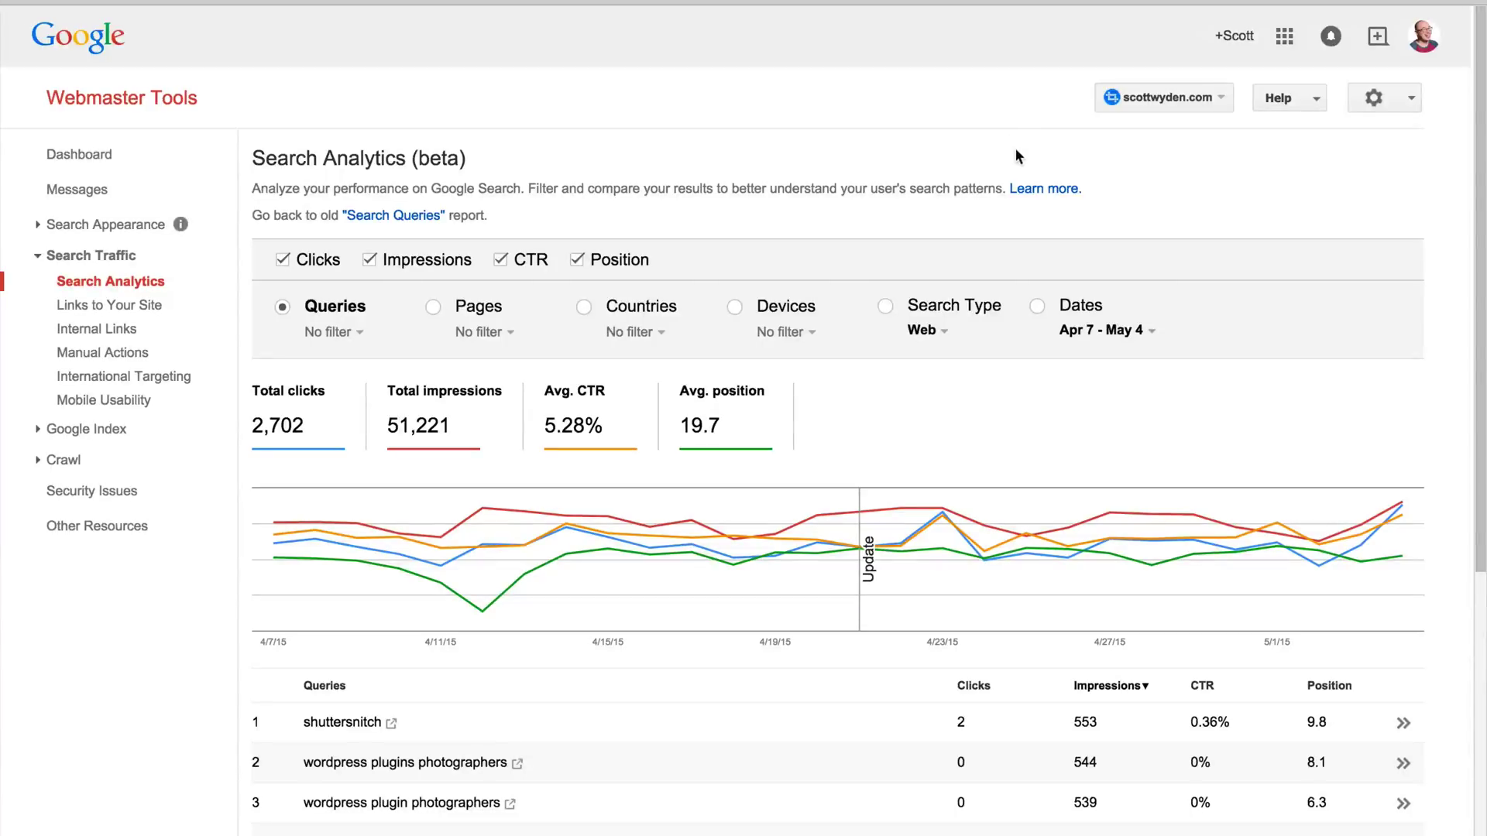
pyautogui.moveTo(122, 105)
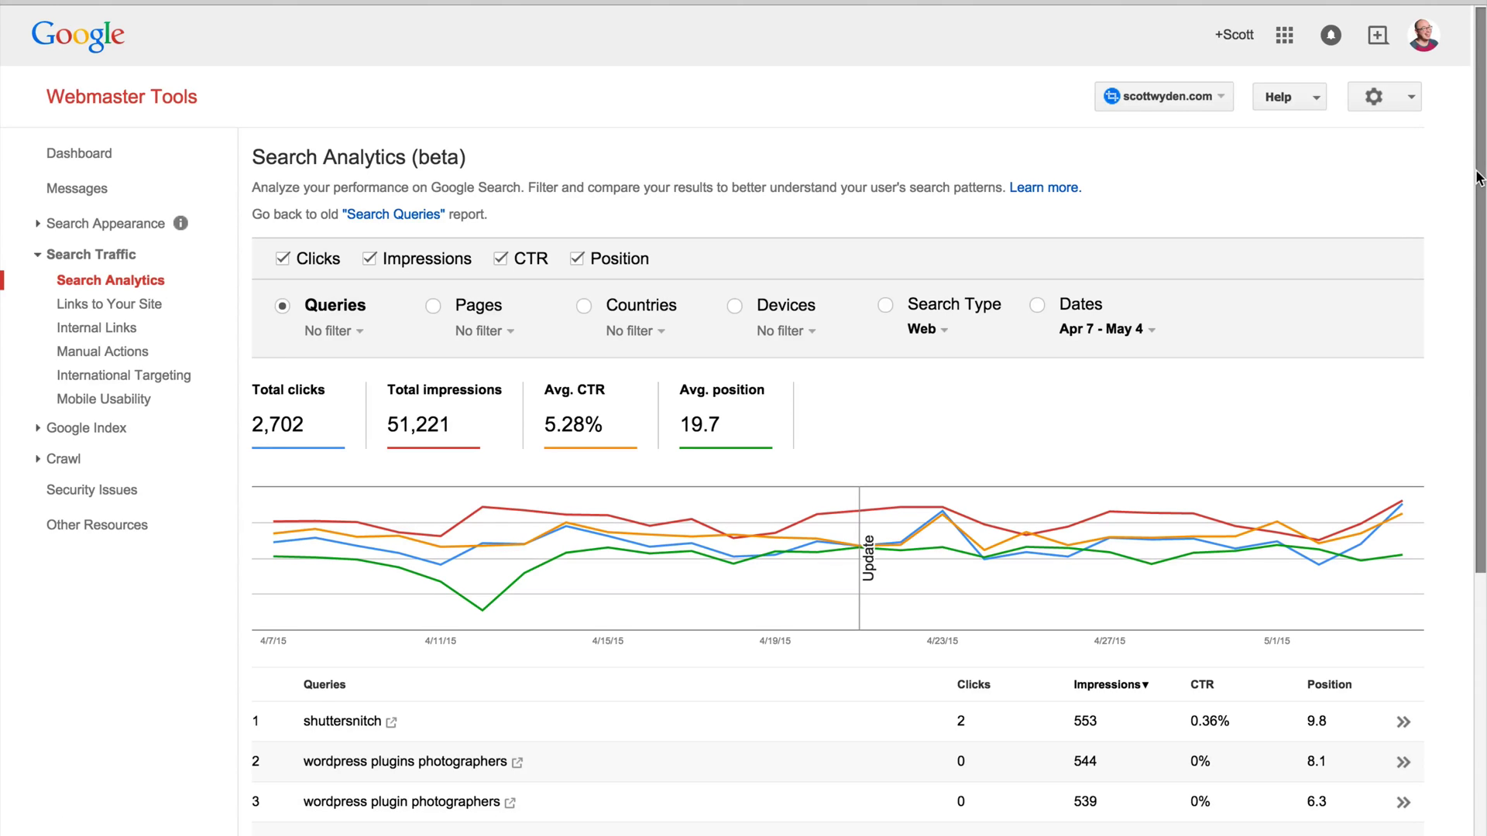
# Re-enable Clicks, Impressions, CTR and Position, and sort queries by clicks.
pyautogui.scroll(-3)
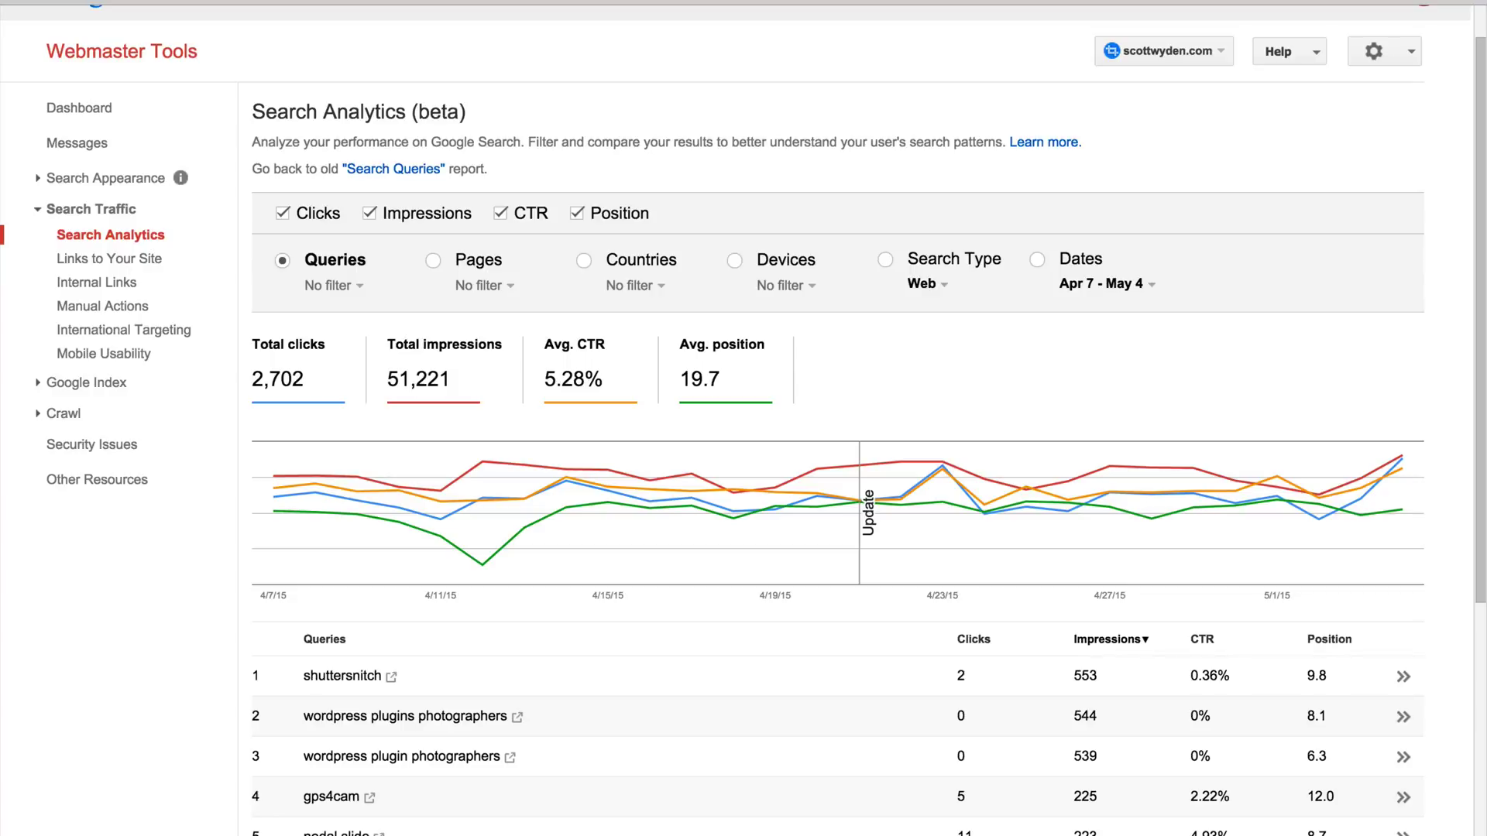
pyautogui.moveTo(541, 275)
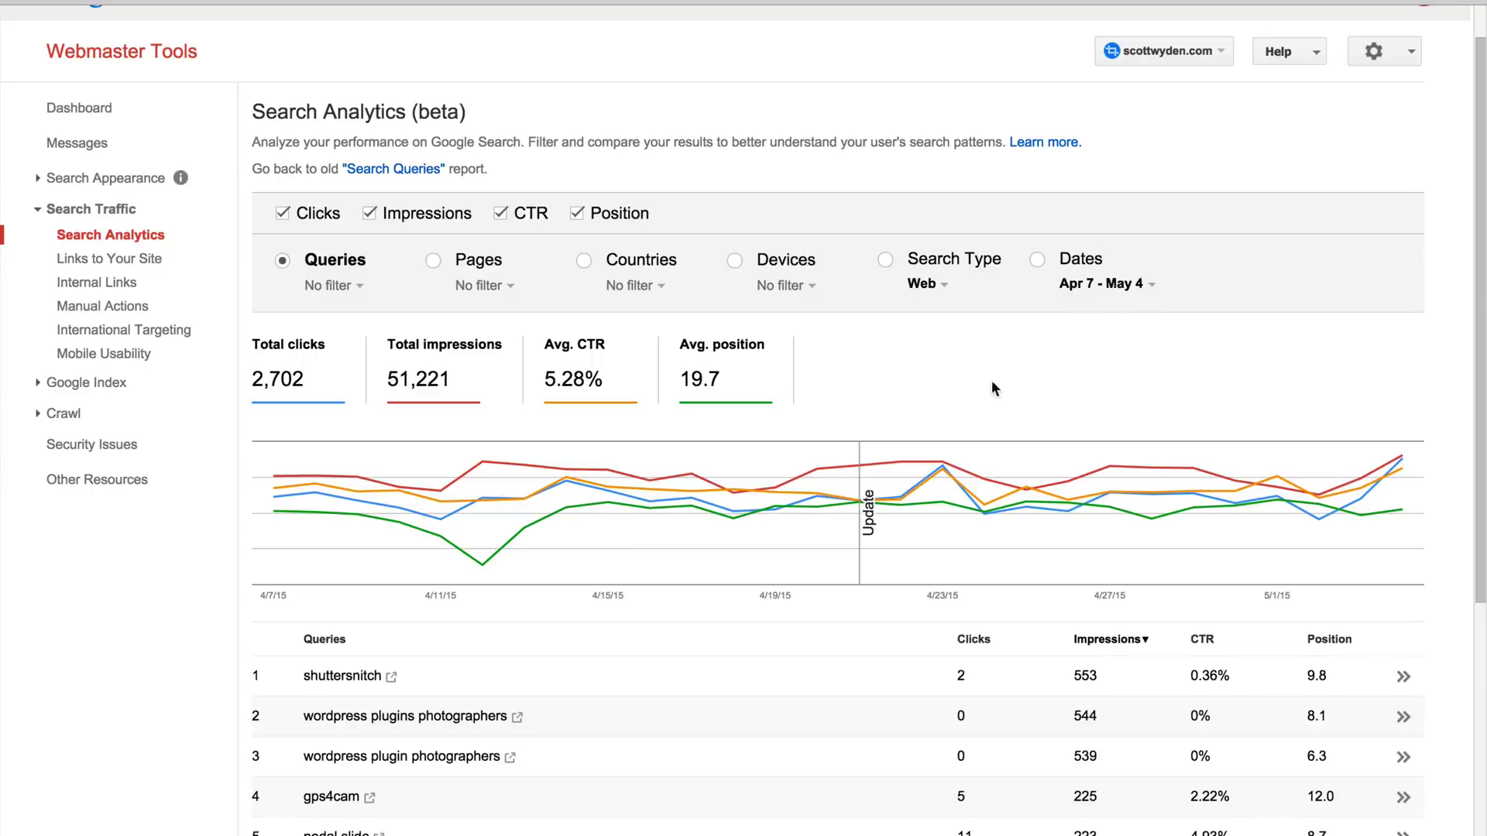
pyautogui.moveTo(981, 339)
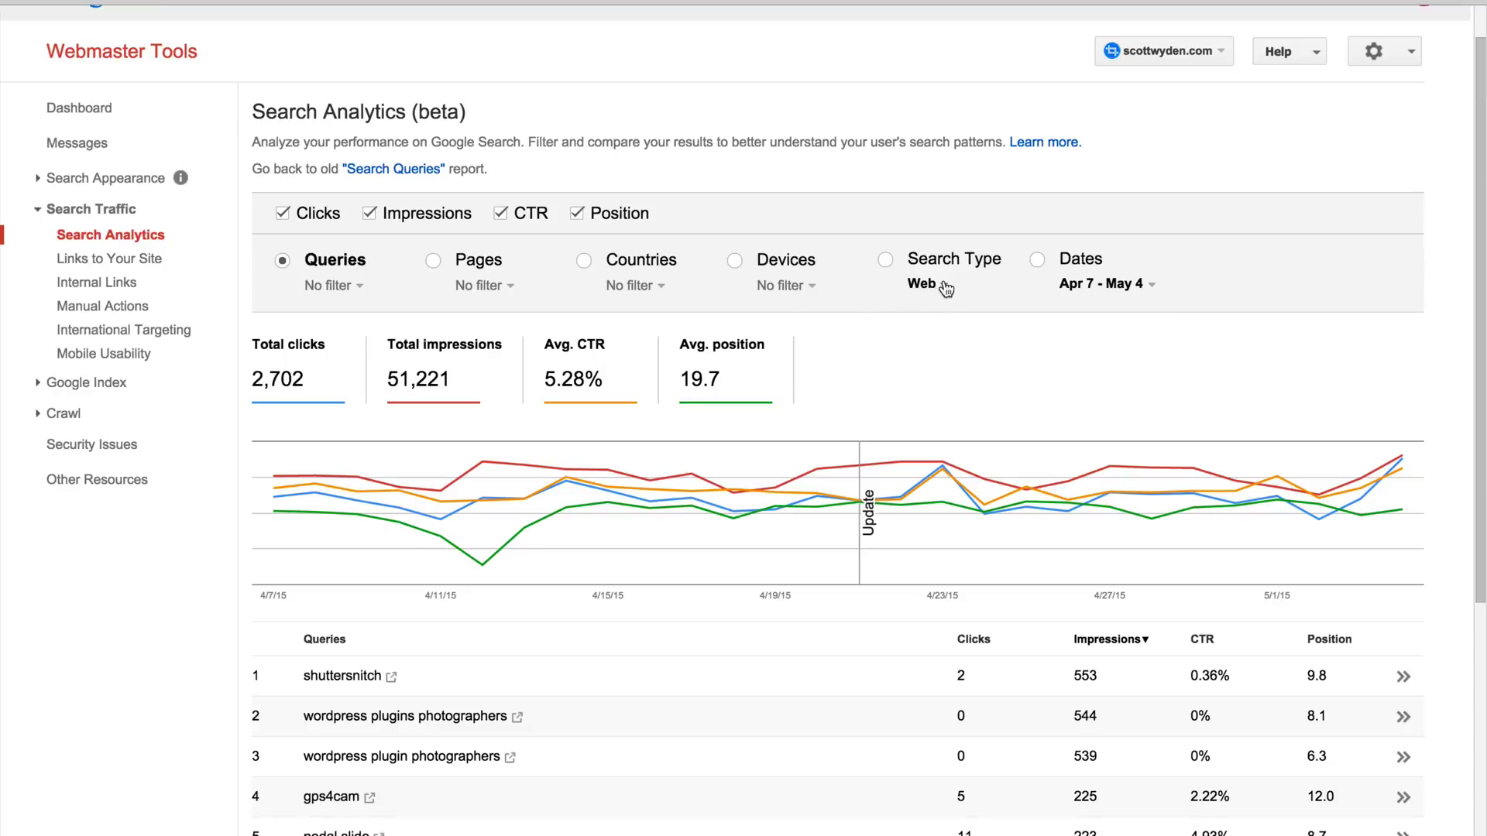
pyautogui.click(925, 283)
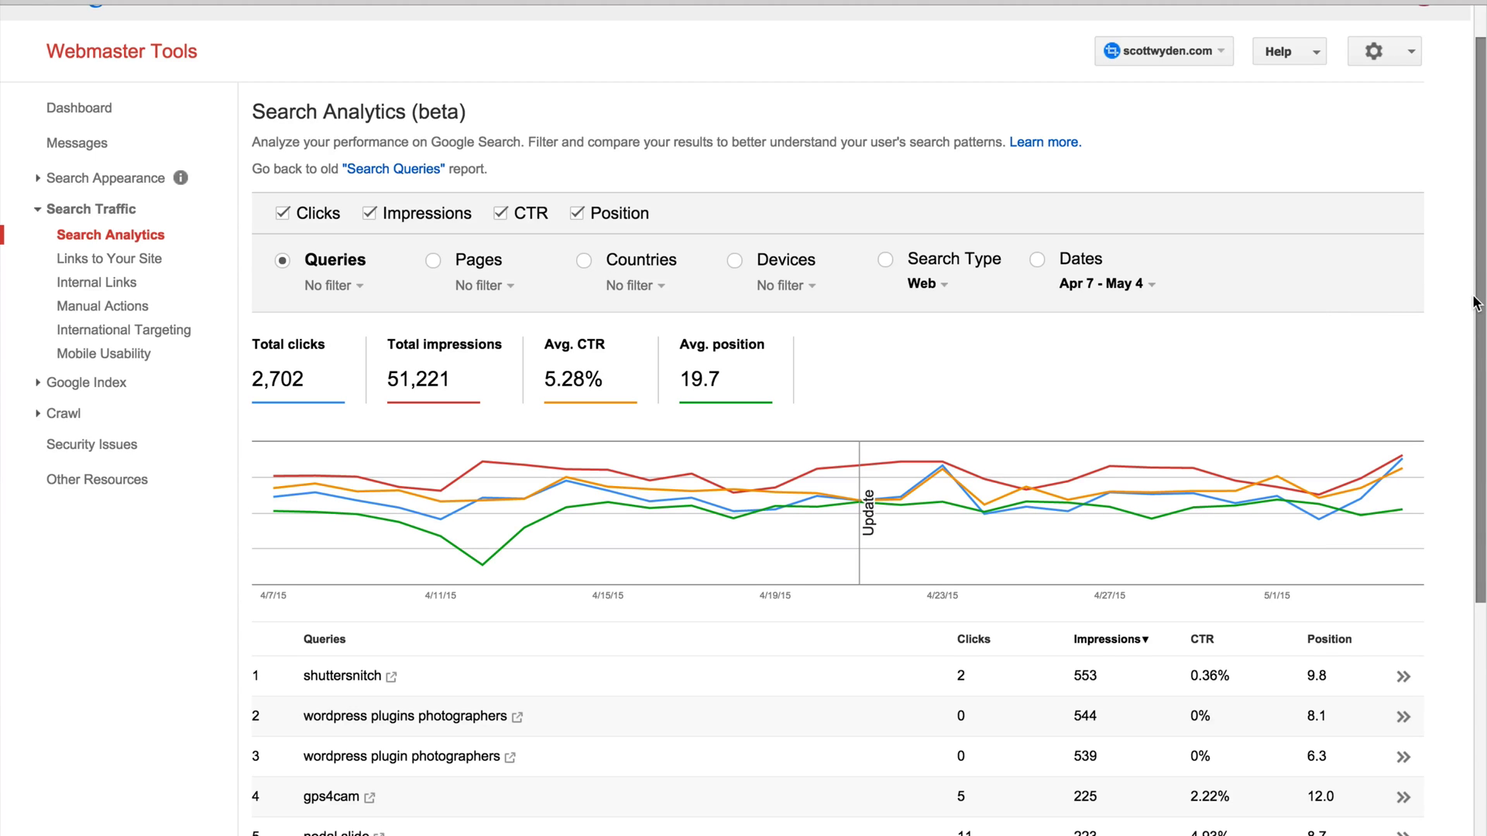
pyautogui.scroll(-3)
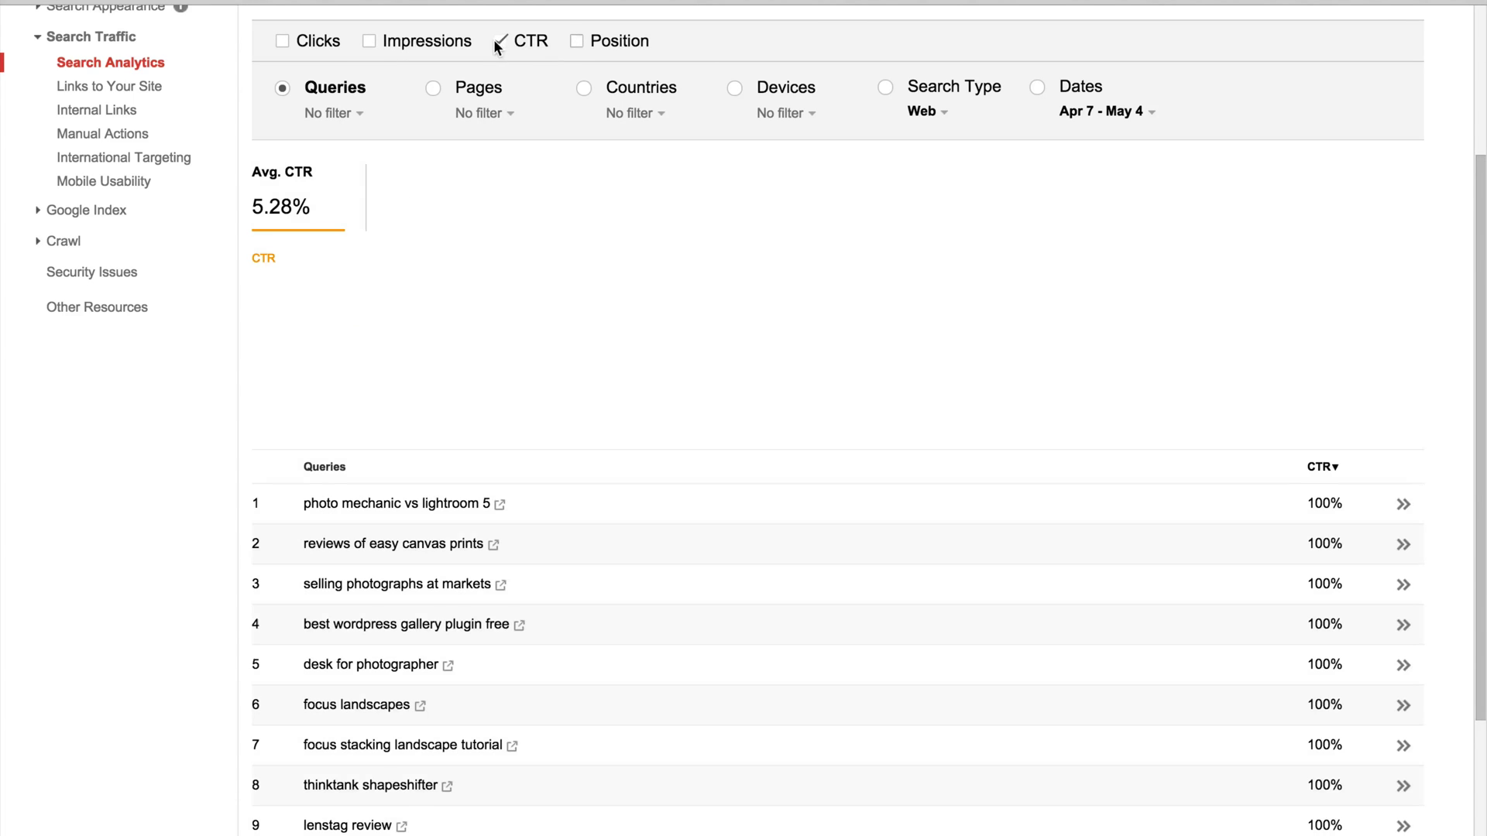
pyautogui.click(280, 41)
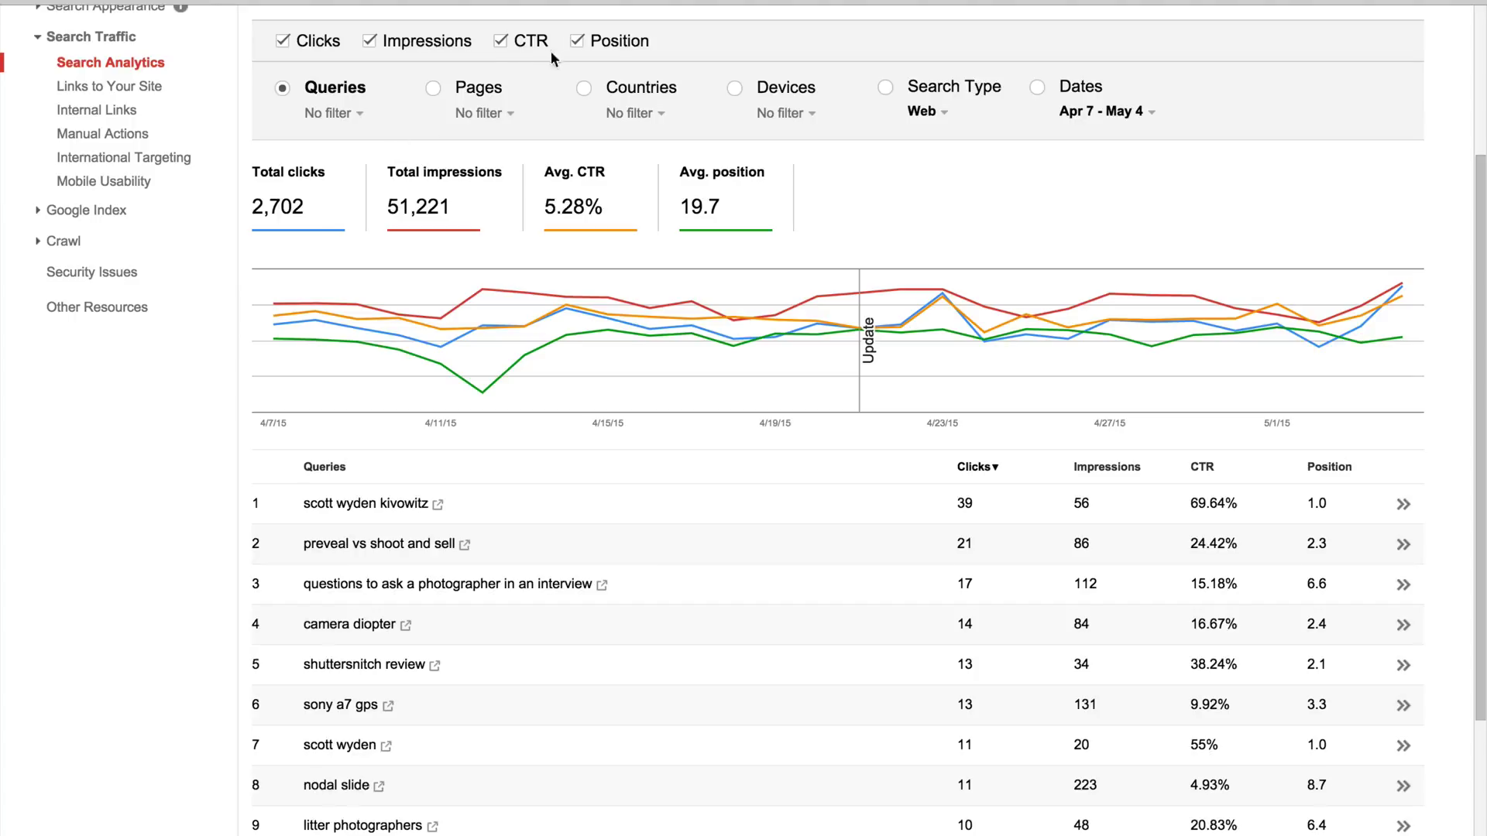
pyautogui.moveTo(537, 257)
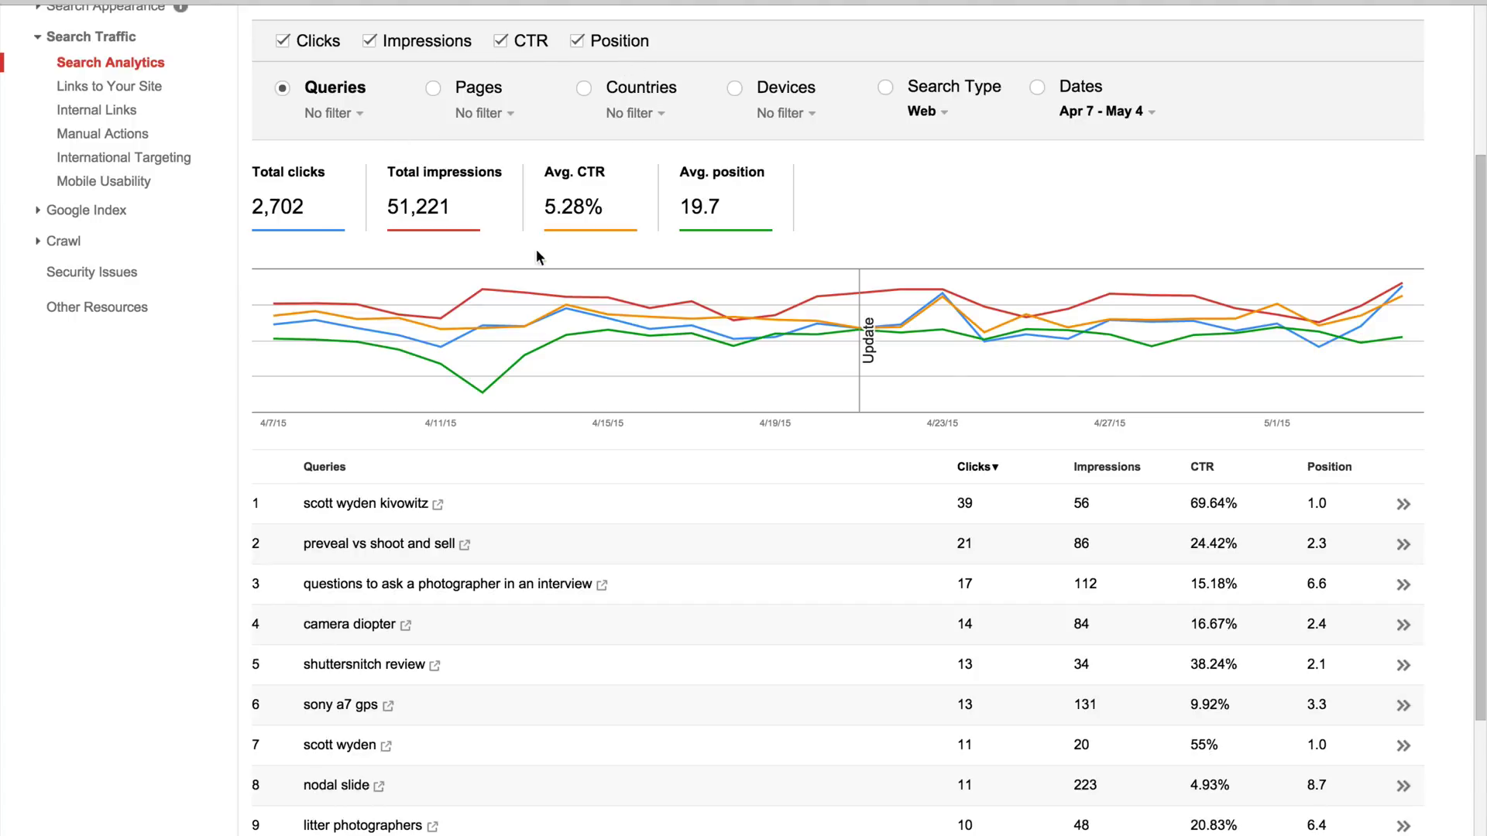
pyautogui.scroll(-3)
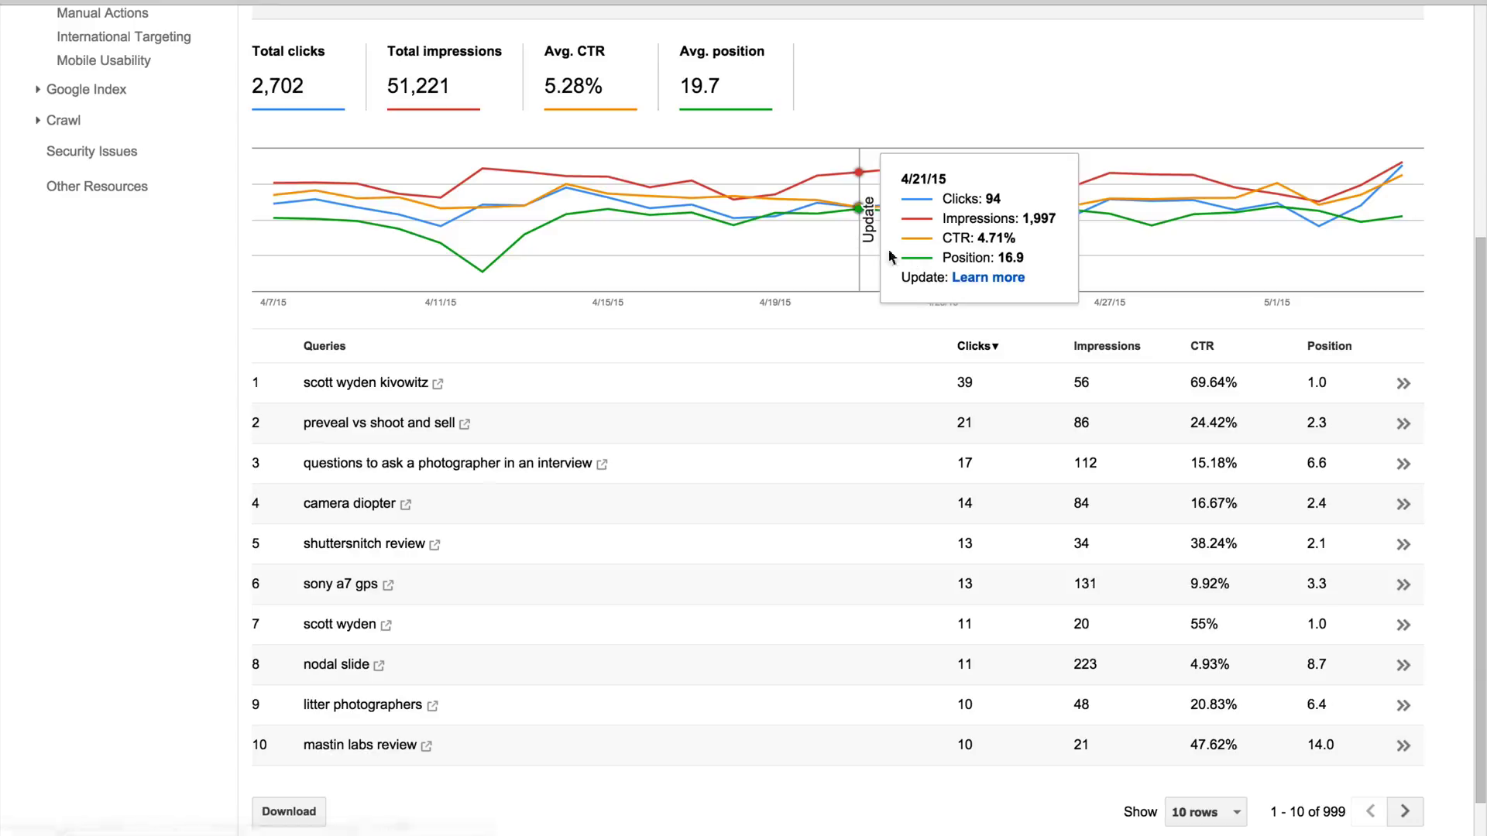
pyautogui.moveTo(850, 354)
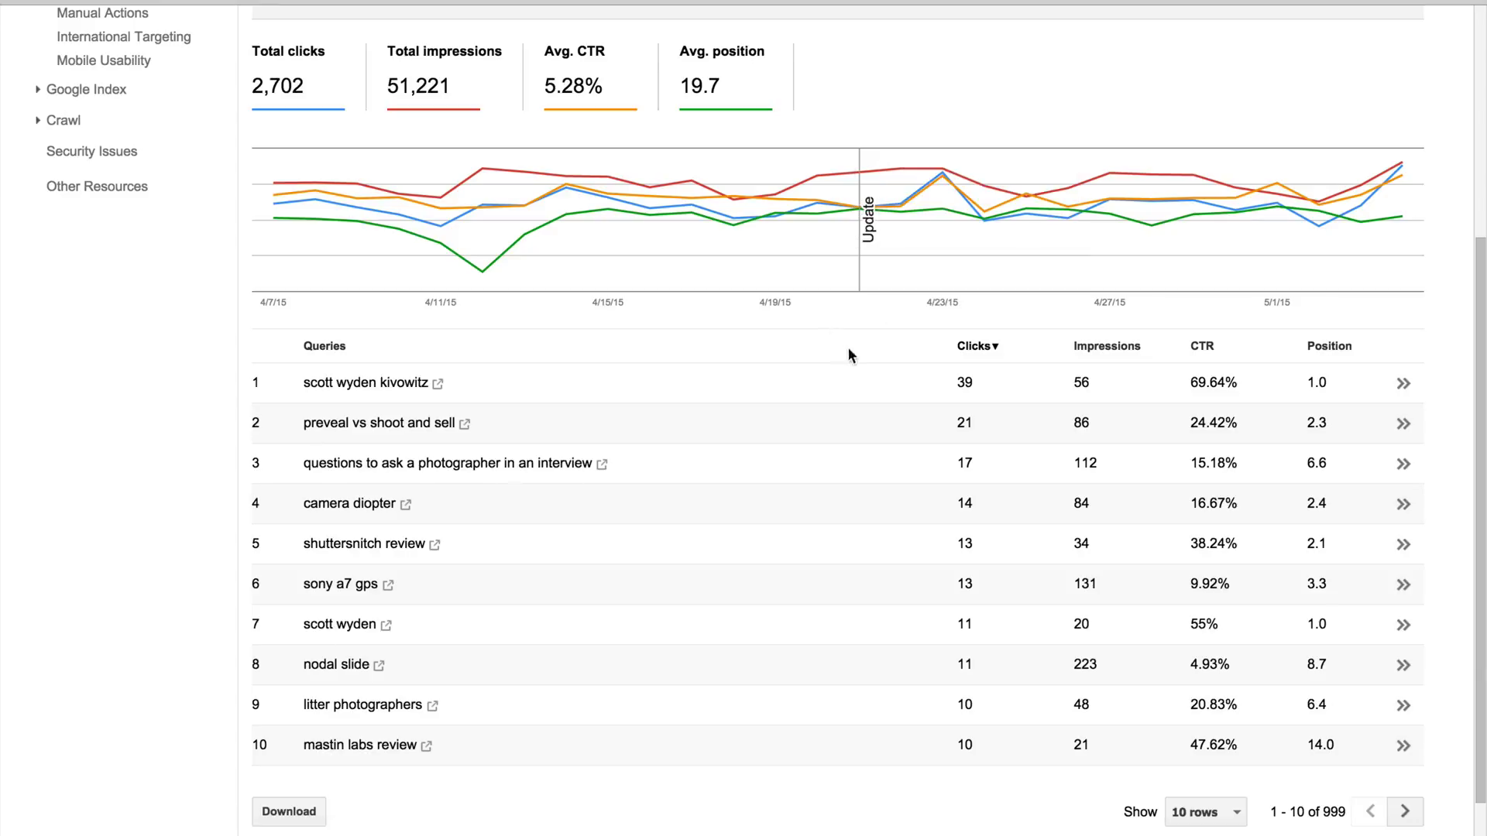
pyautogui.moveTo(816, 202)
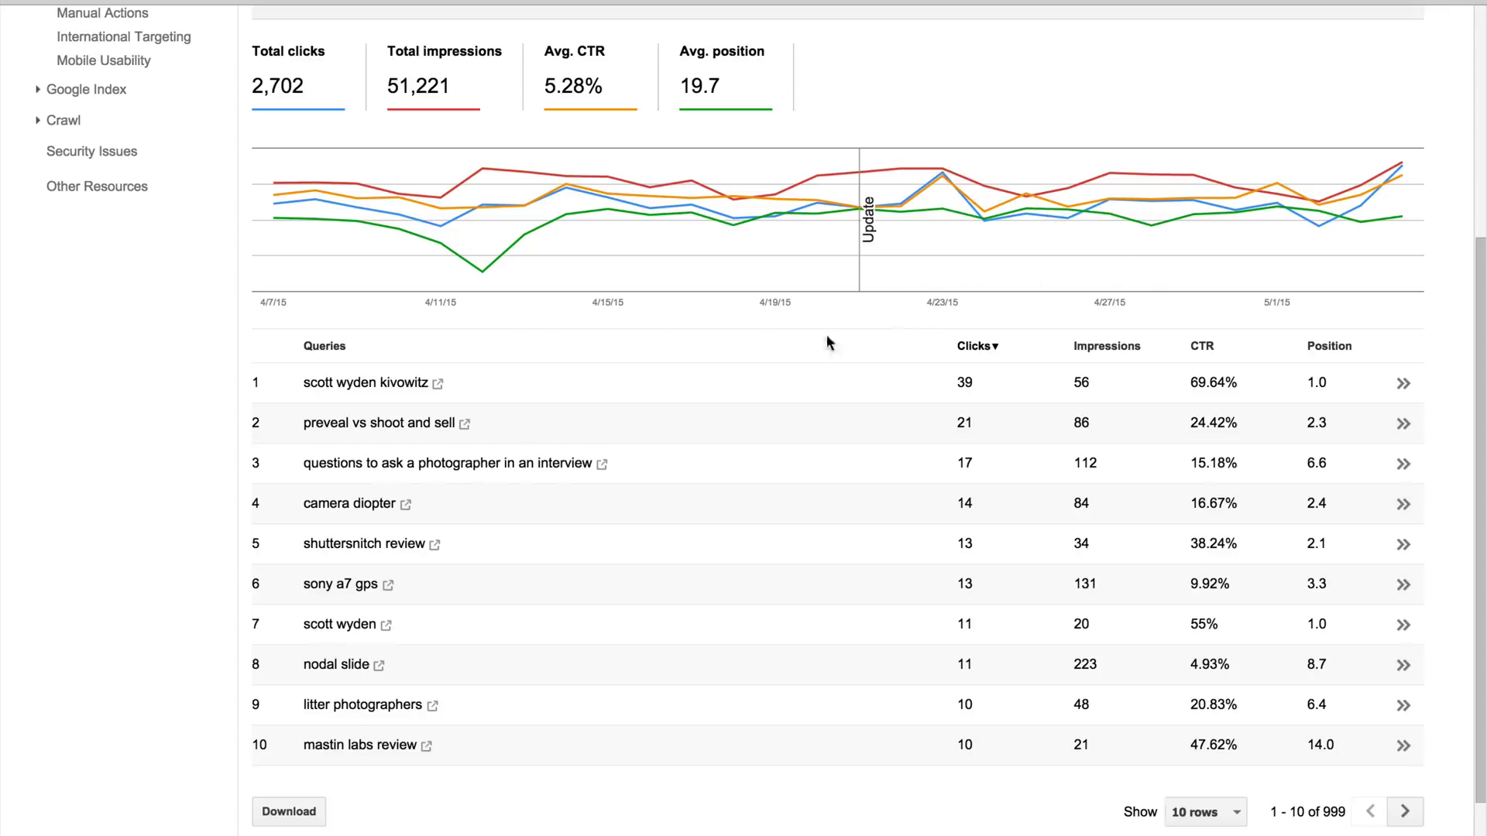
pyautogui.moveTo(791, 337)
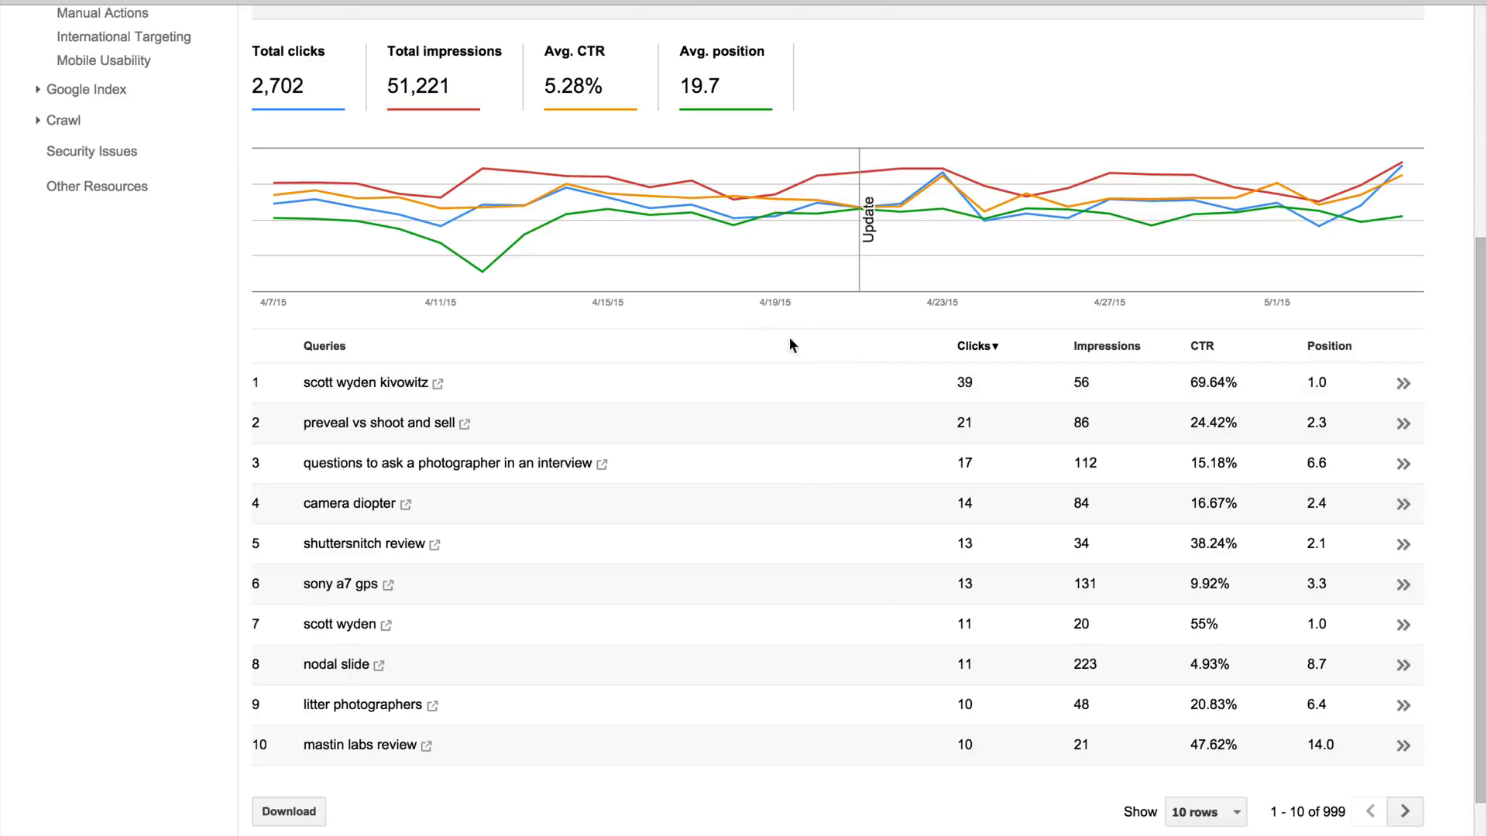
pyautogui.moveTo(804, 333)
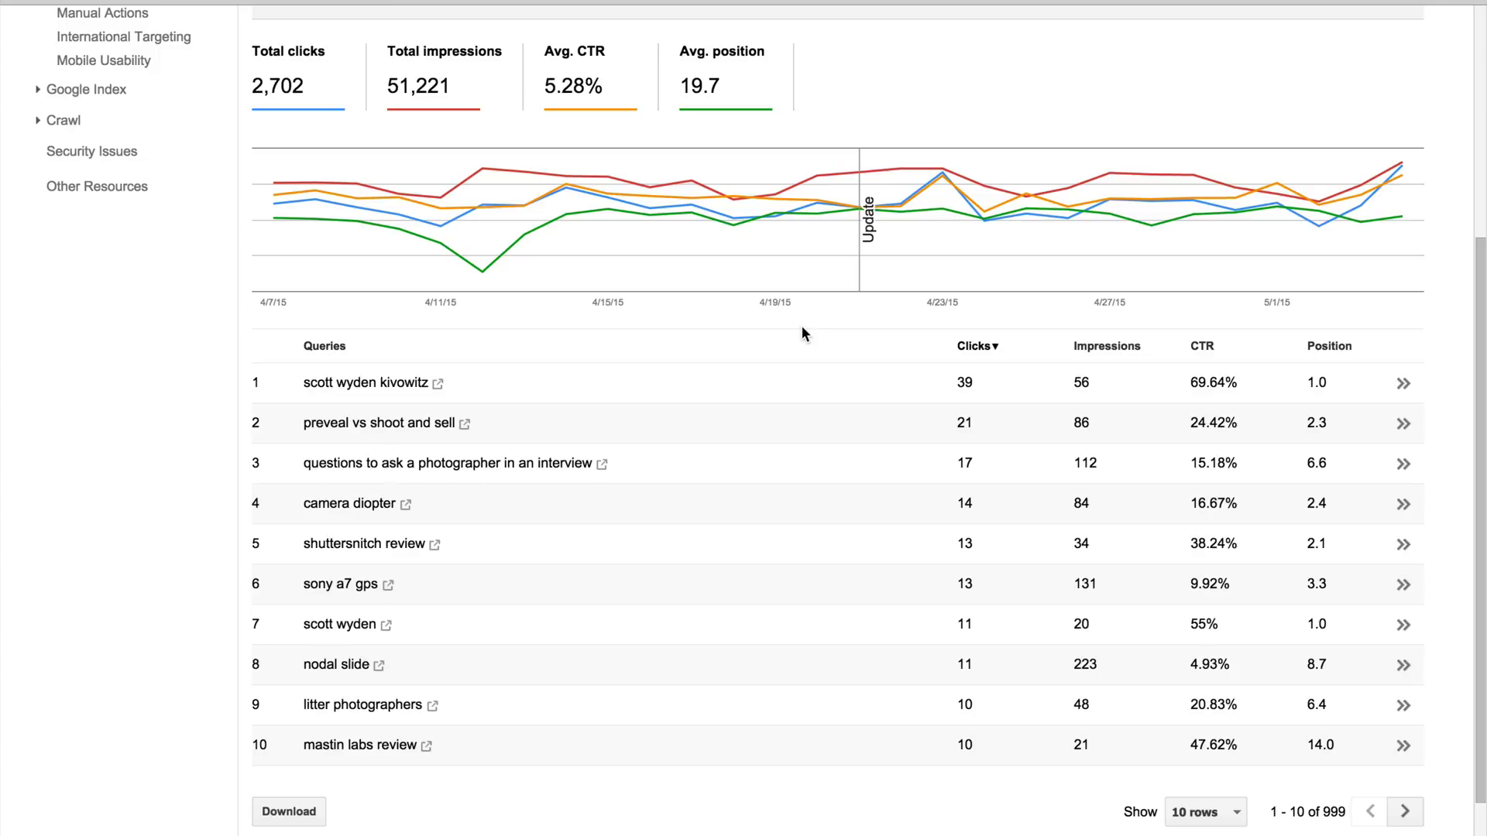
pyautogui.moveTo(992, 353)
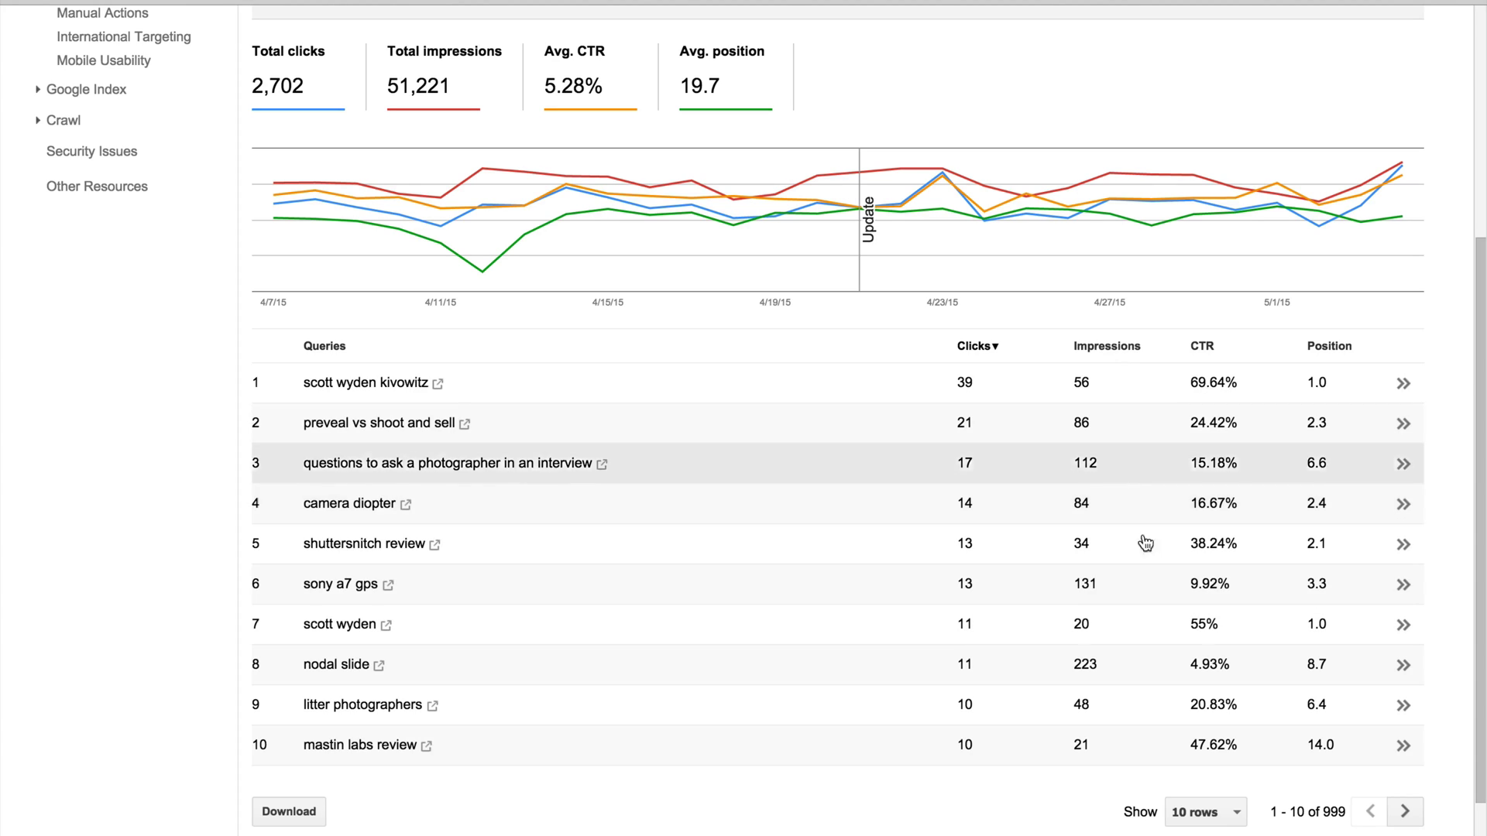
pyautogui.moveTo(905, 469)
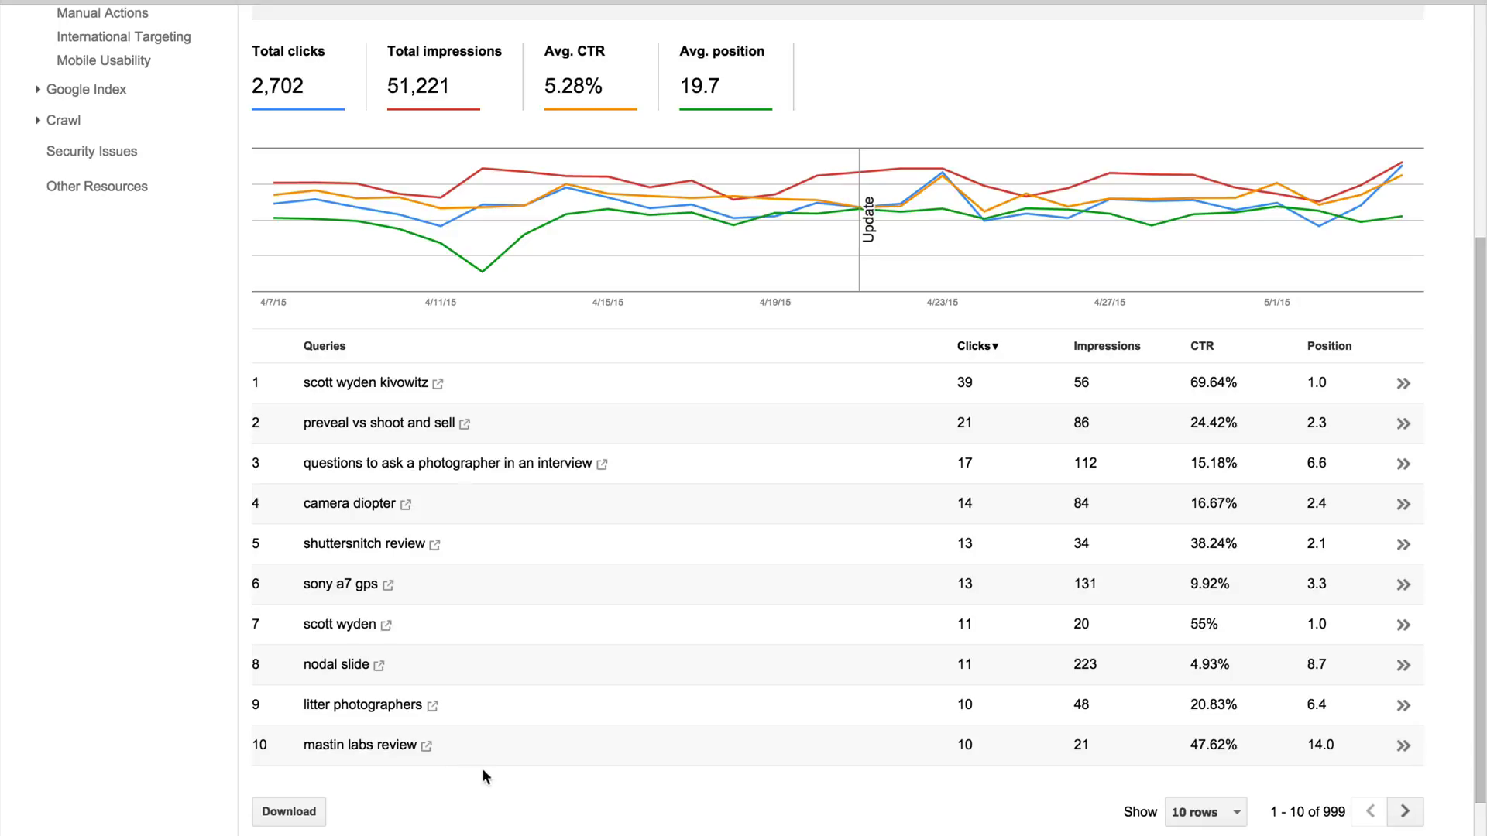
pyautogui.moveTo(491, 776)
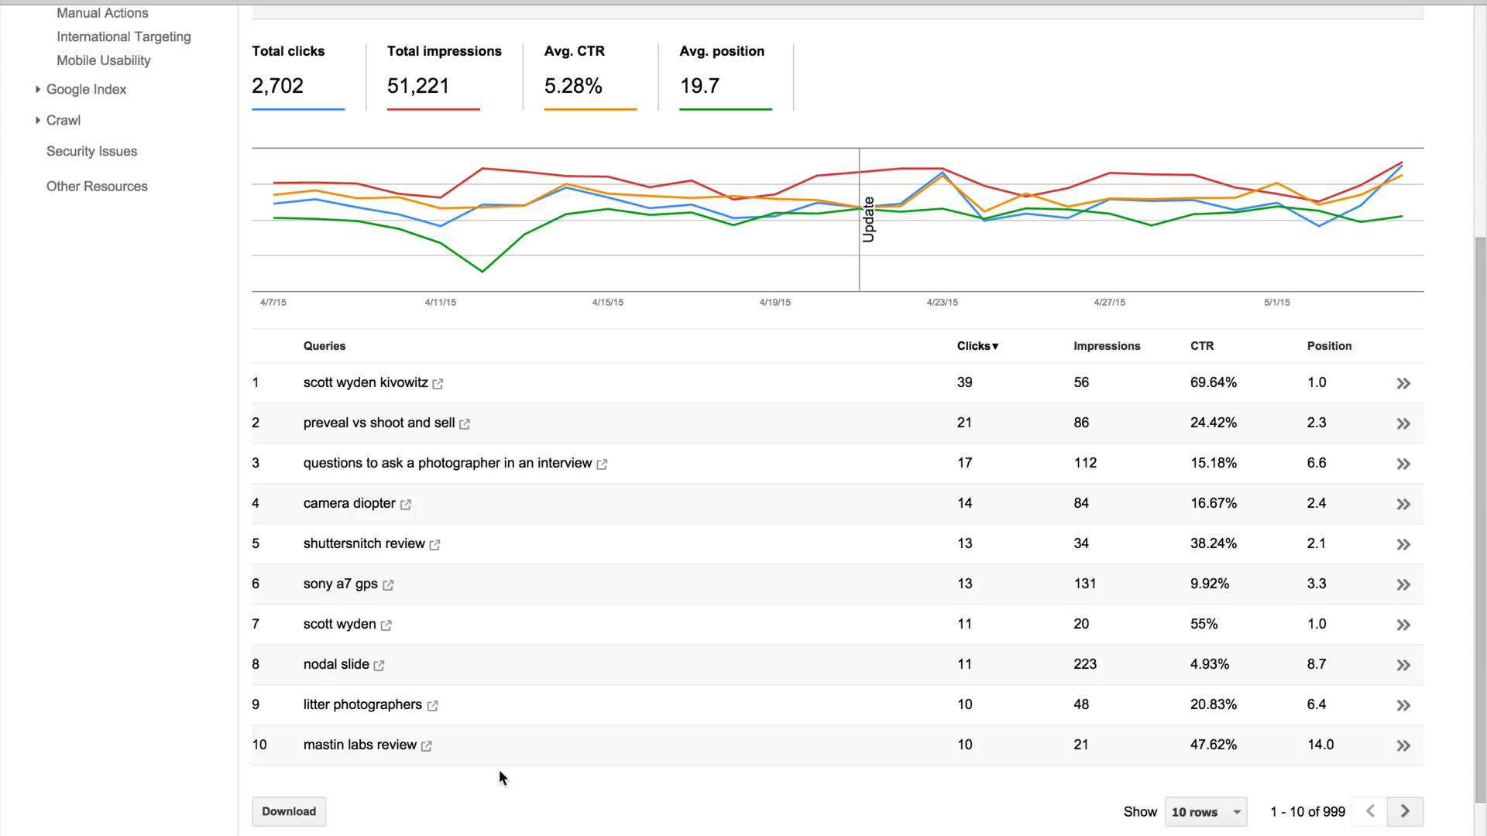
pyautogui.moveTo(393, 755)
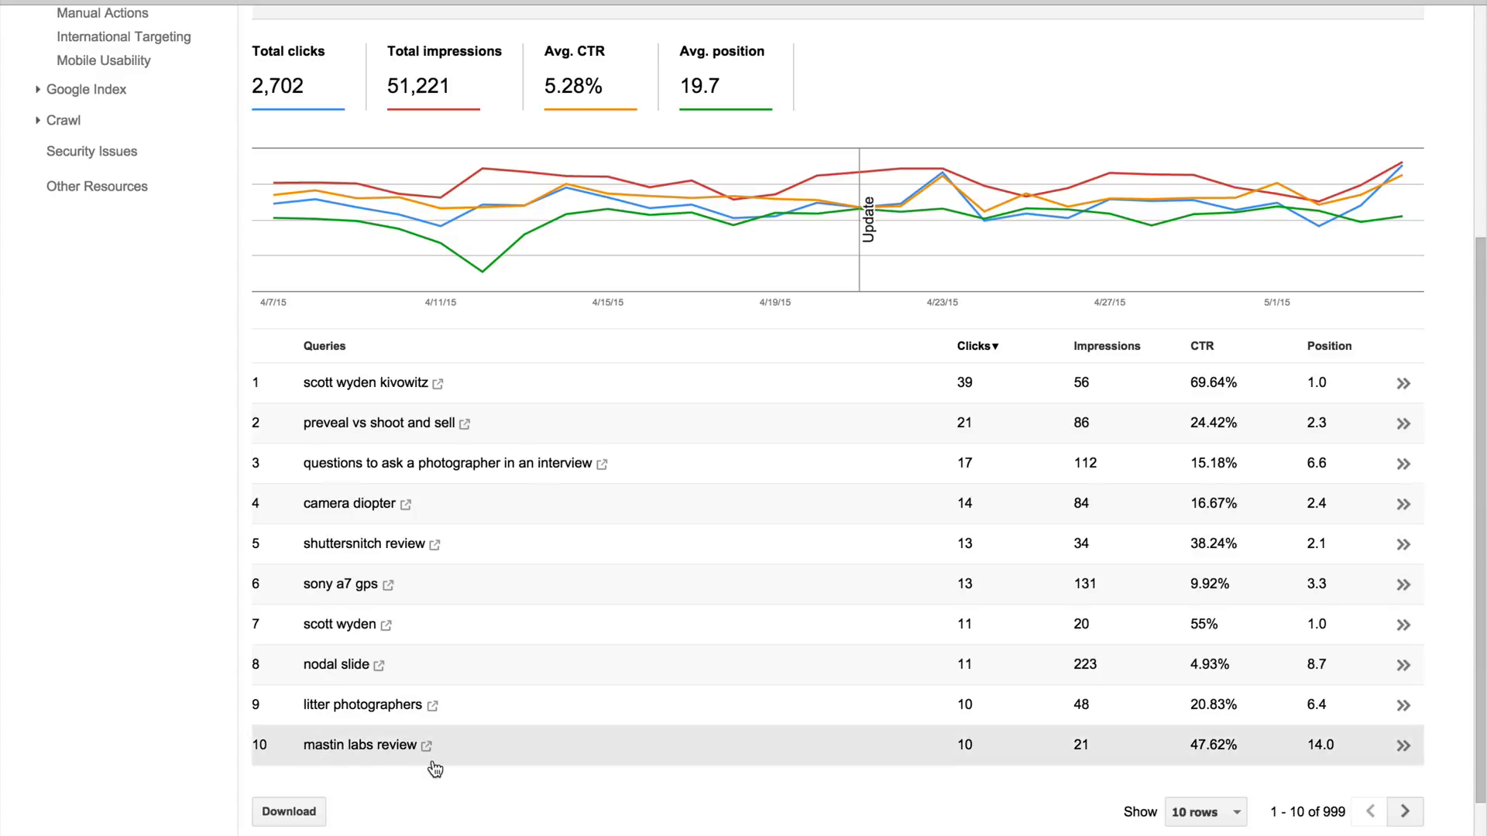
pyautogui.moveTo(442, 778)
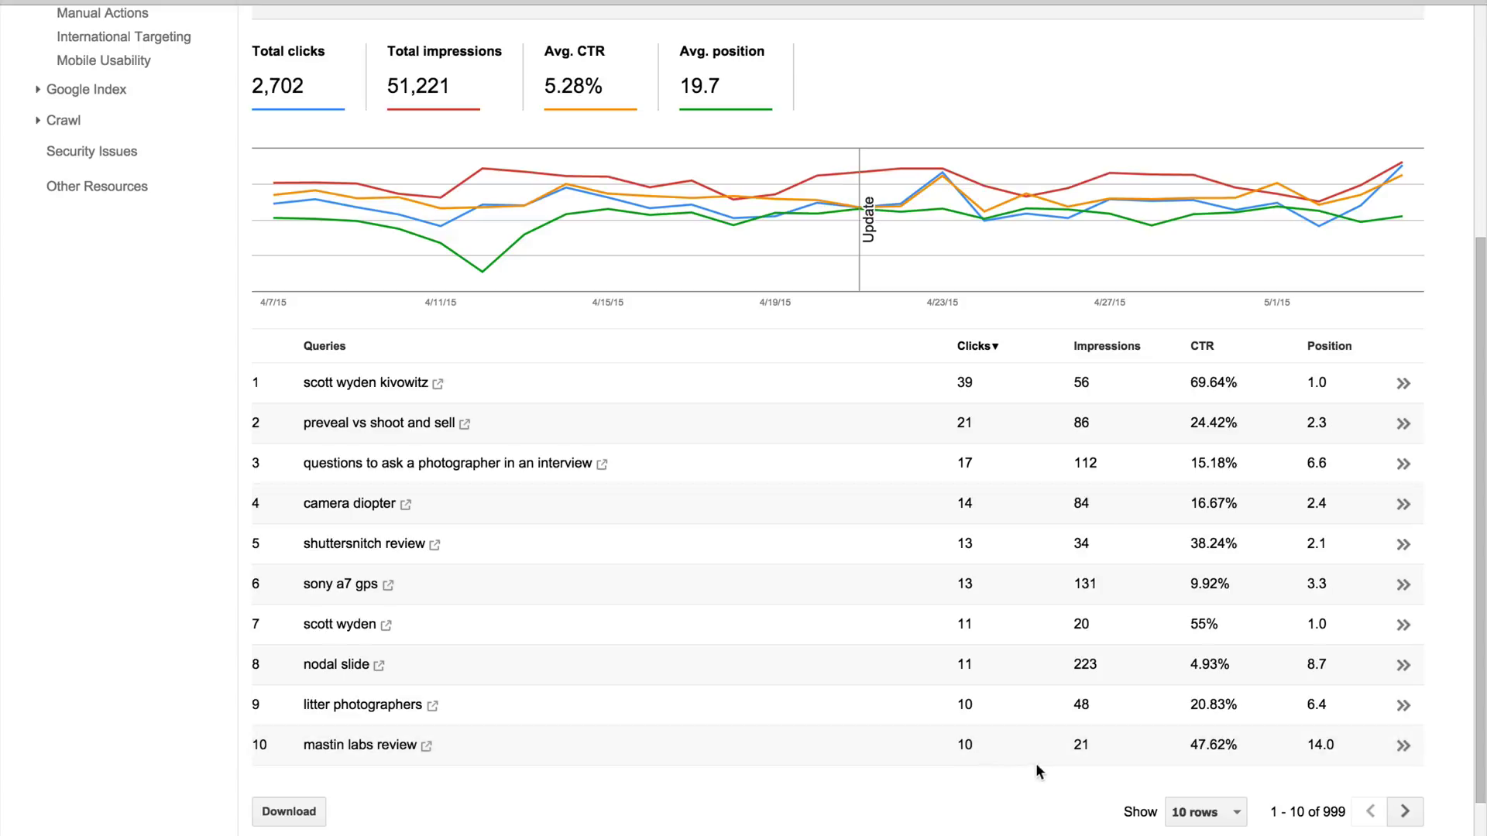
pyautogui.moveTo(1100, 770)
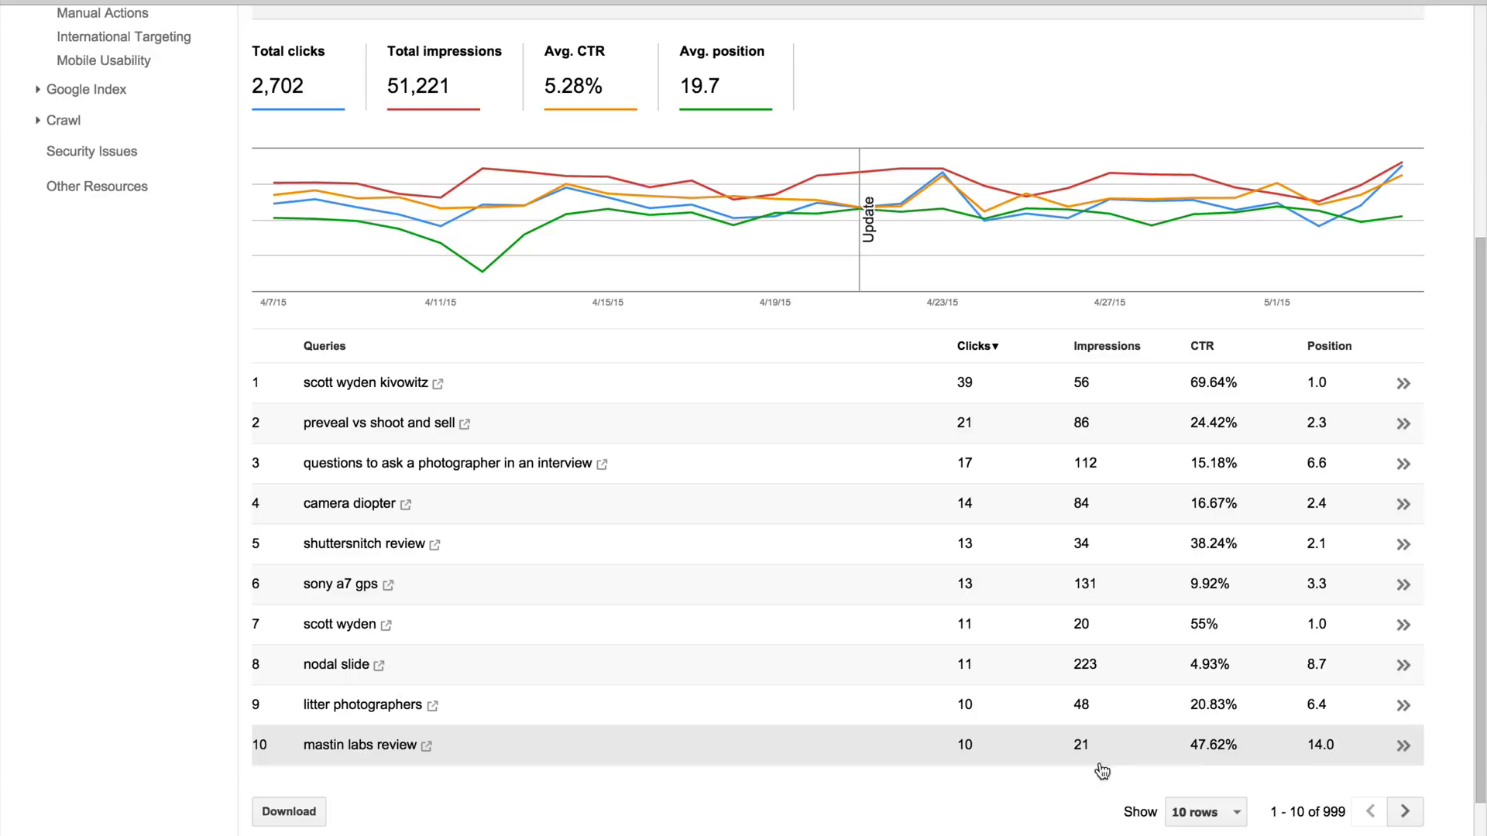
pyautogui.moveTo(1309, 768)
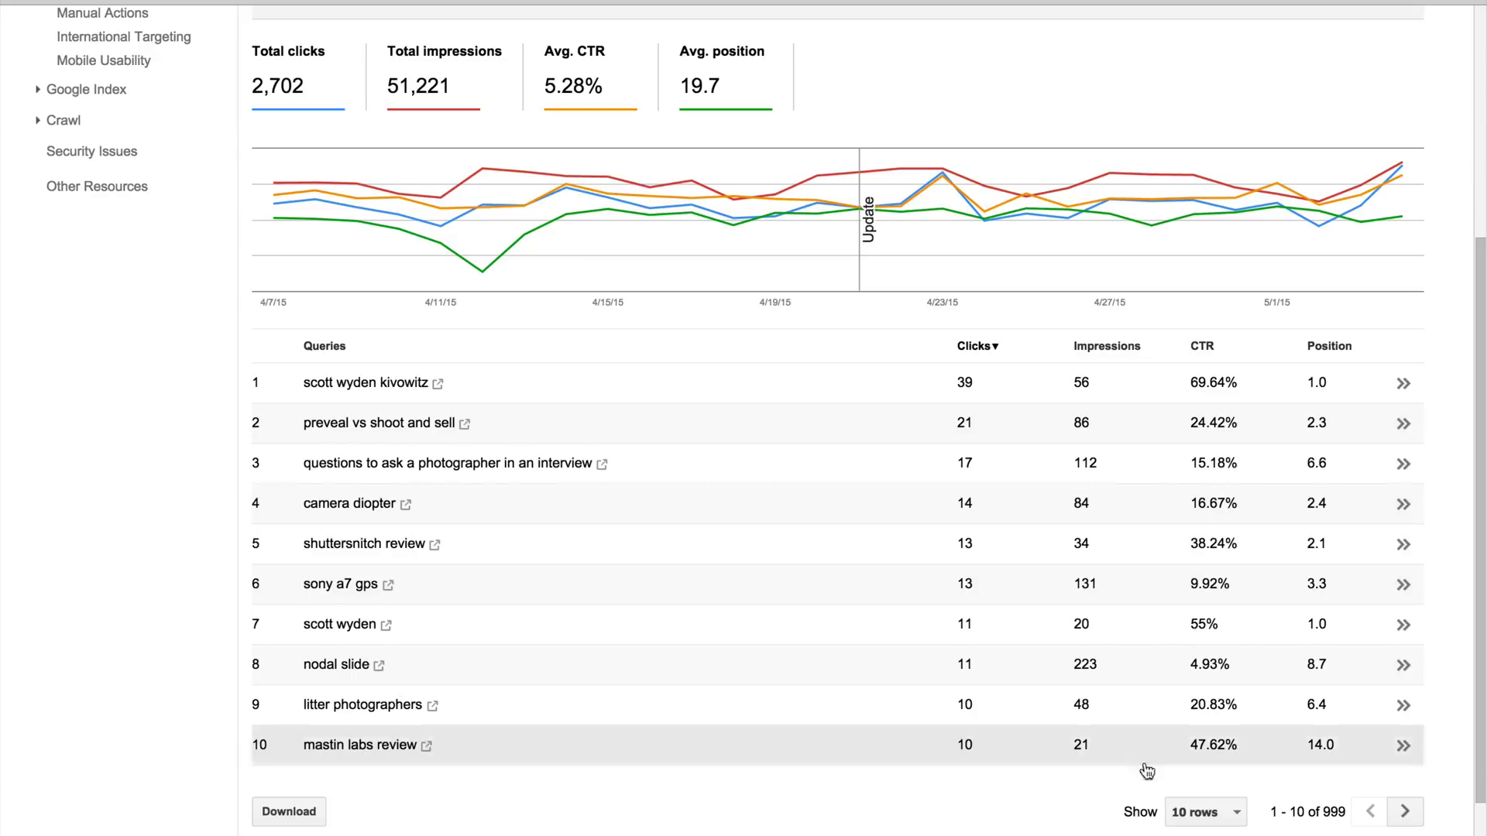
pyautogui.moveTo(326, 431)
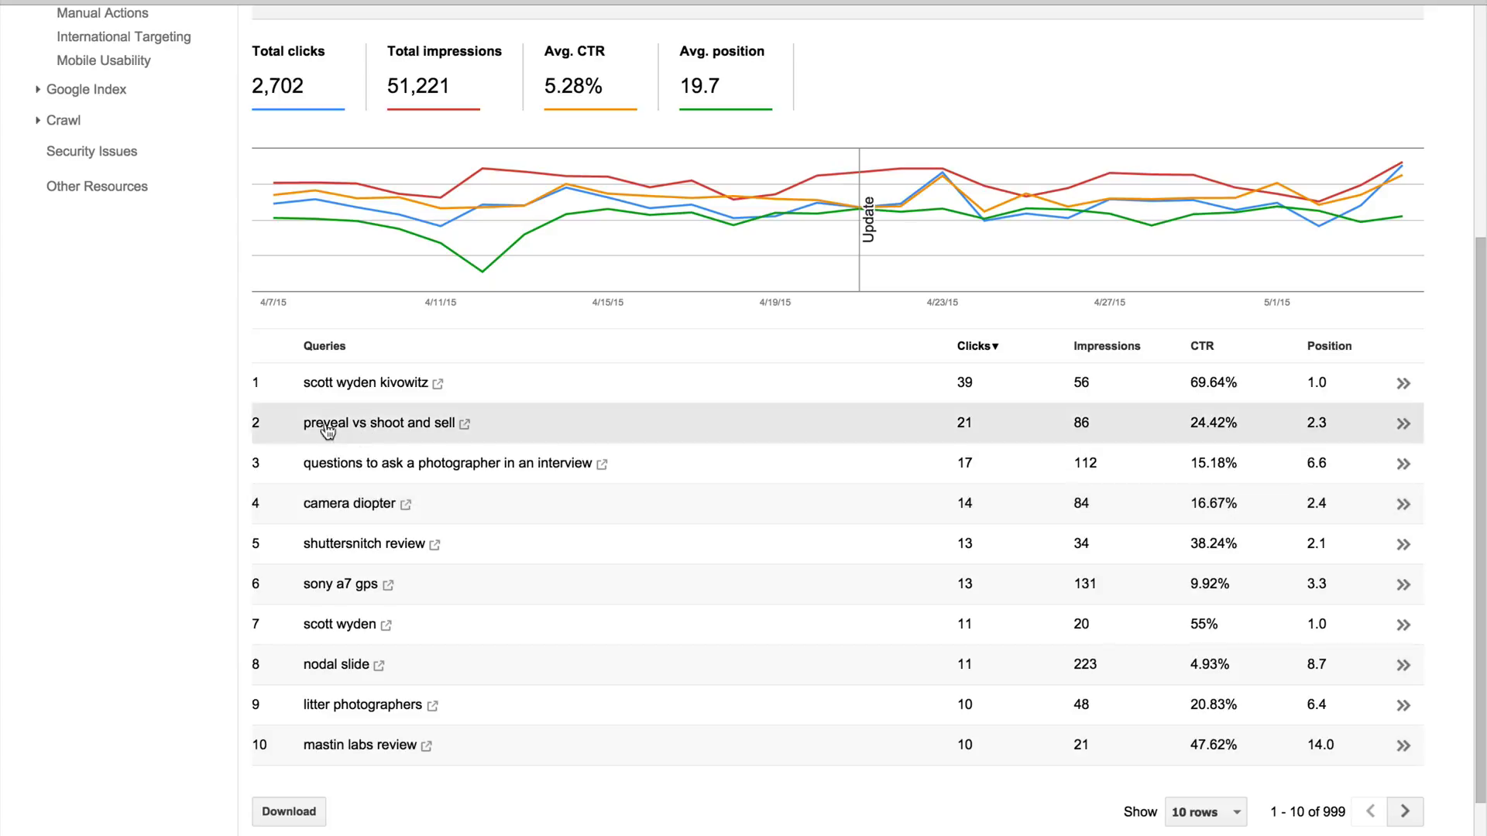
pyautogui.moveTo(446, 444)
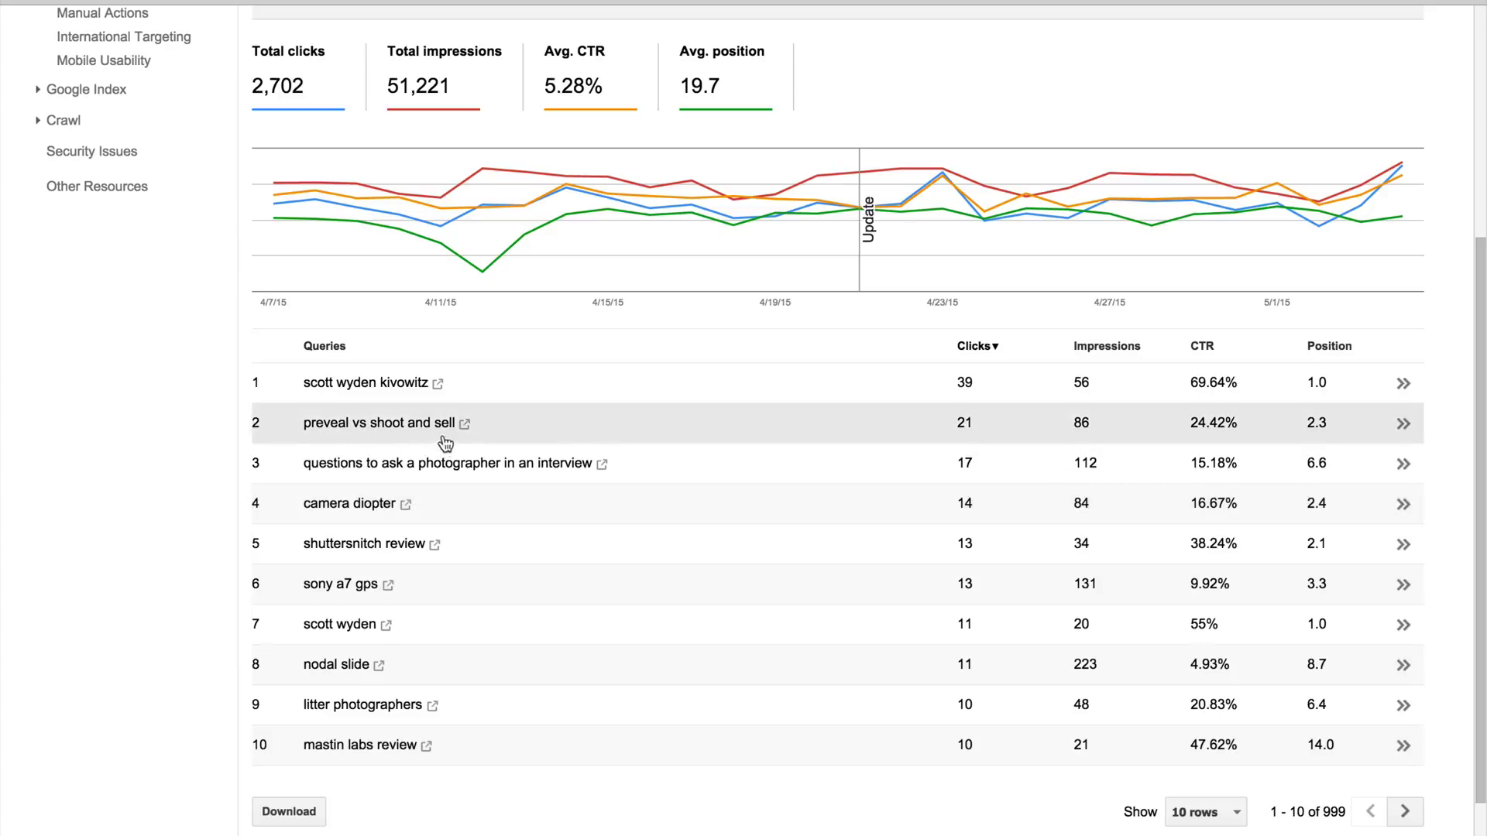
pyautogui.moveTo(389, 439)
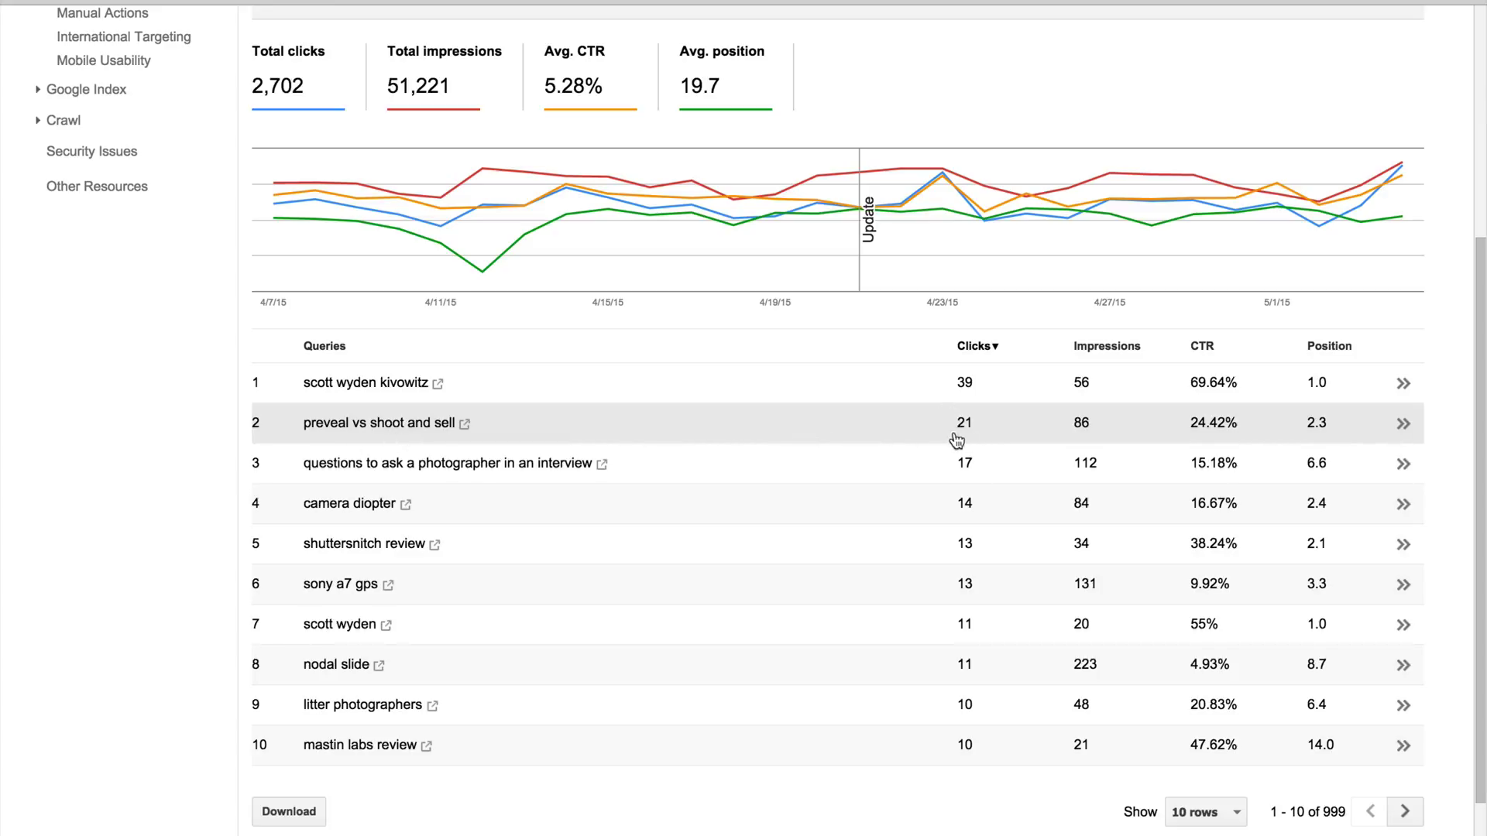
pyautogui.moveTo(1320, 437)
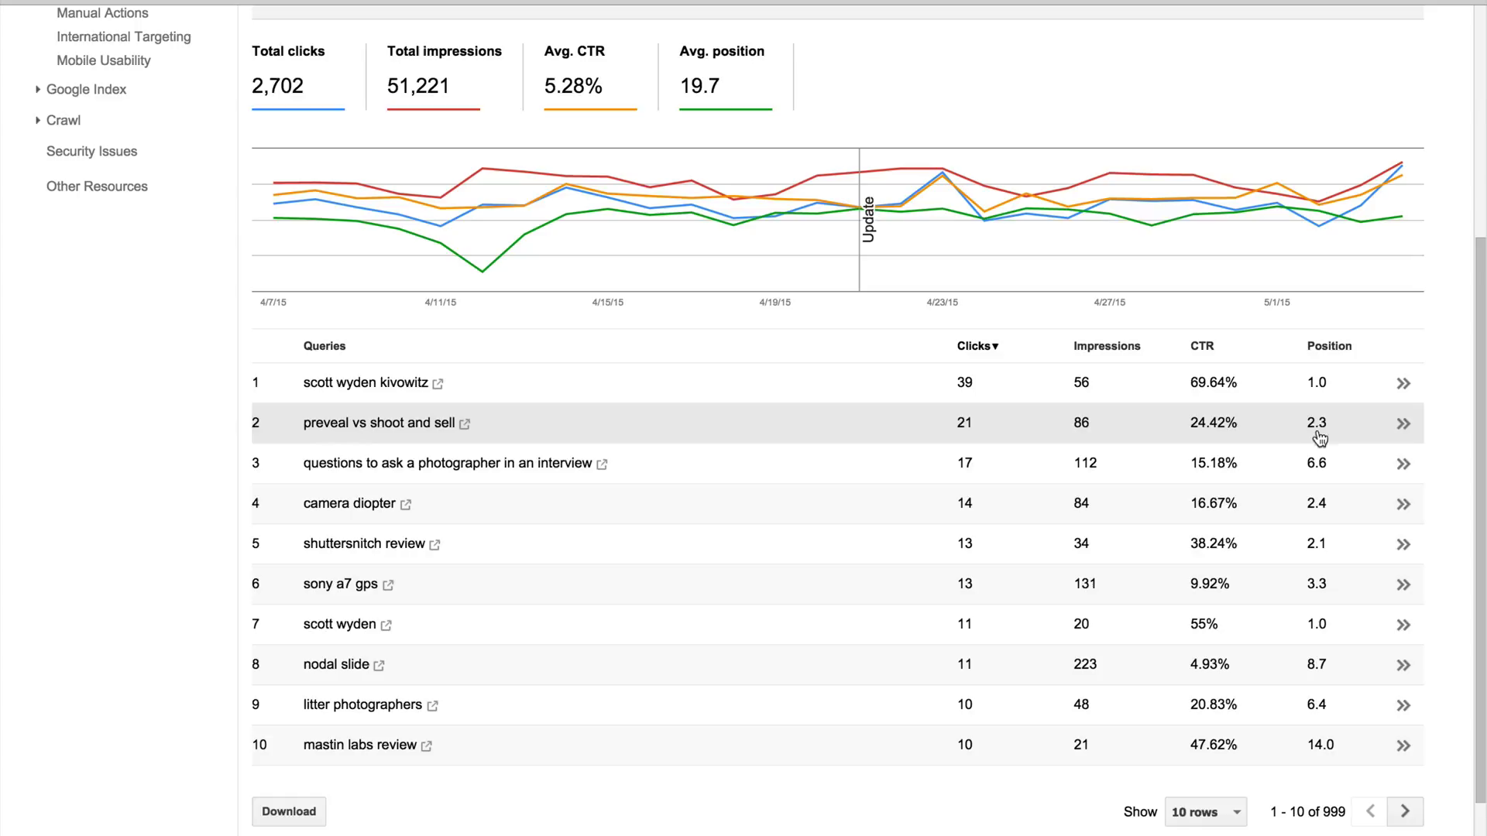
pyautogui.moveTo(1321, 431)
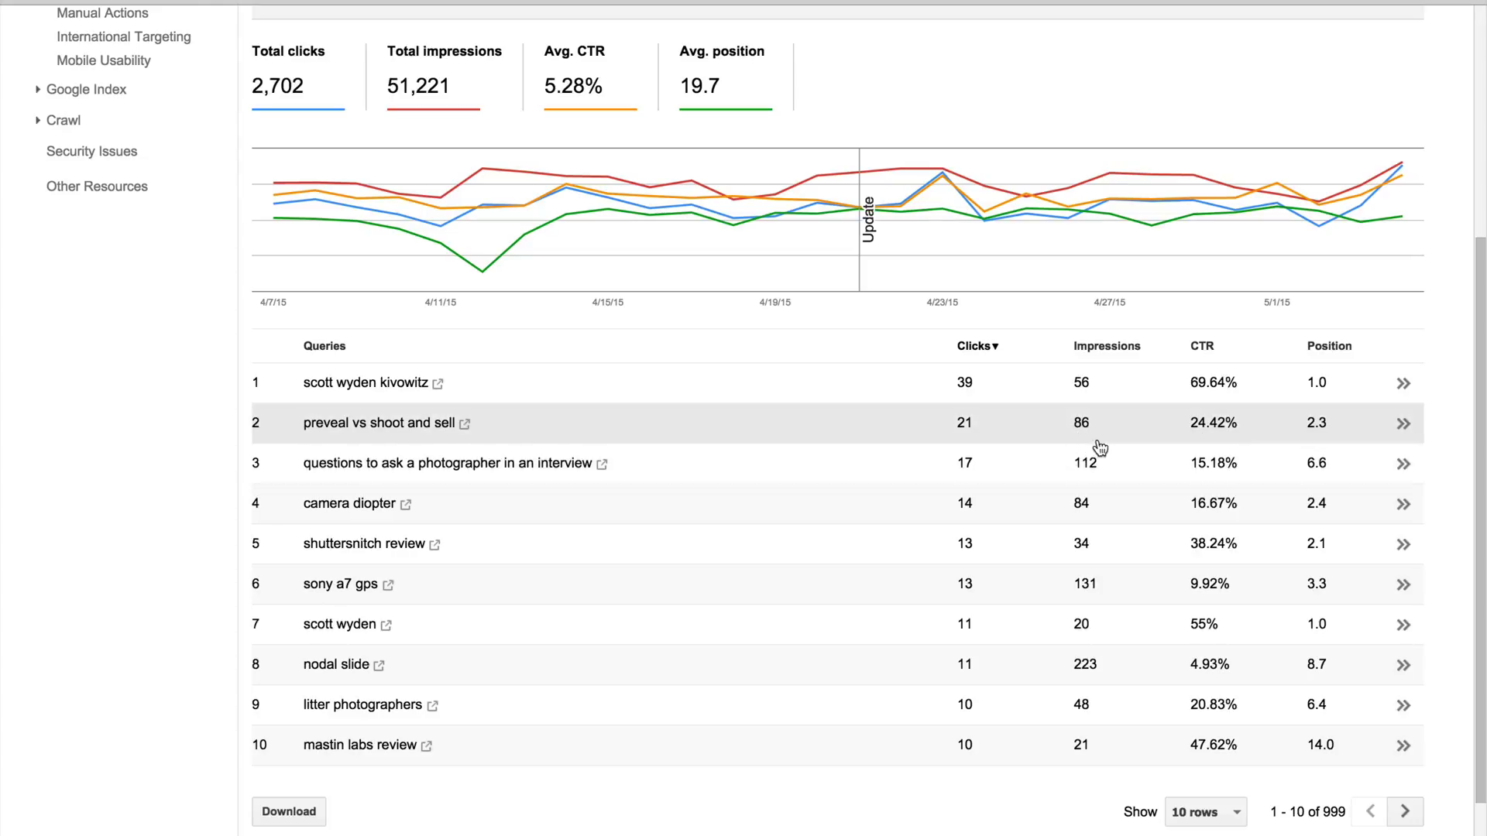
pyautogui.moveTo(1120, 443)
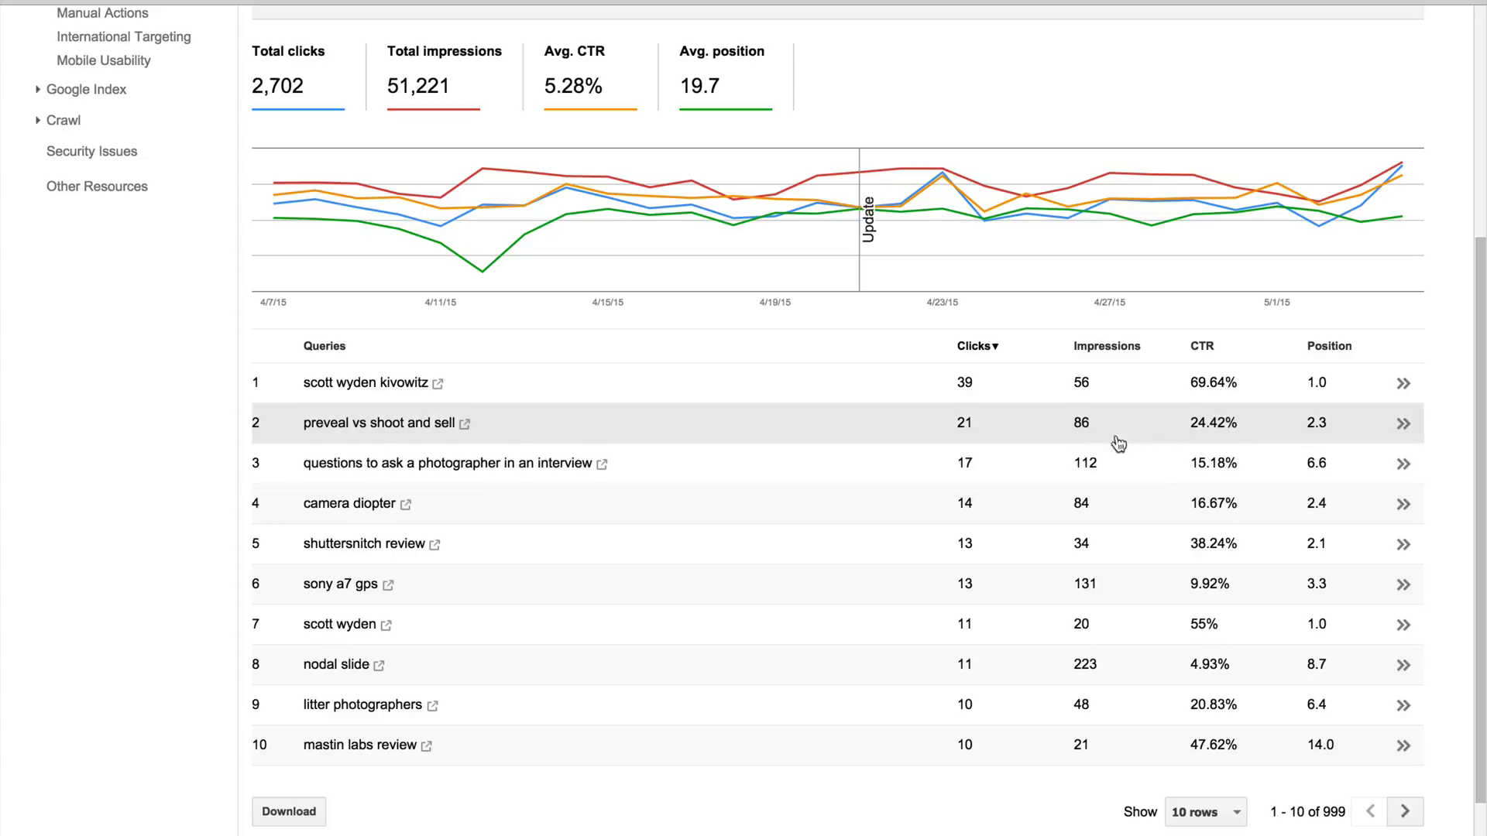
pyautogui.moveTo(1070, 443)
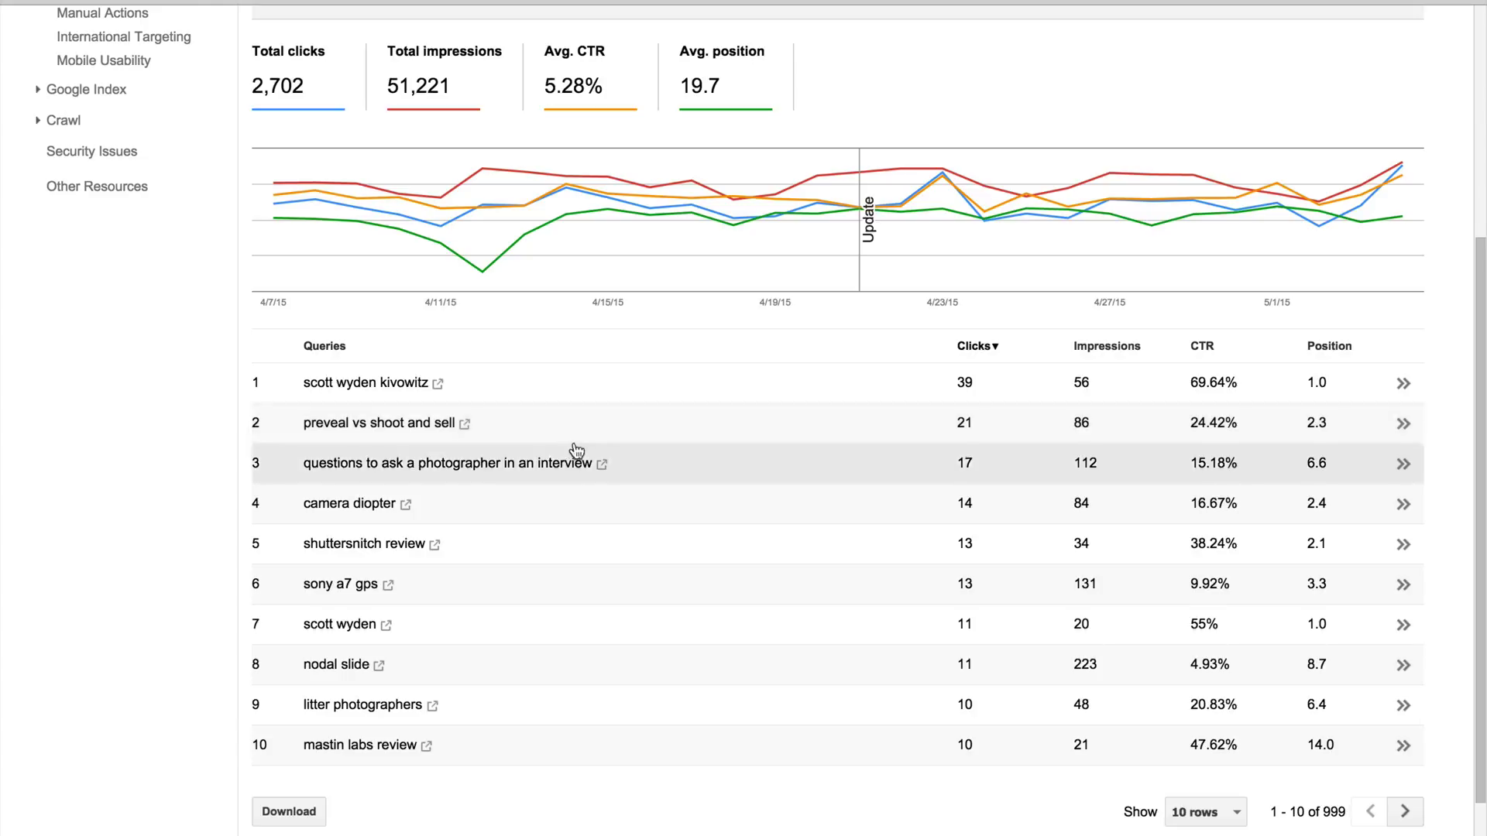
pyautogui.moveTo(633, 443)
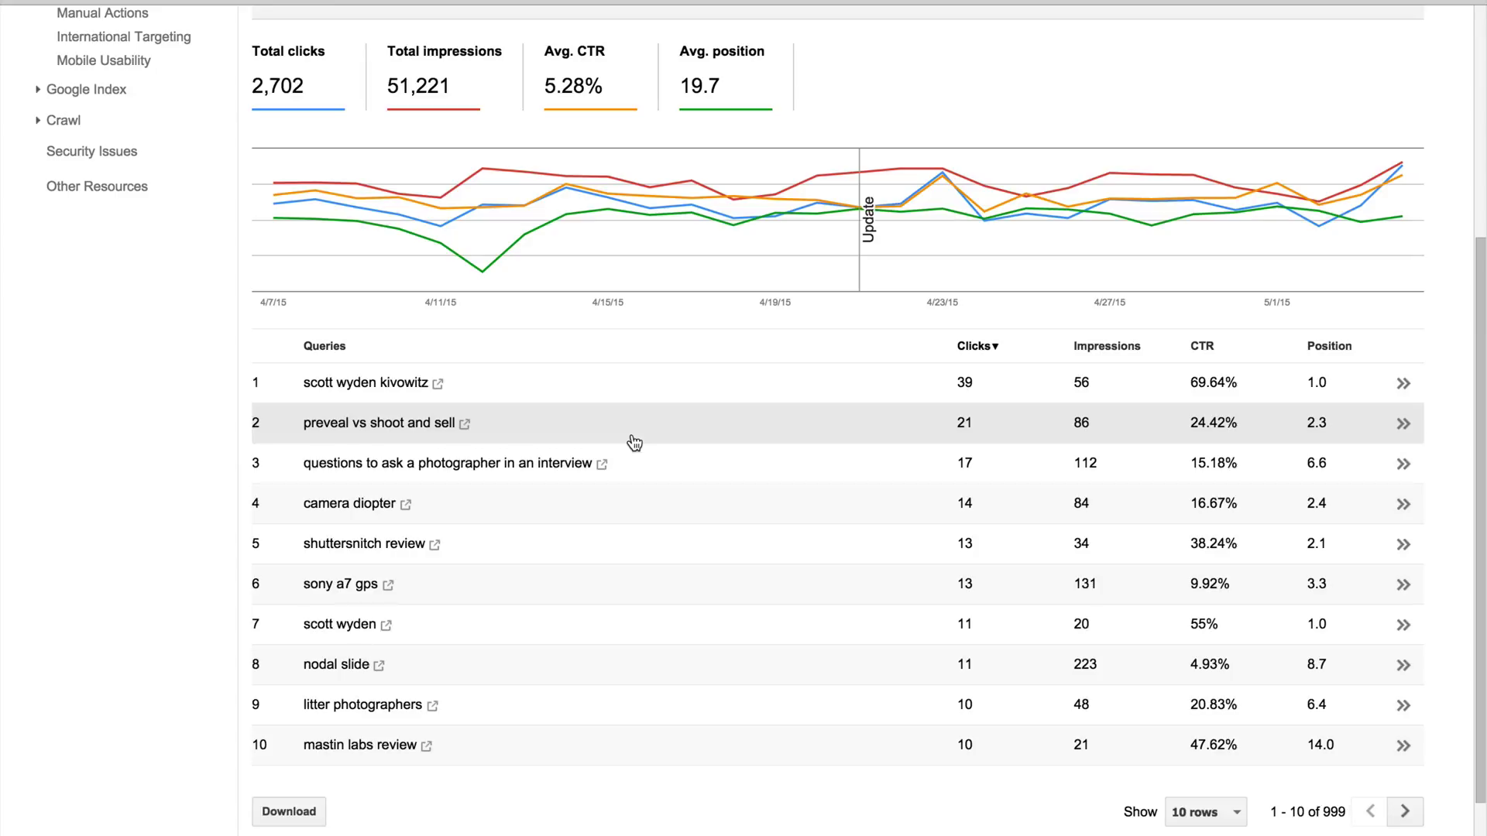
pyautogui.moveTo(698, 486)
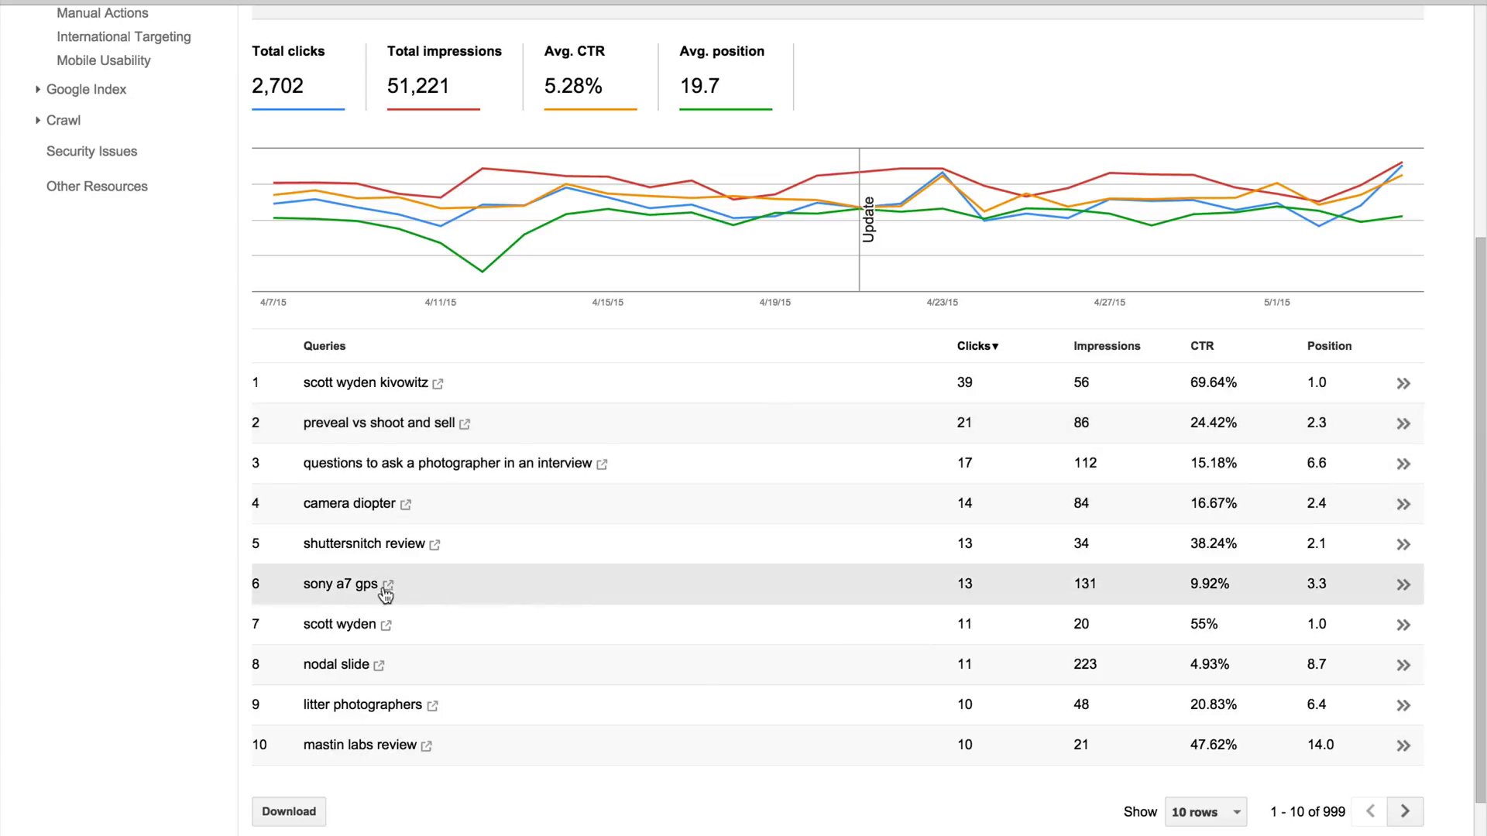
pyautogui.moveTo(551, 550)
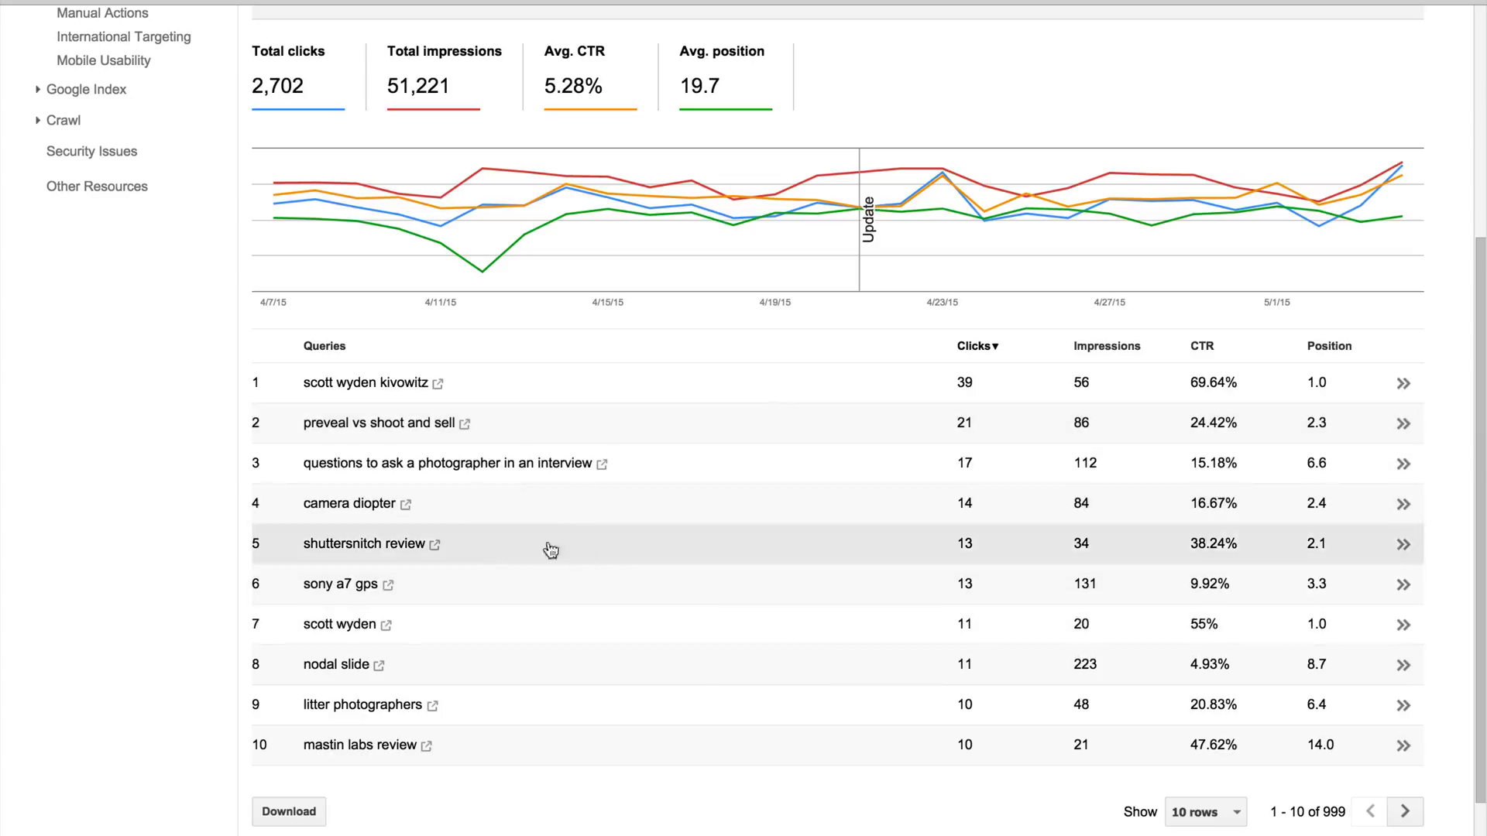
pyautogui.moveTo(632, 671)
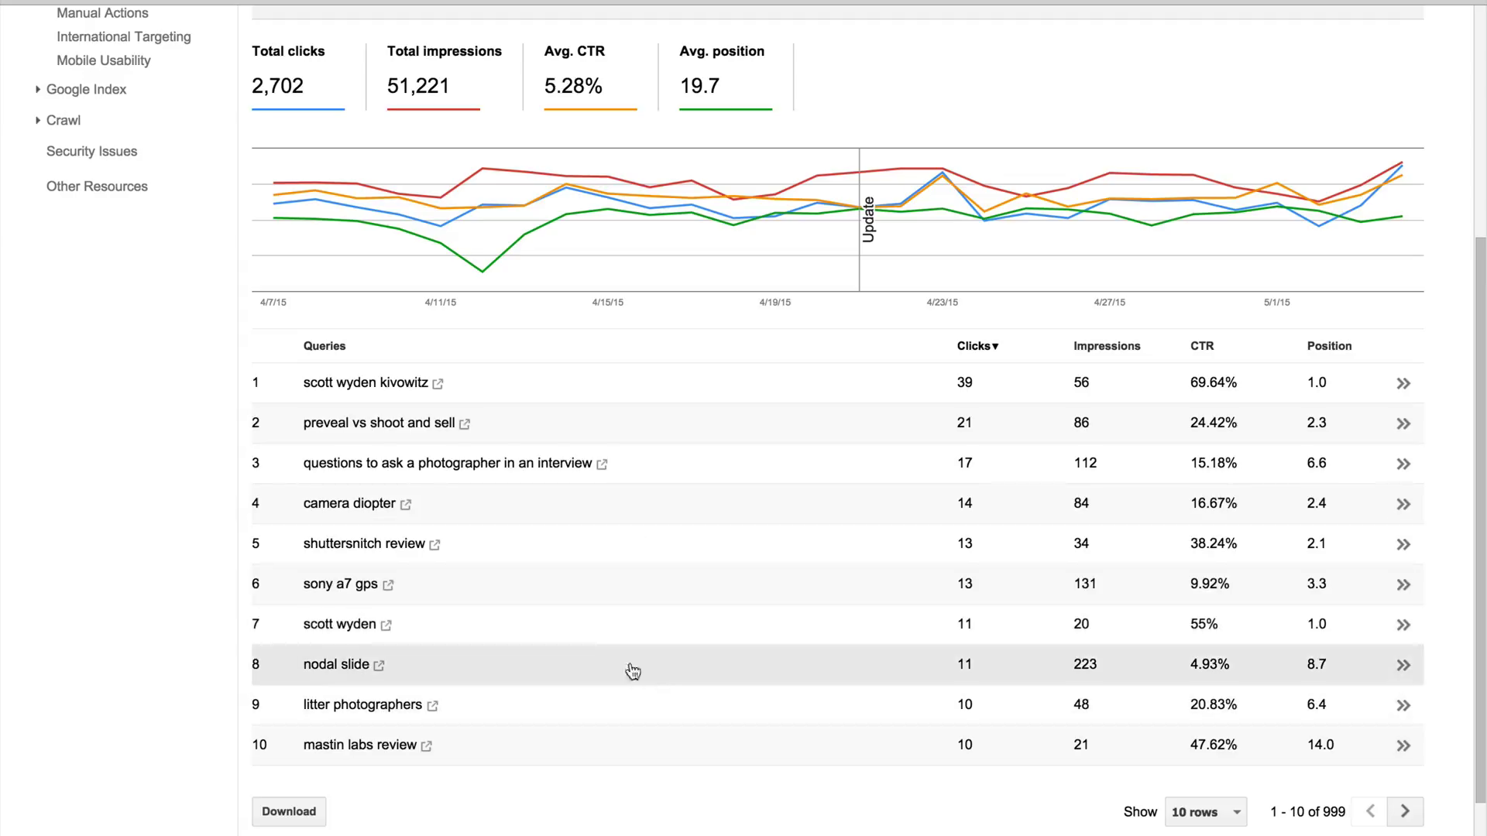
pyautogui.moveTo(1087, 355)
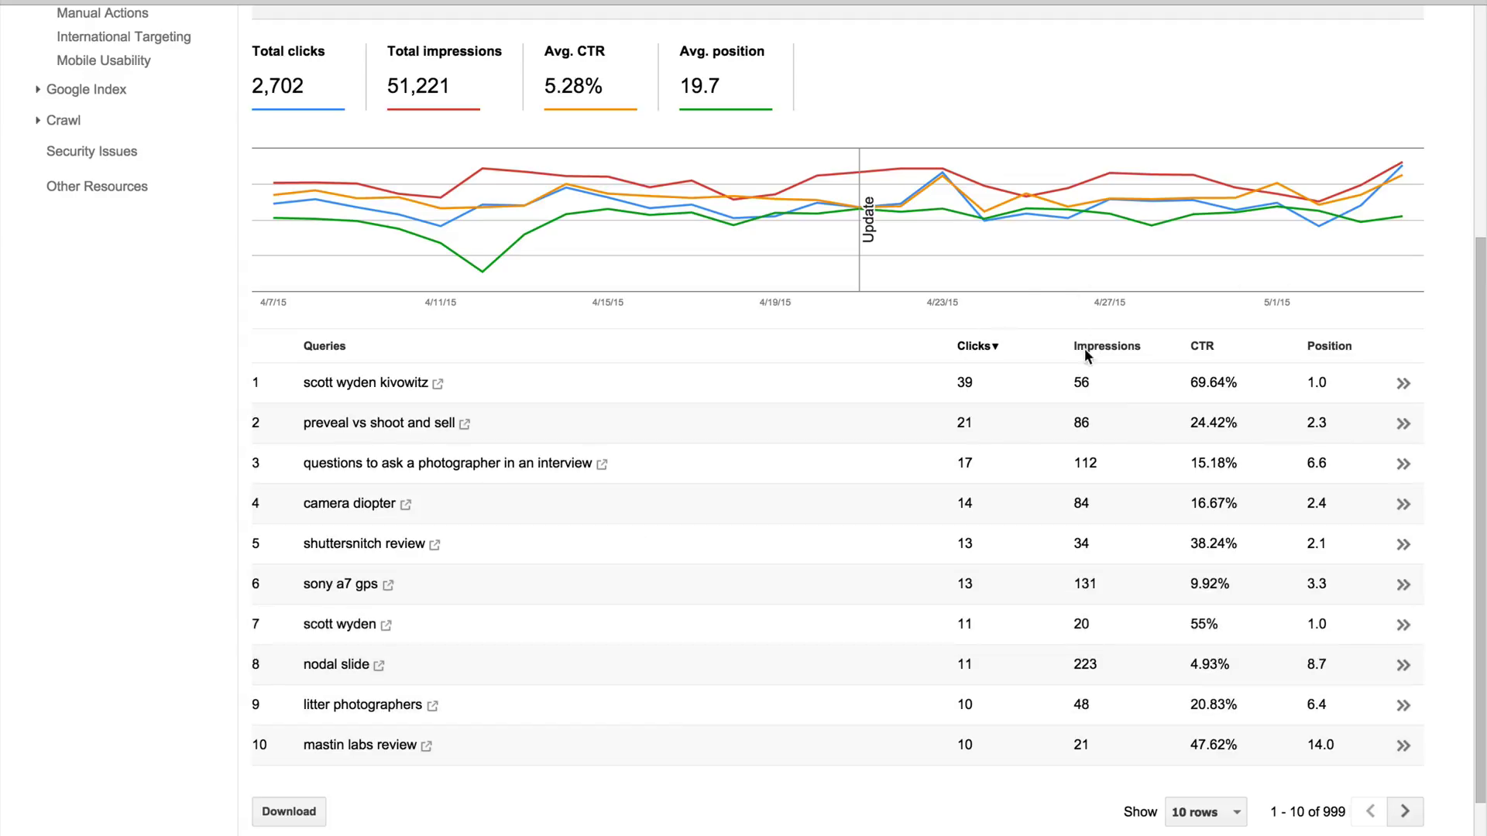
# Sort the Queries table by impressions, descending, with shuttersnitch (553) on top.
pyautogui.click(325, 346)
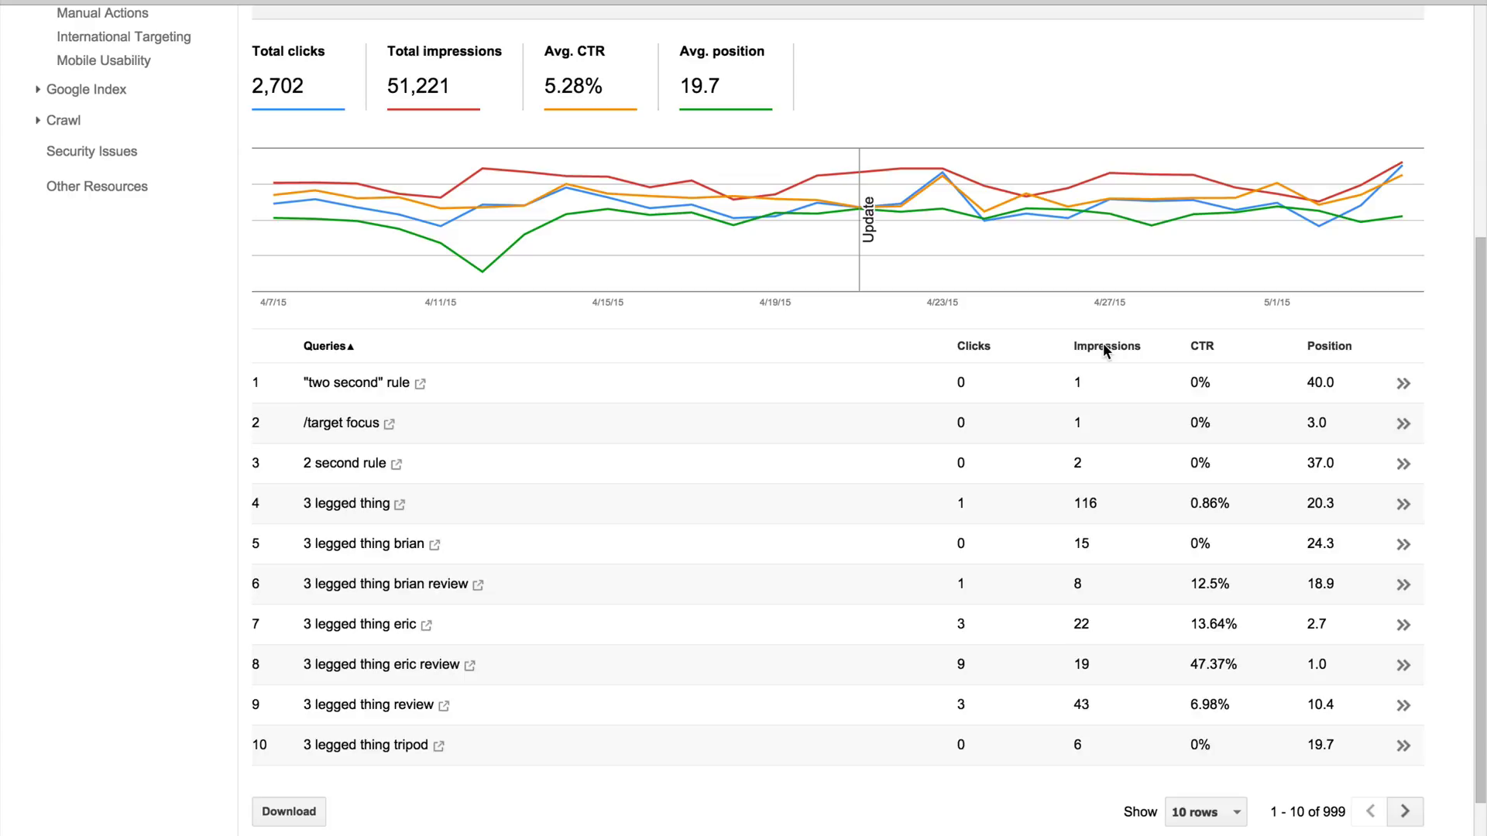
pyautogui.click(1106, 346)
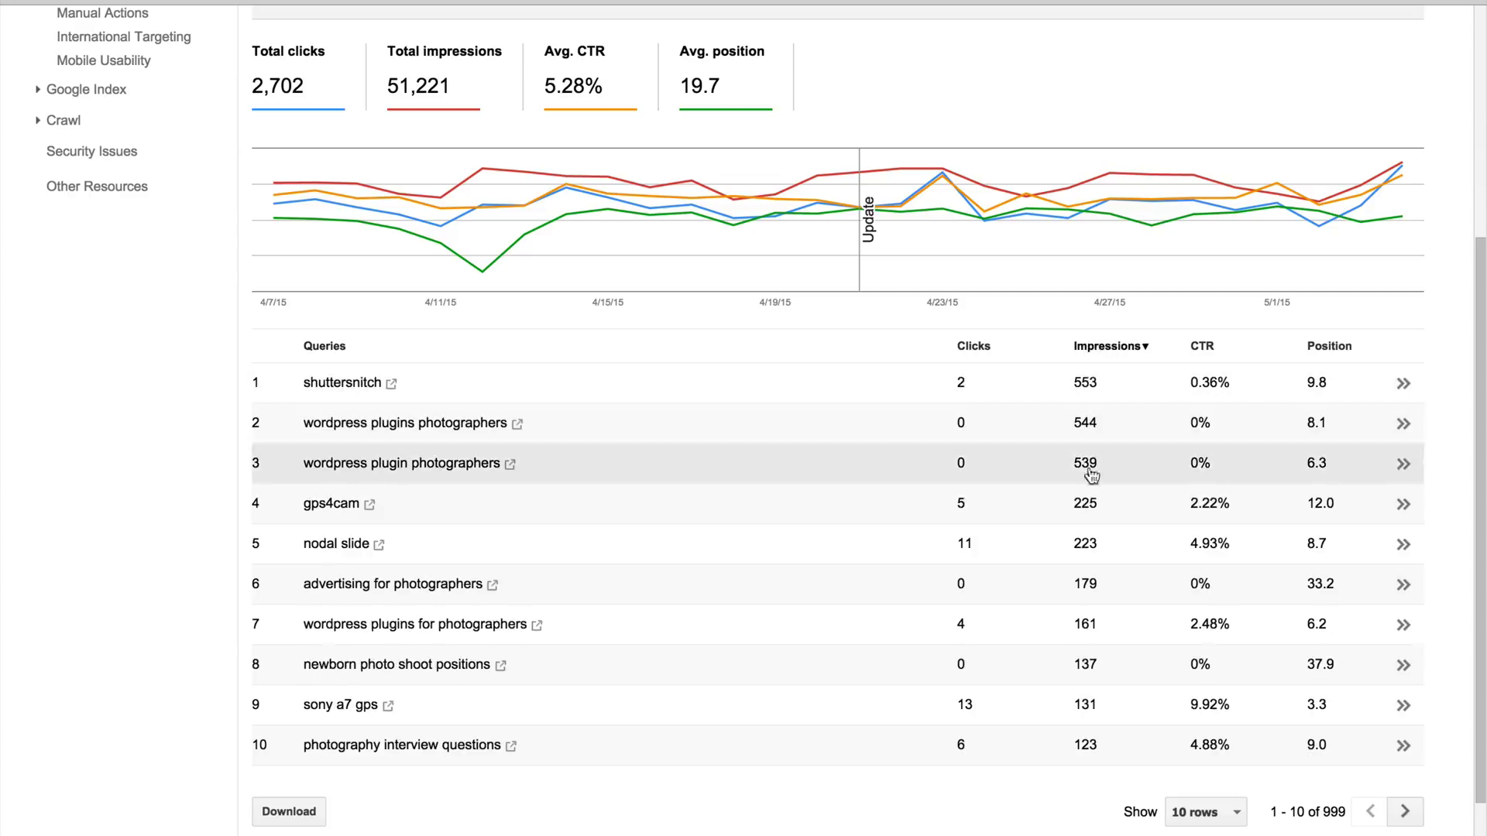
pyautogui.moveTo(1100, 555)
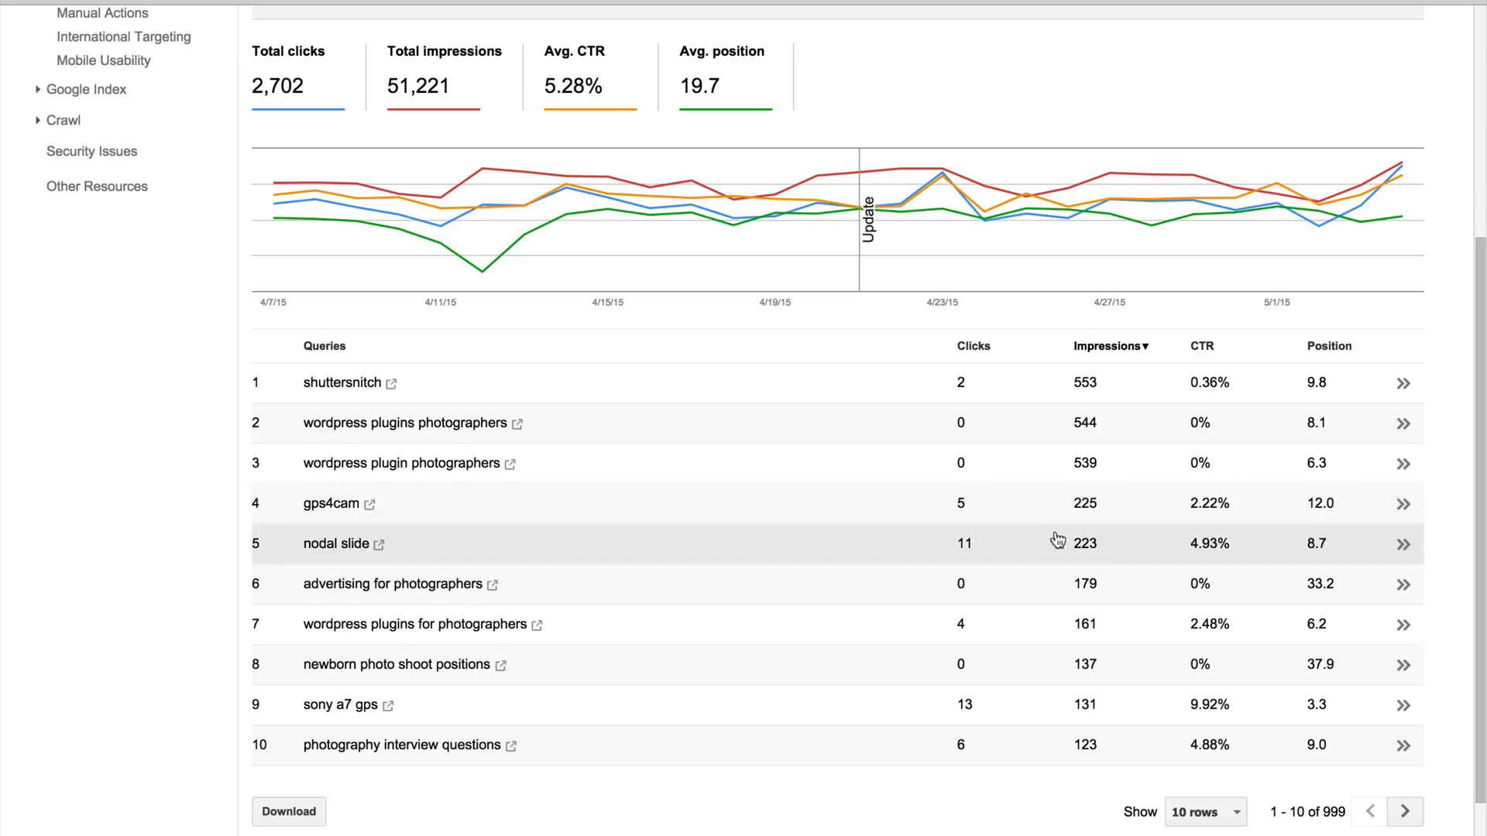
pyautogui.moveTo(485, 435)
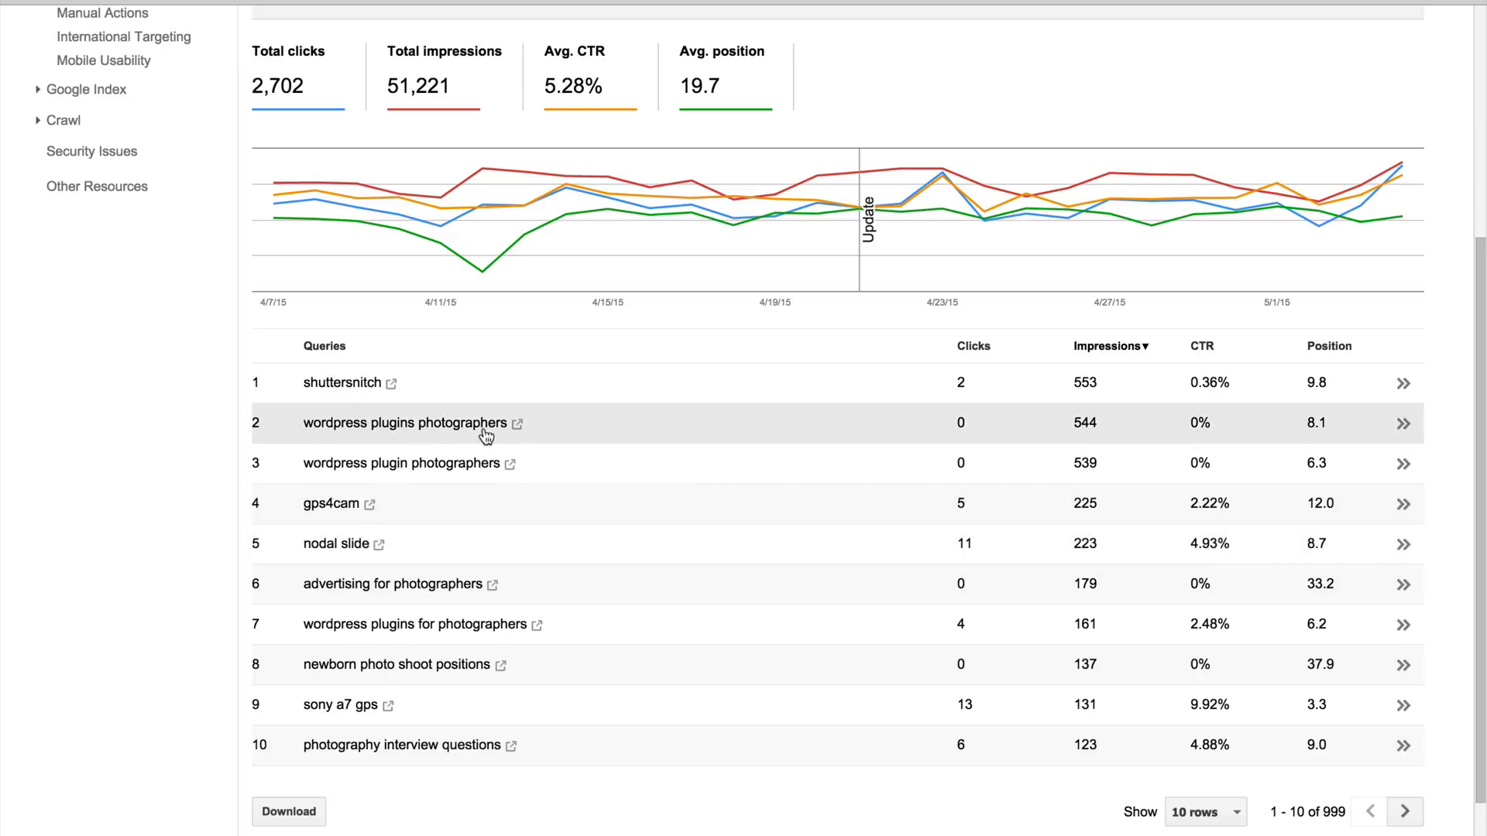
pyautogui.moveTo(1314, 439)
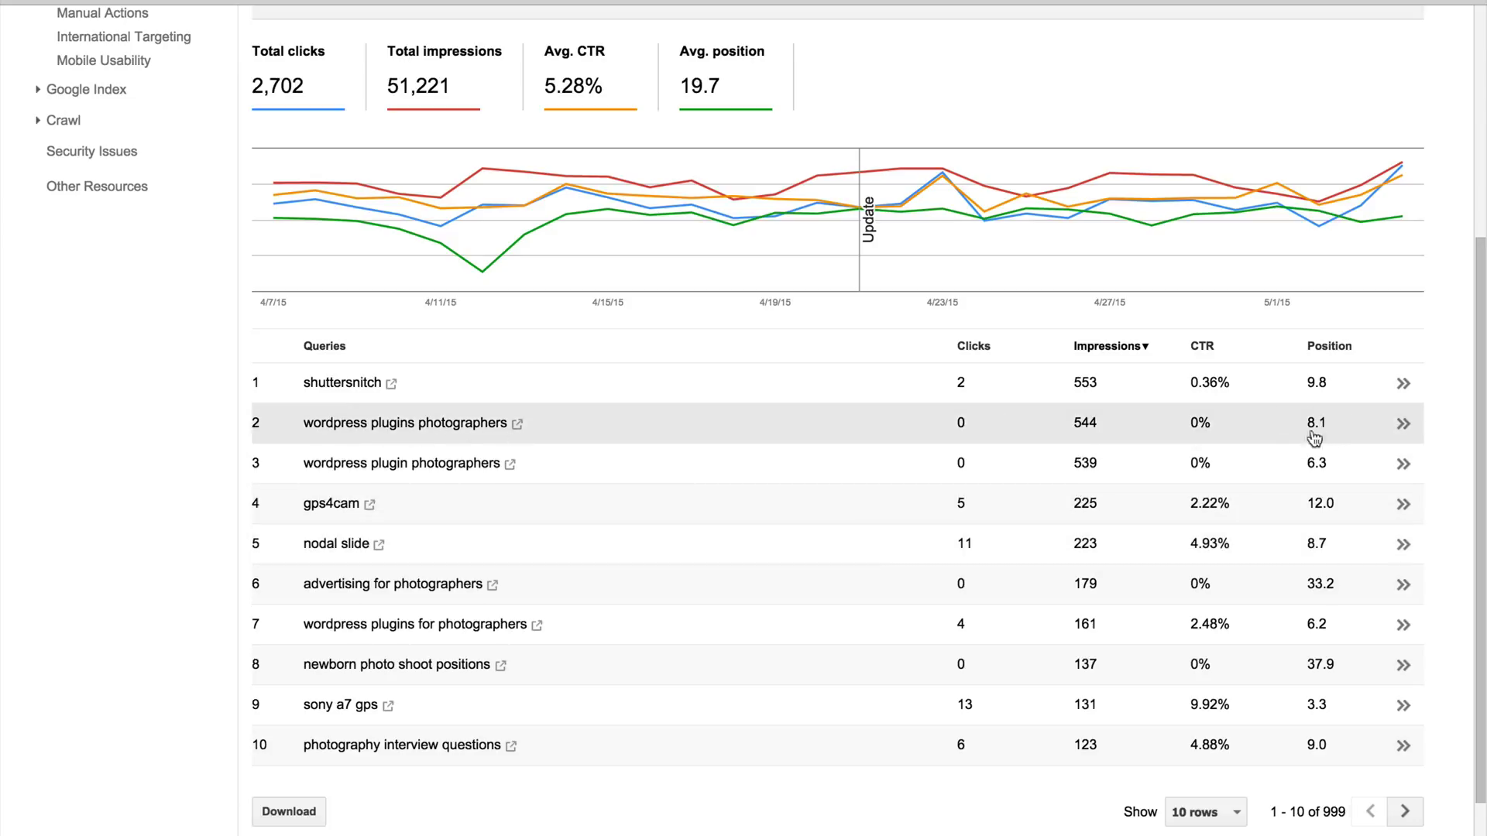
pyautogui.moveTo(1319, 478)
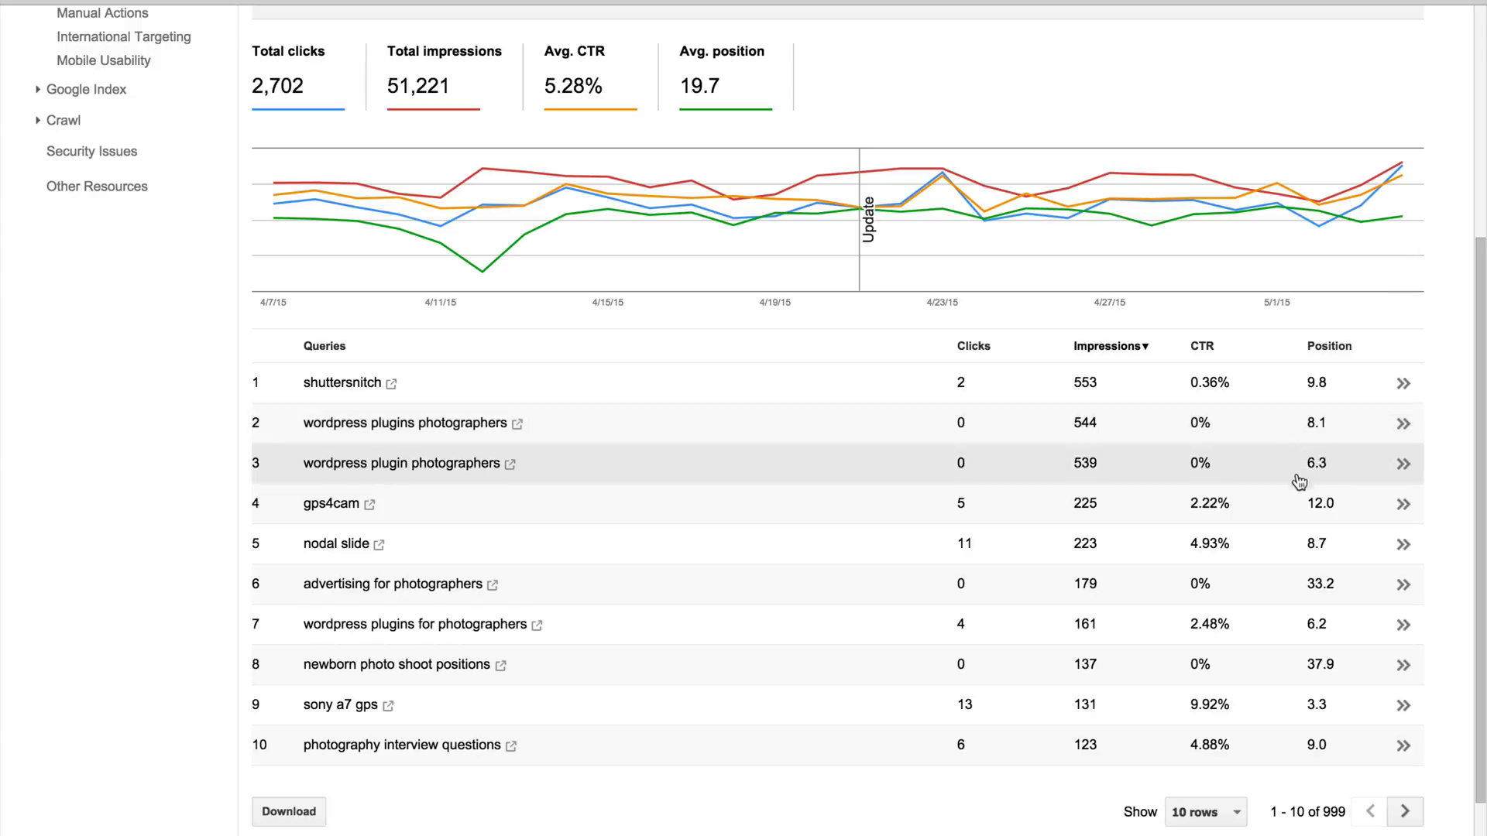
pyautogui.moveTo(1060, 456)
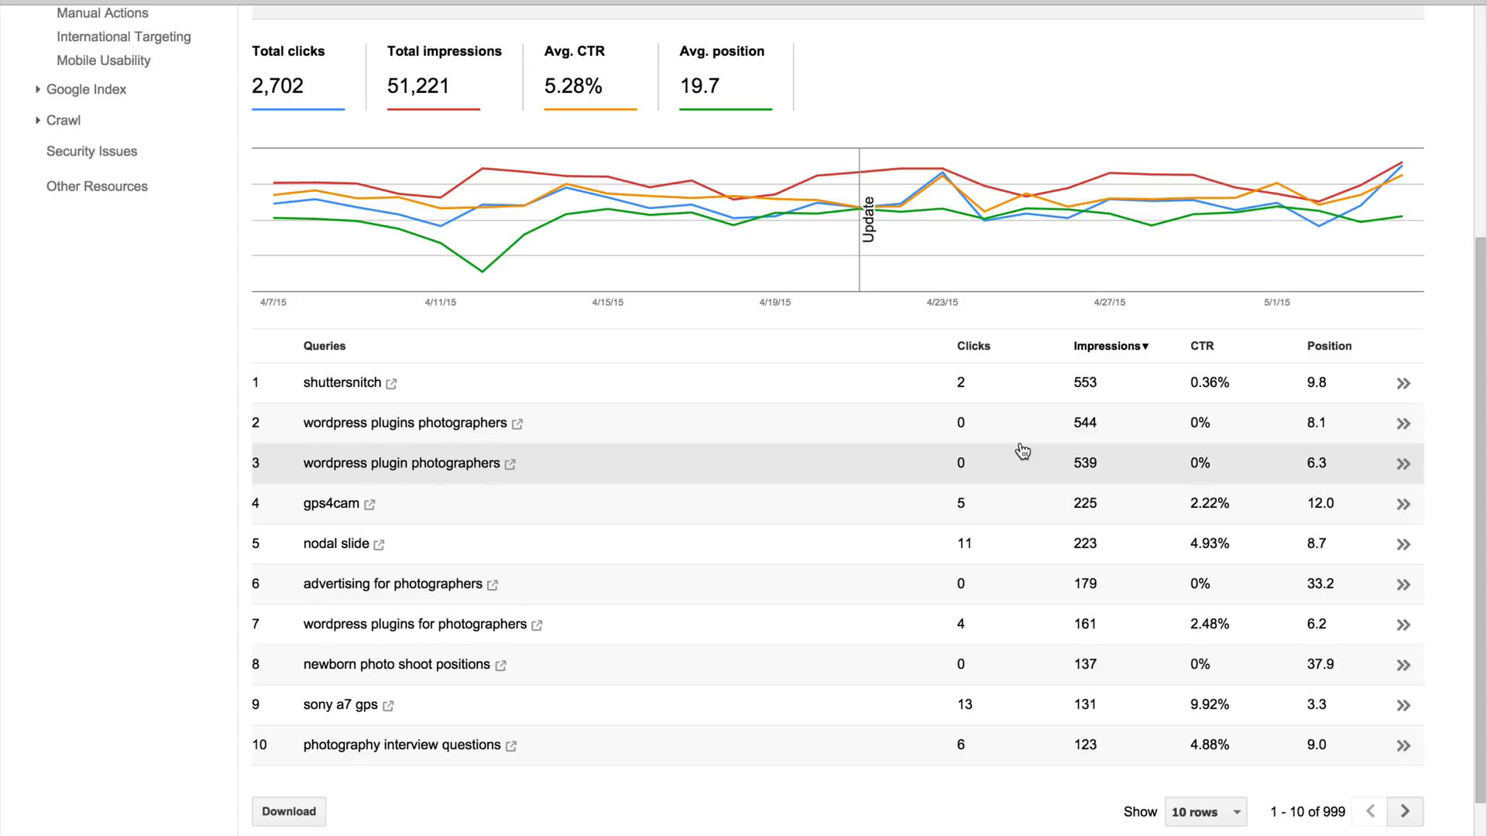
pyautogui.moveTo(700, 493)
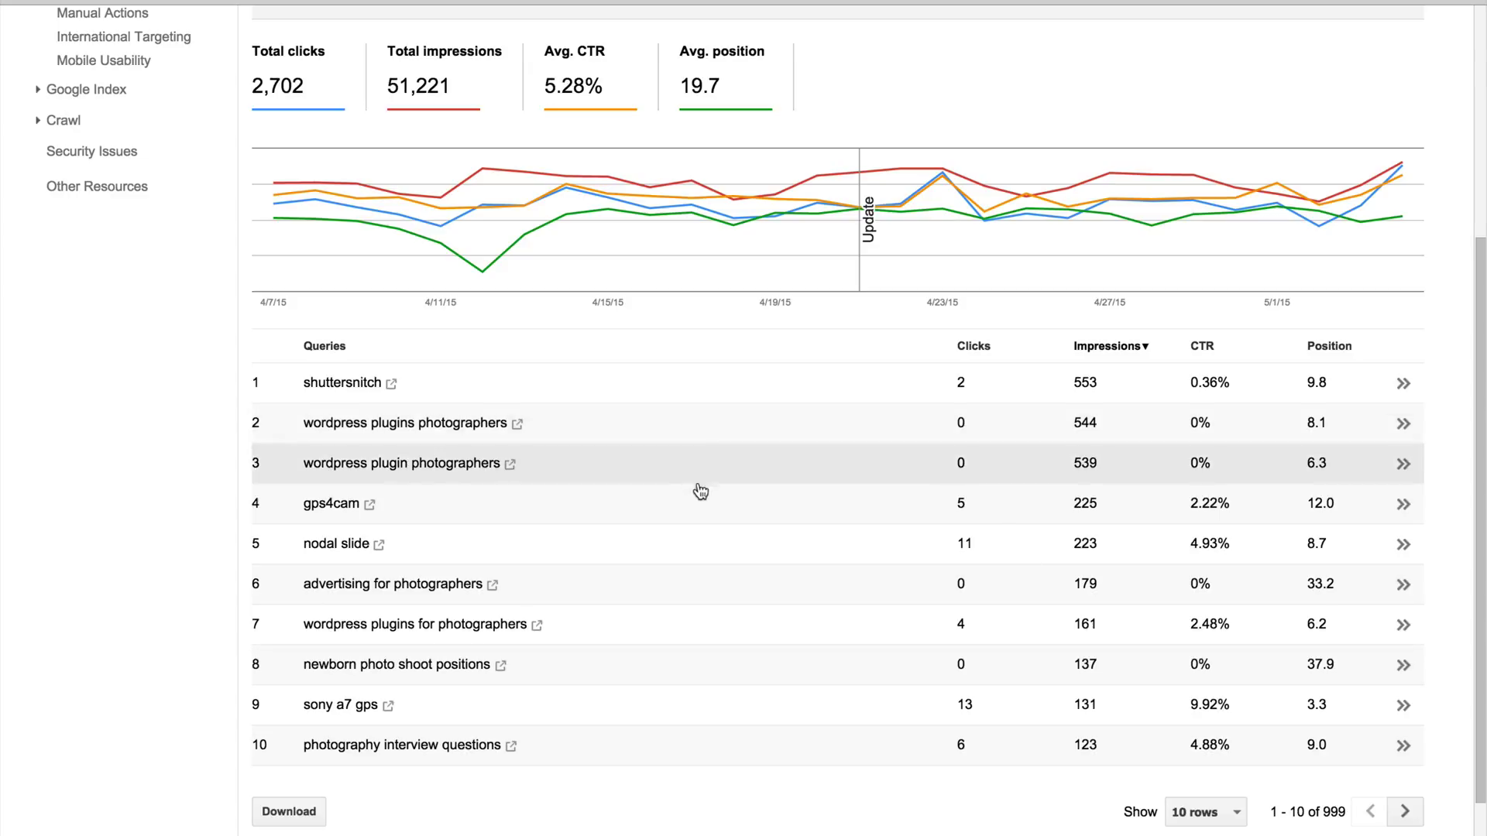
pyautogui.moveTo(799, 593)
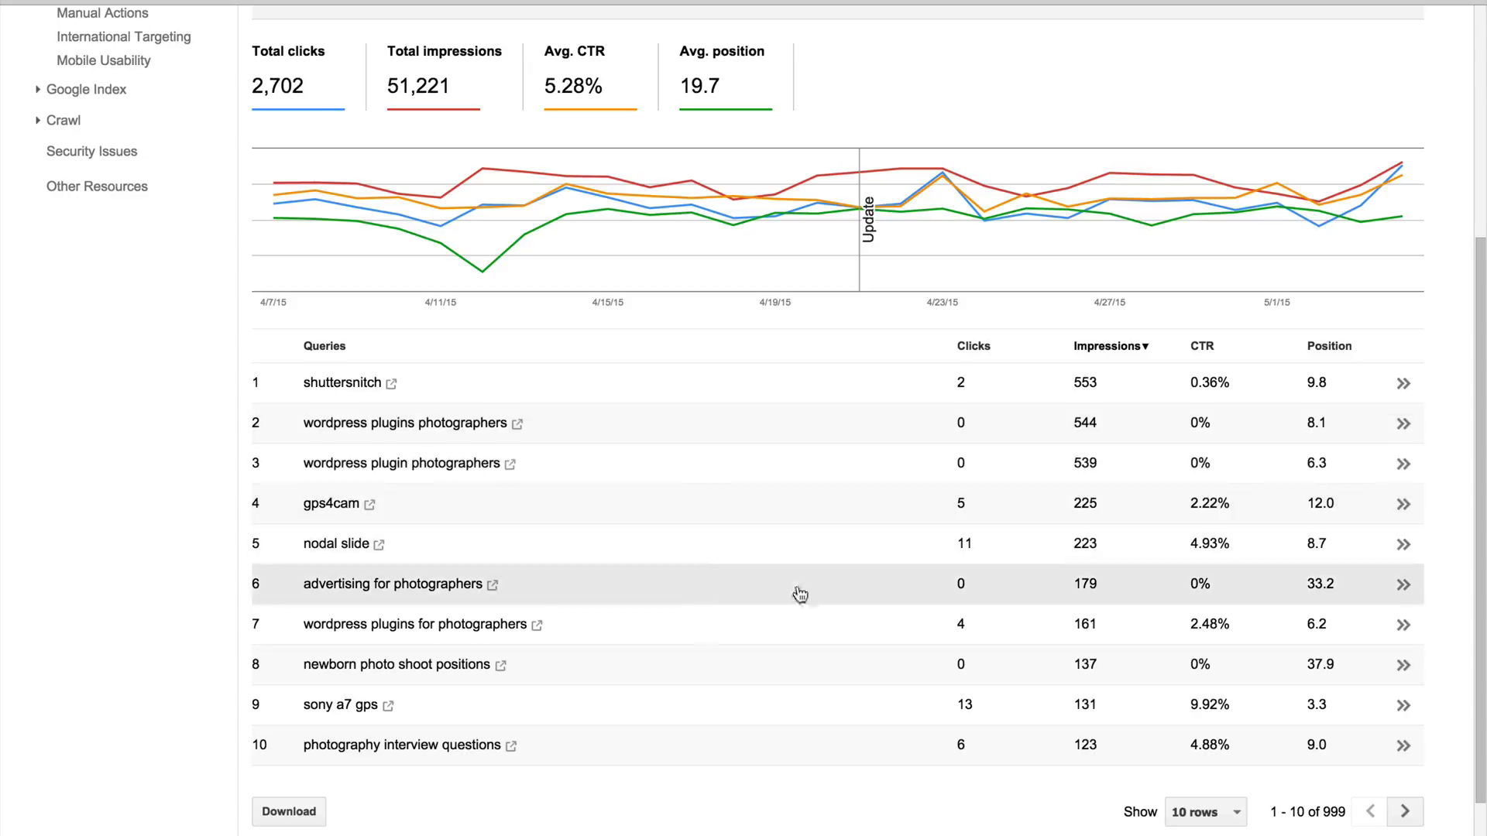
pyautogui.moveTo(669, 630)
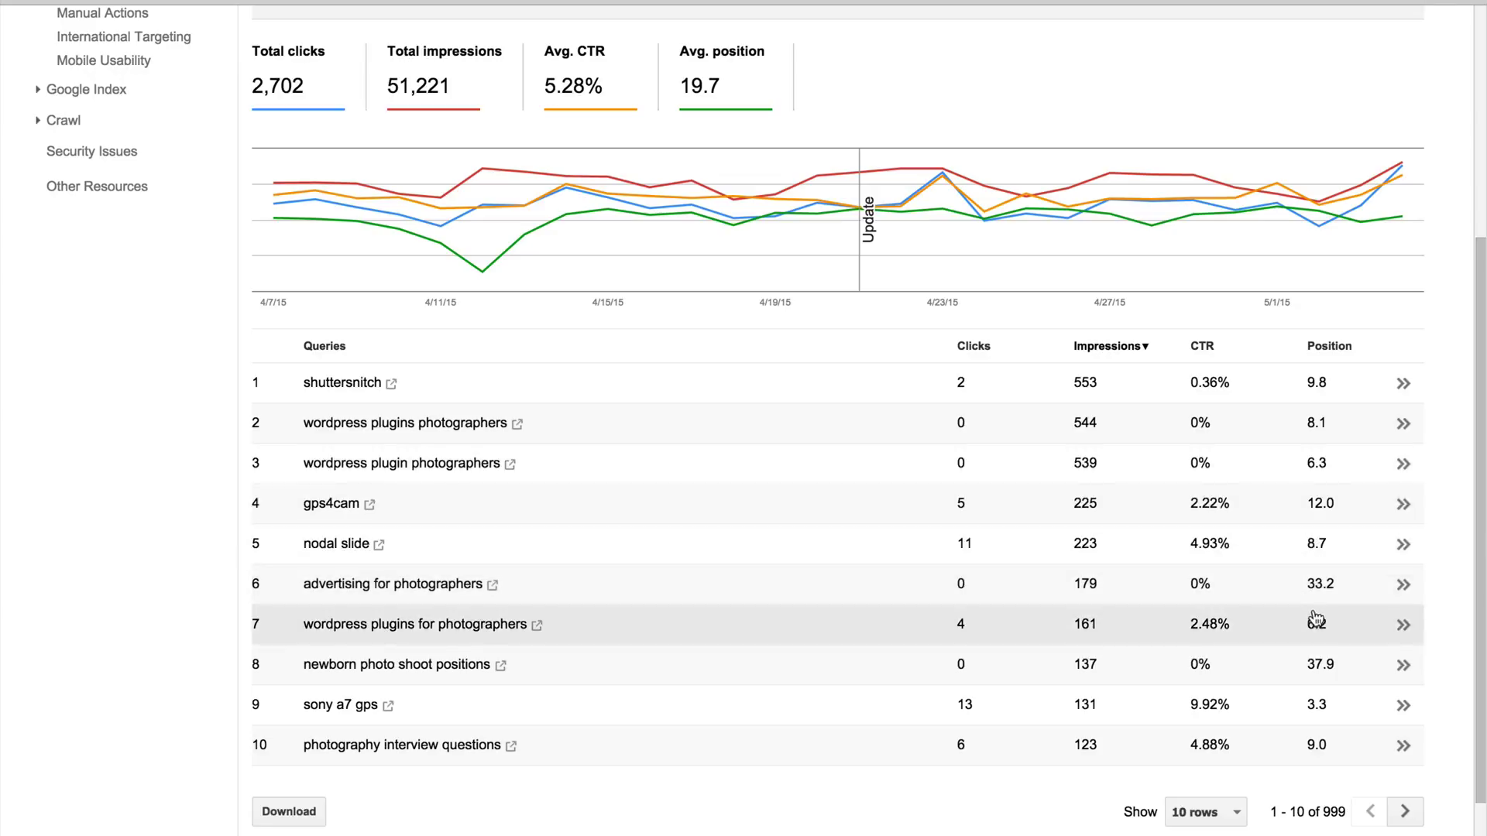
pyautogui.moveTo(811, 637)
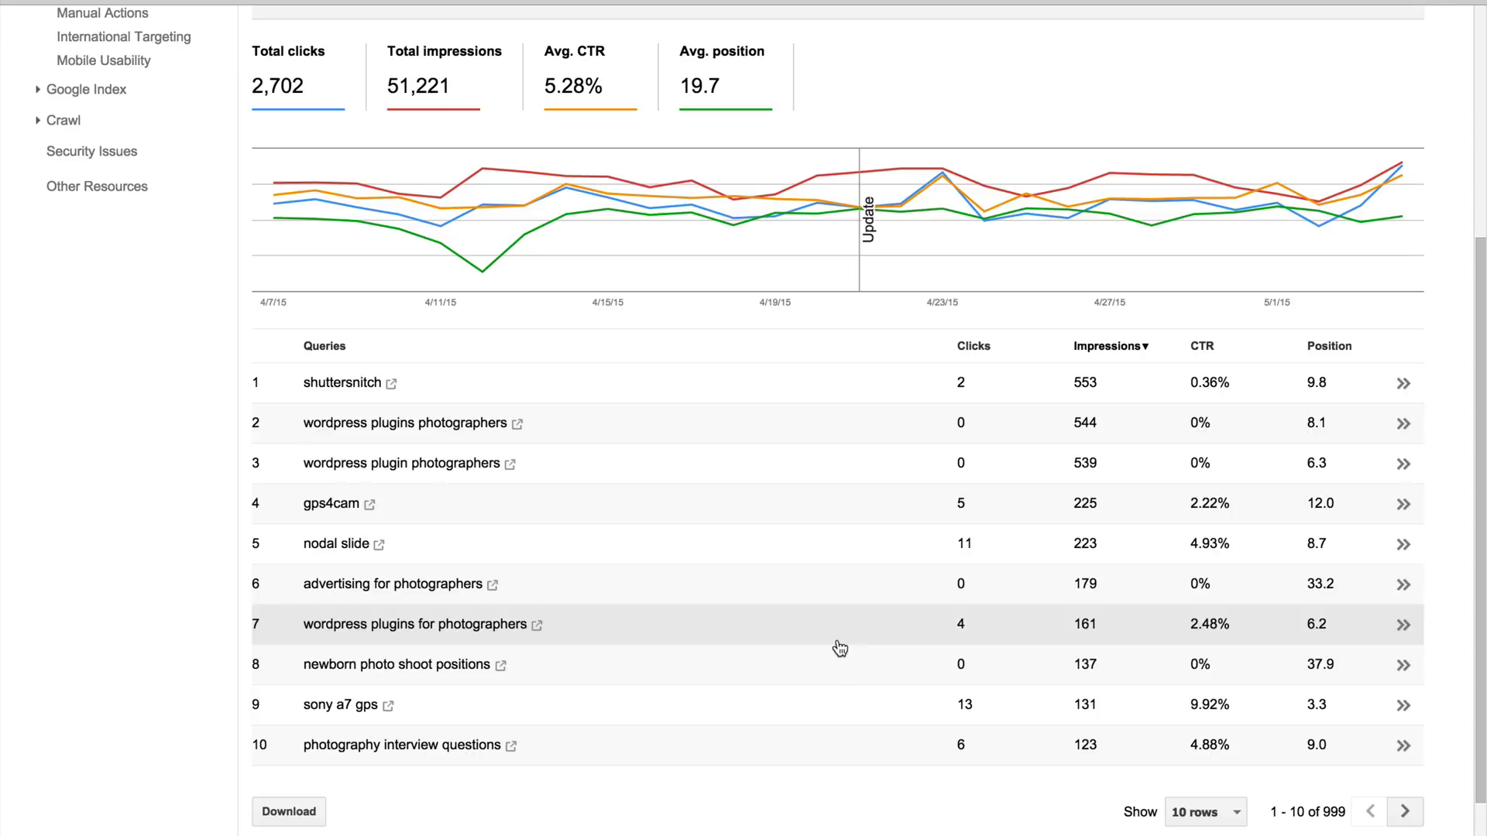
pyautogui.moveTo(909, 654)
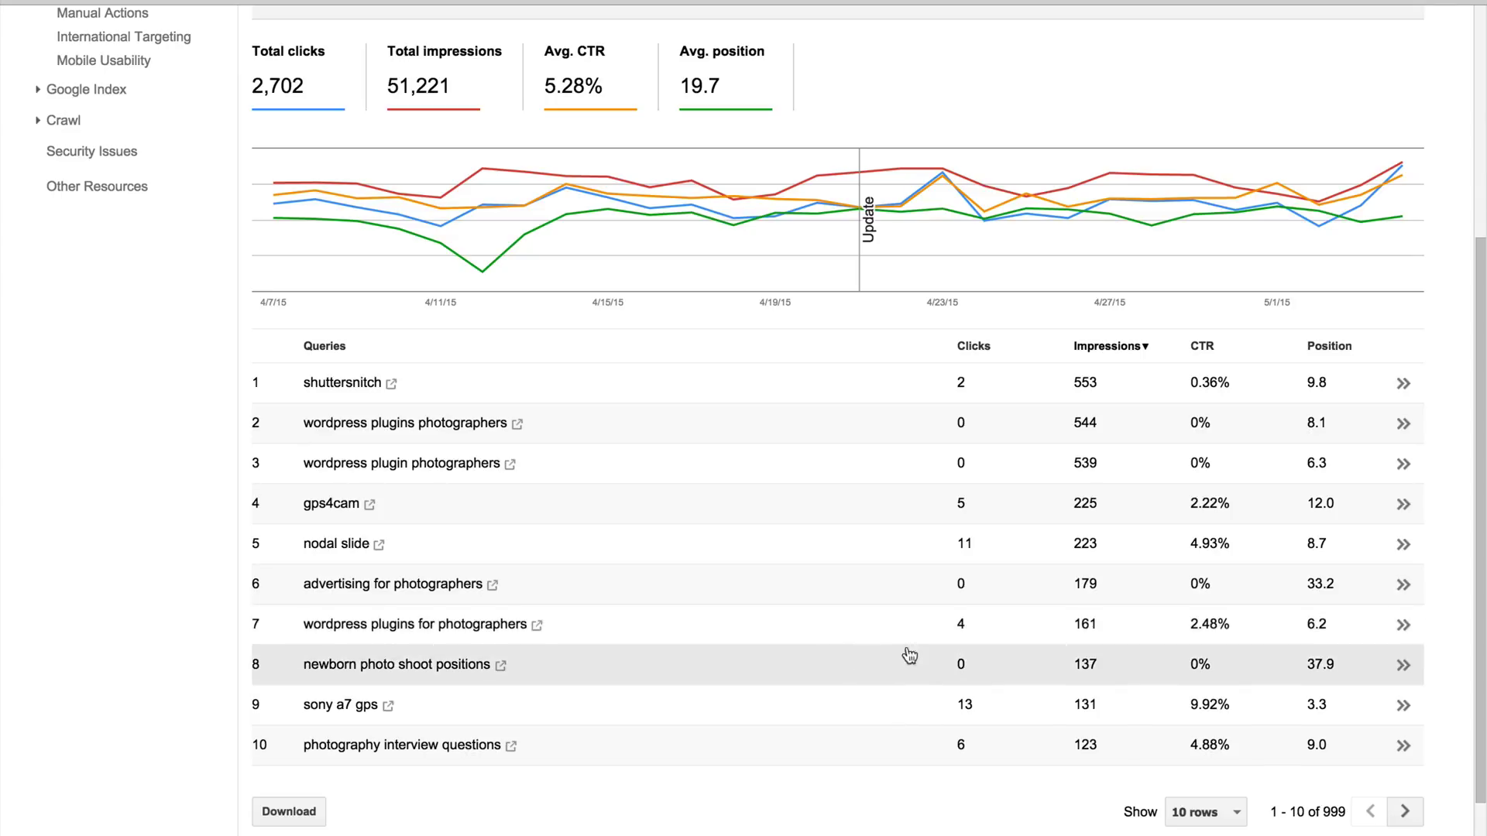
pyautogui.moveTo(1325, 681)
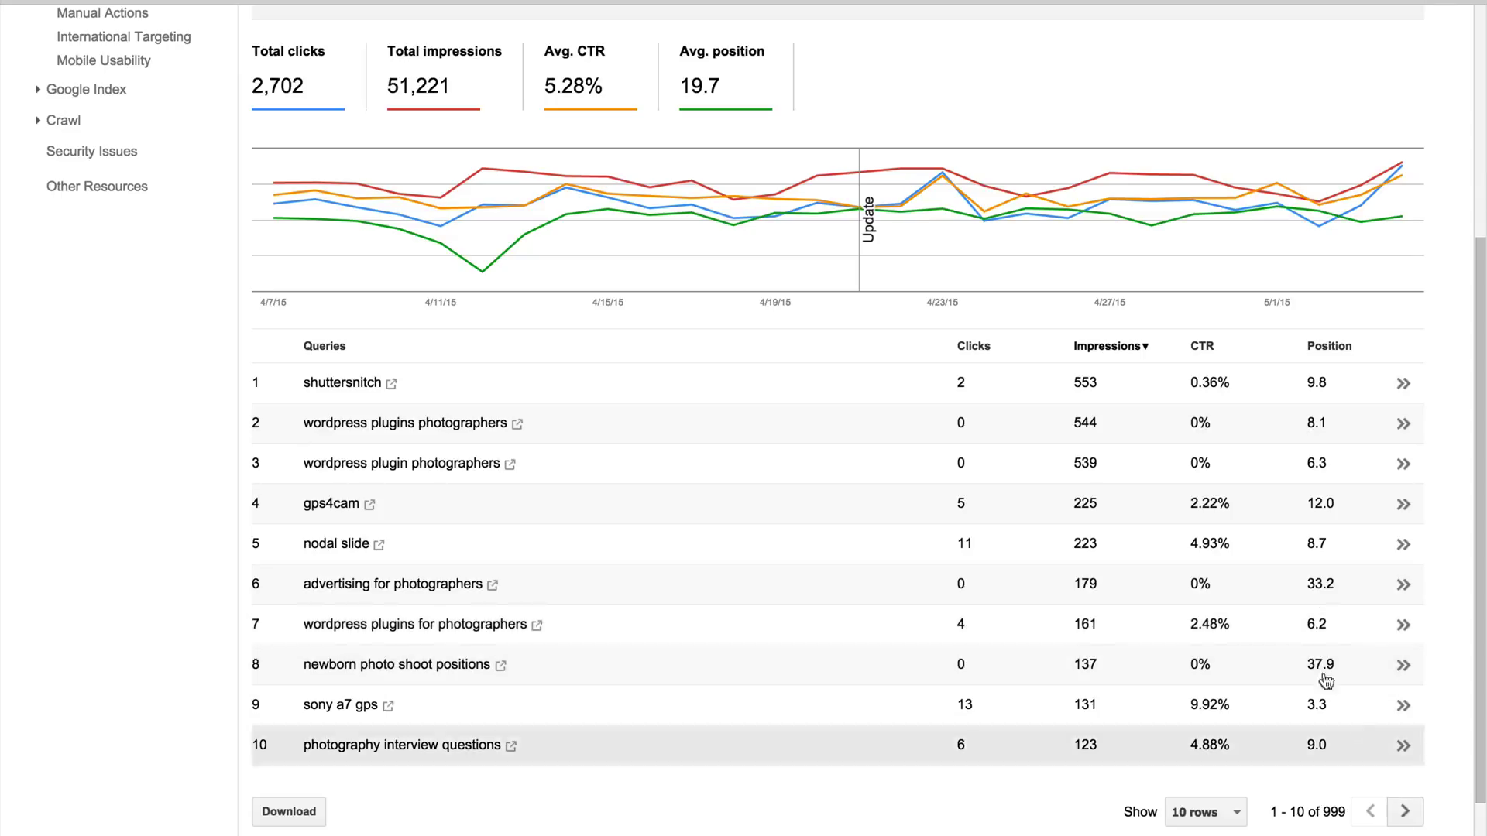
# Sort queries by CTR descending, putting 'photo mechanic vs lightroom 5' at 100% first.
pyautogui.click(1200, 345)
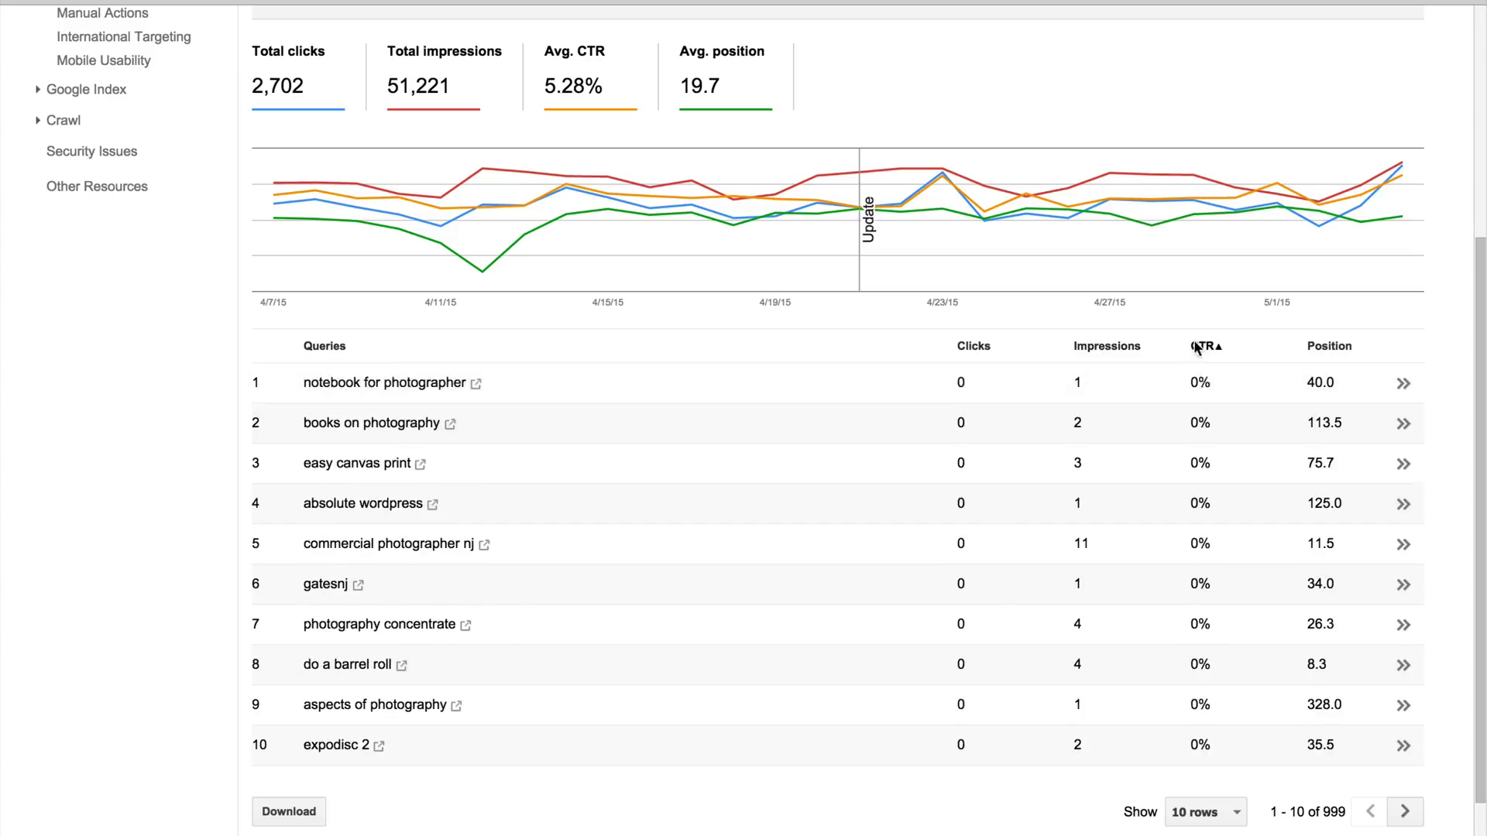
pyautogui.click(1203, 346)
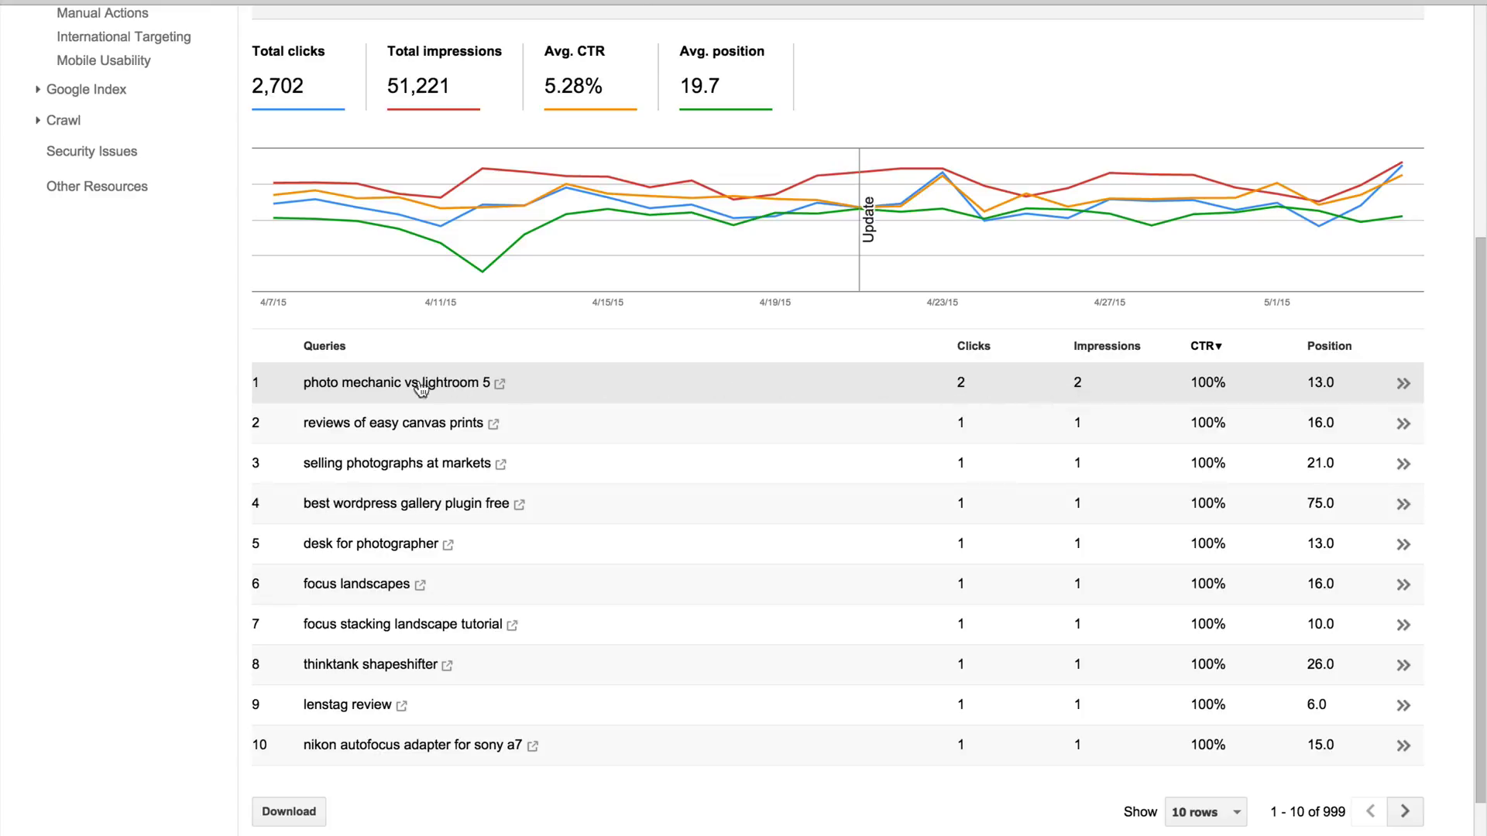
pyautogui.moveTo(801, 402)
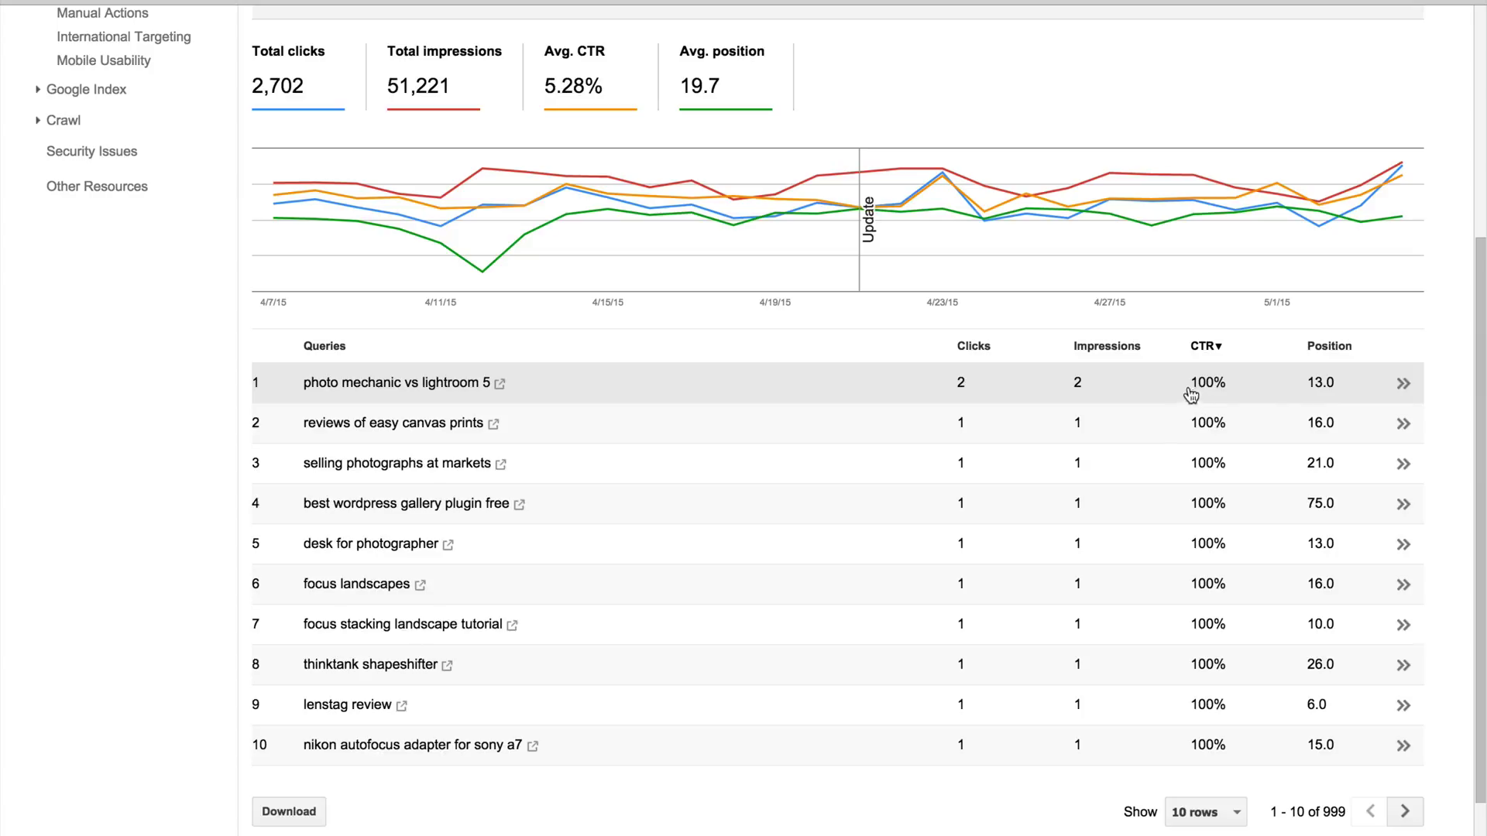
pyautogui.moveTo(1320, 393)
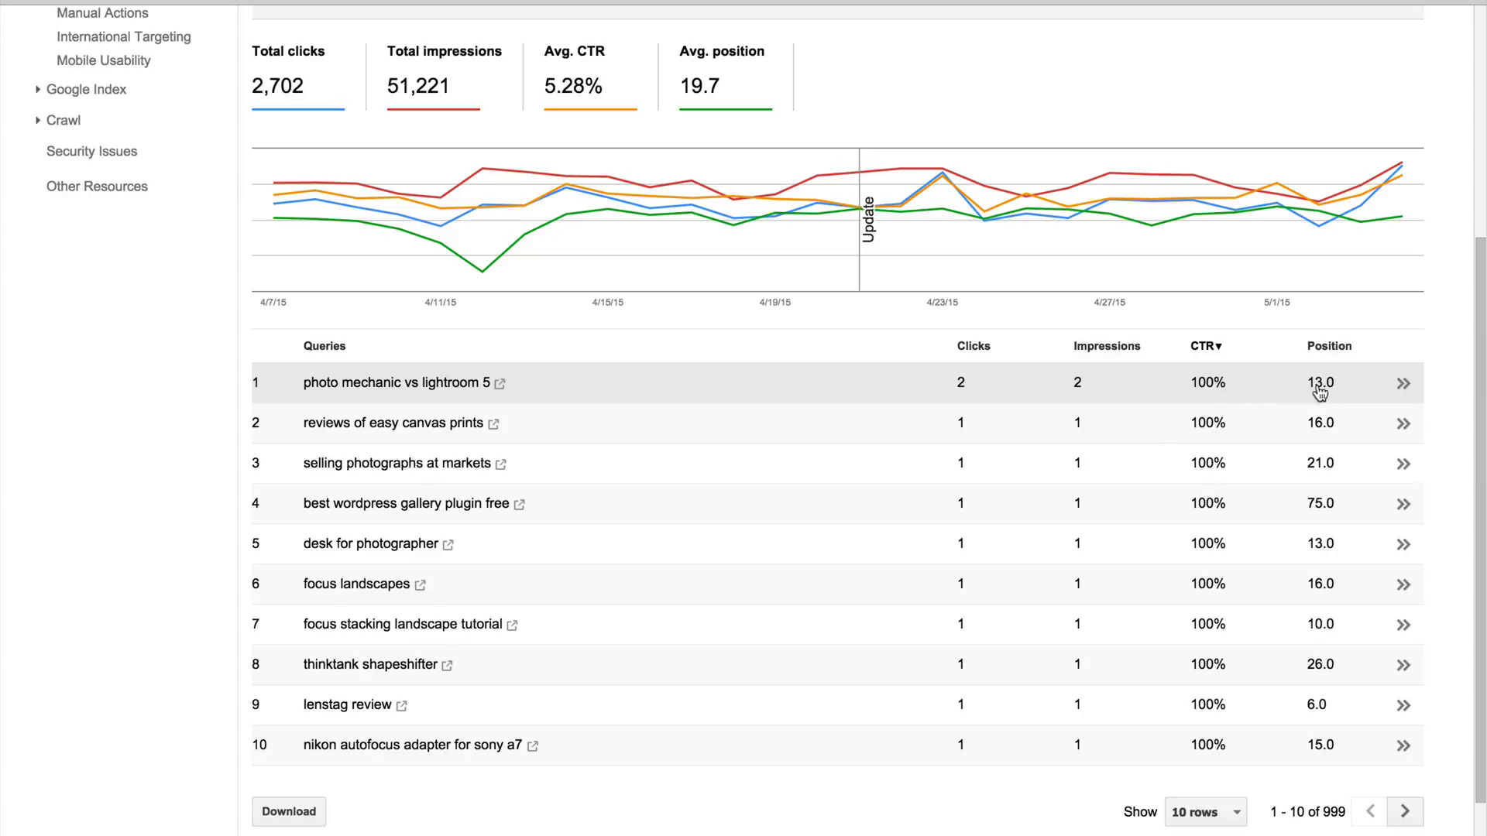
pyautogui.moveTo(1127, 548)
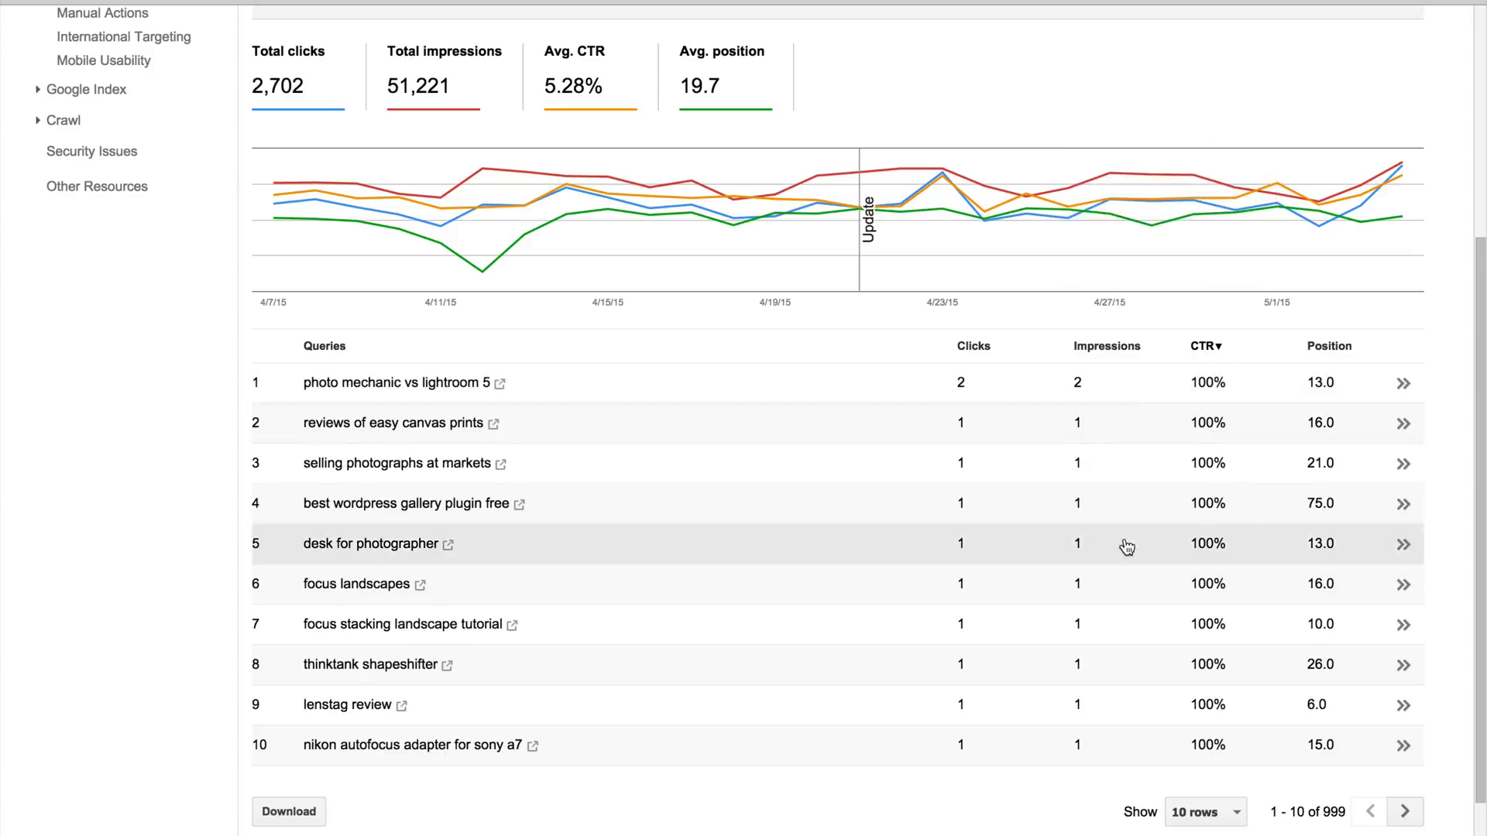
# Sort queries by position ascending, with 'scott wyden kivowitz' at 1.0 first.
pyautogui.click(1329, 346)
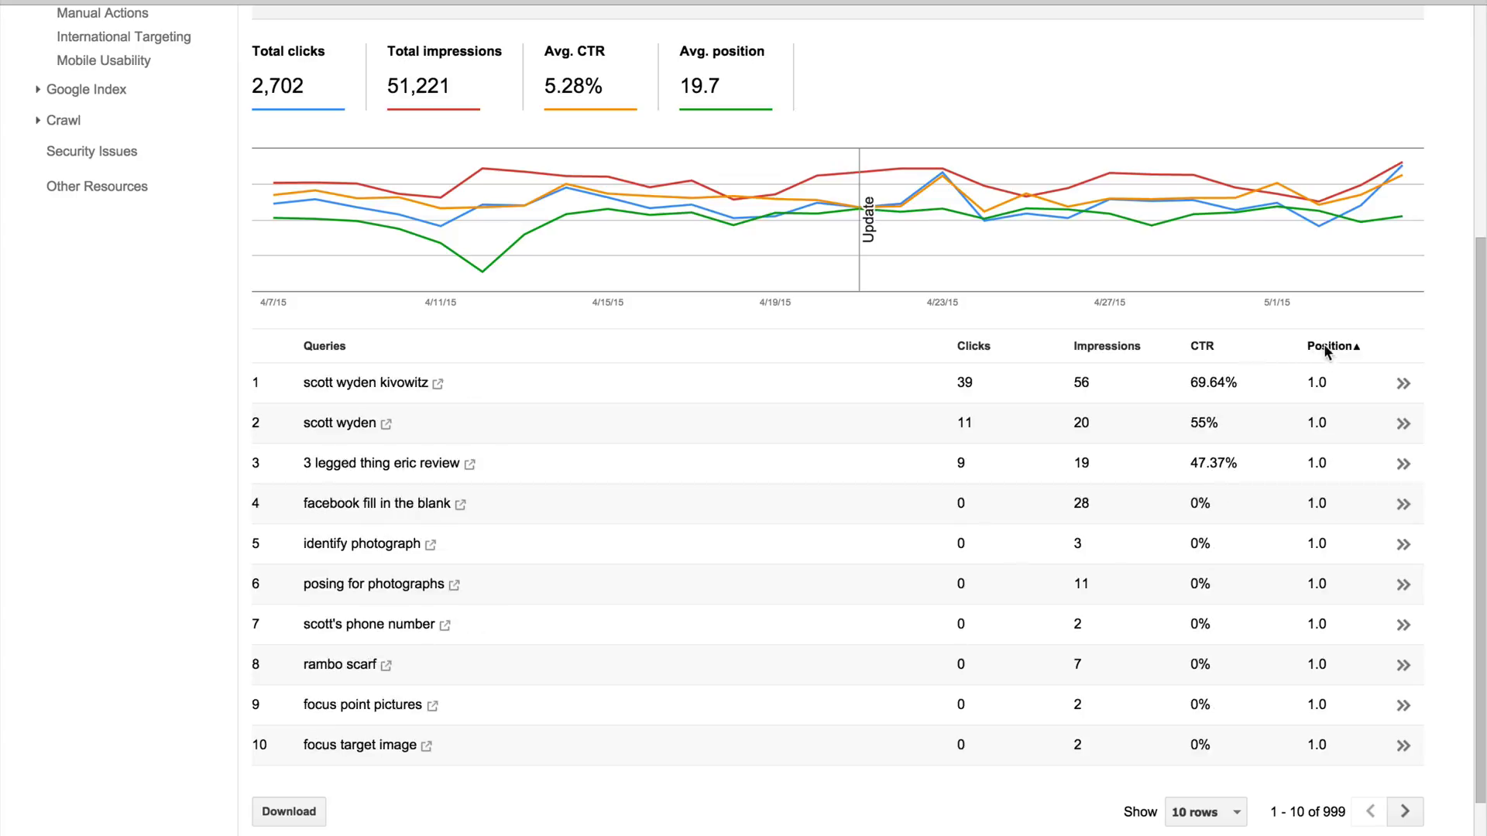
pyautogui.moveTo(652, 386)
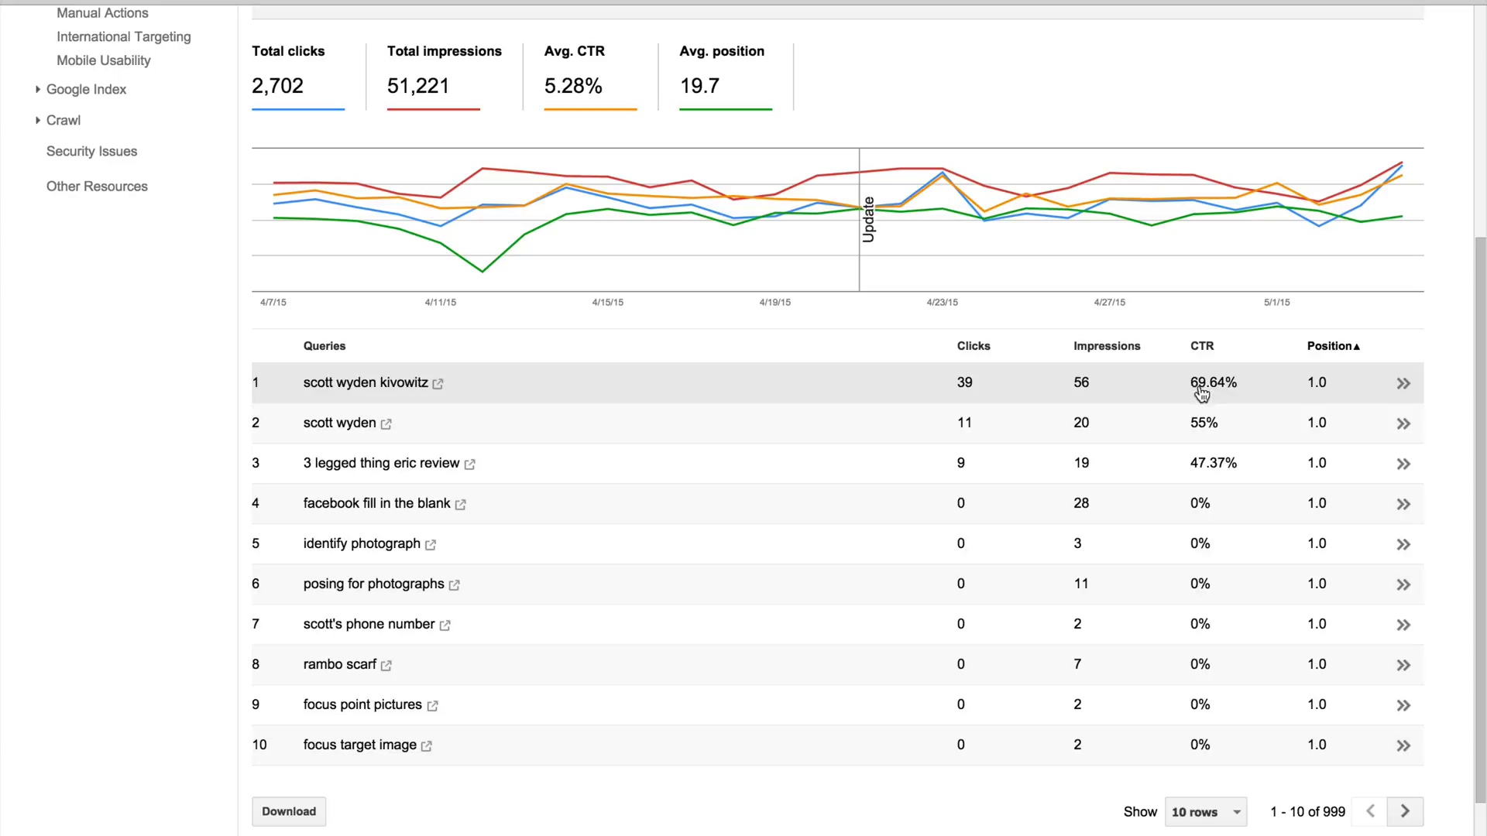
pyautogui.moveTo(1230, 397)
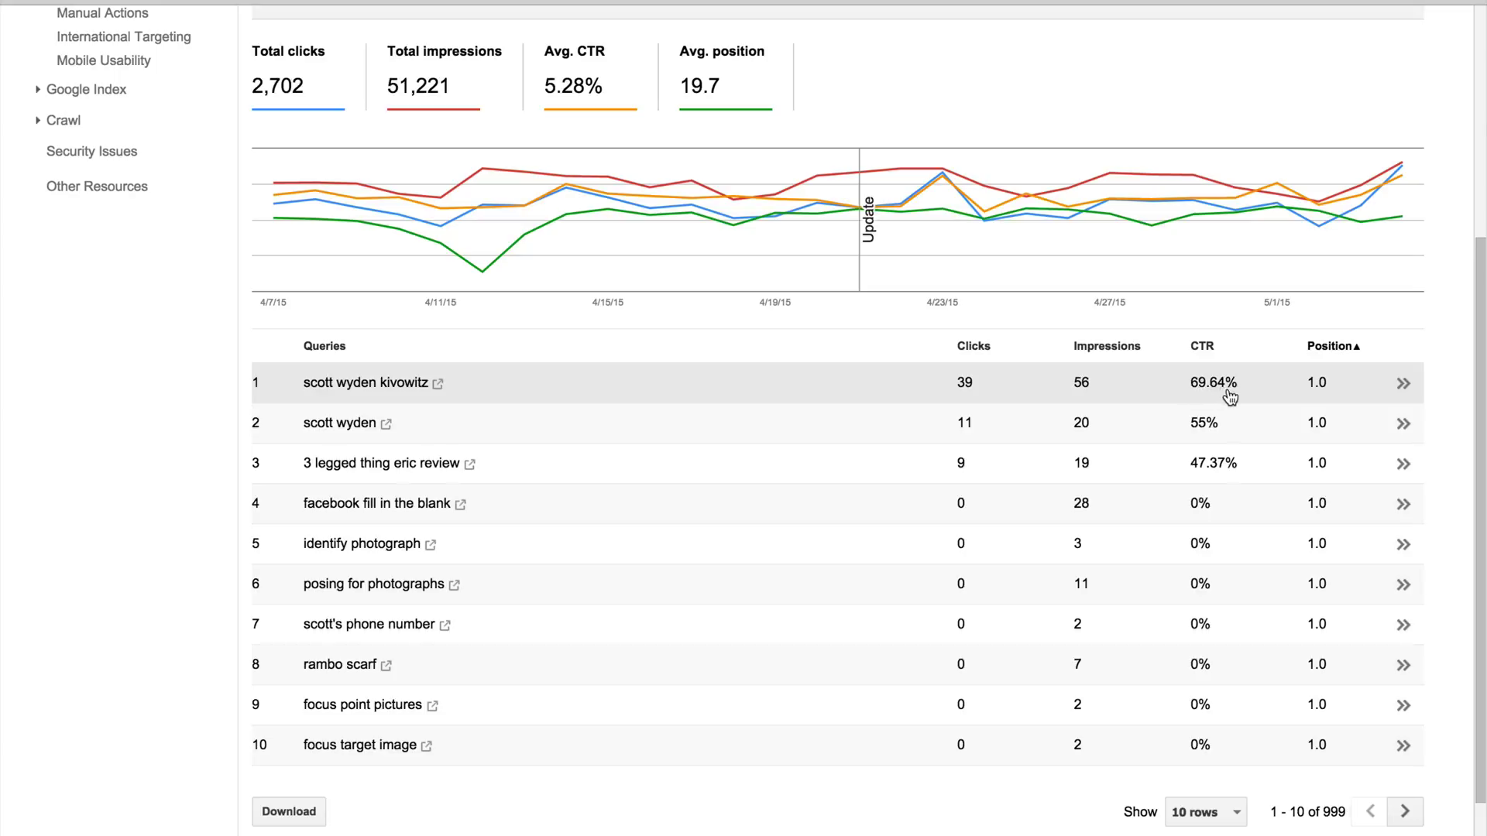
pyautogui.moveTo(1219, 395)
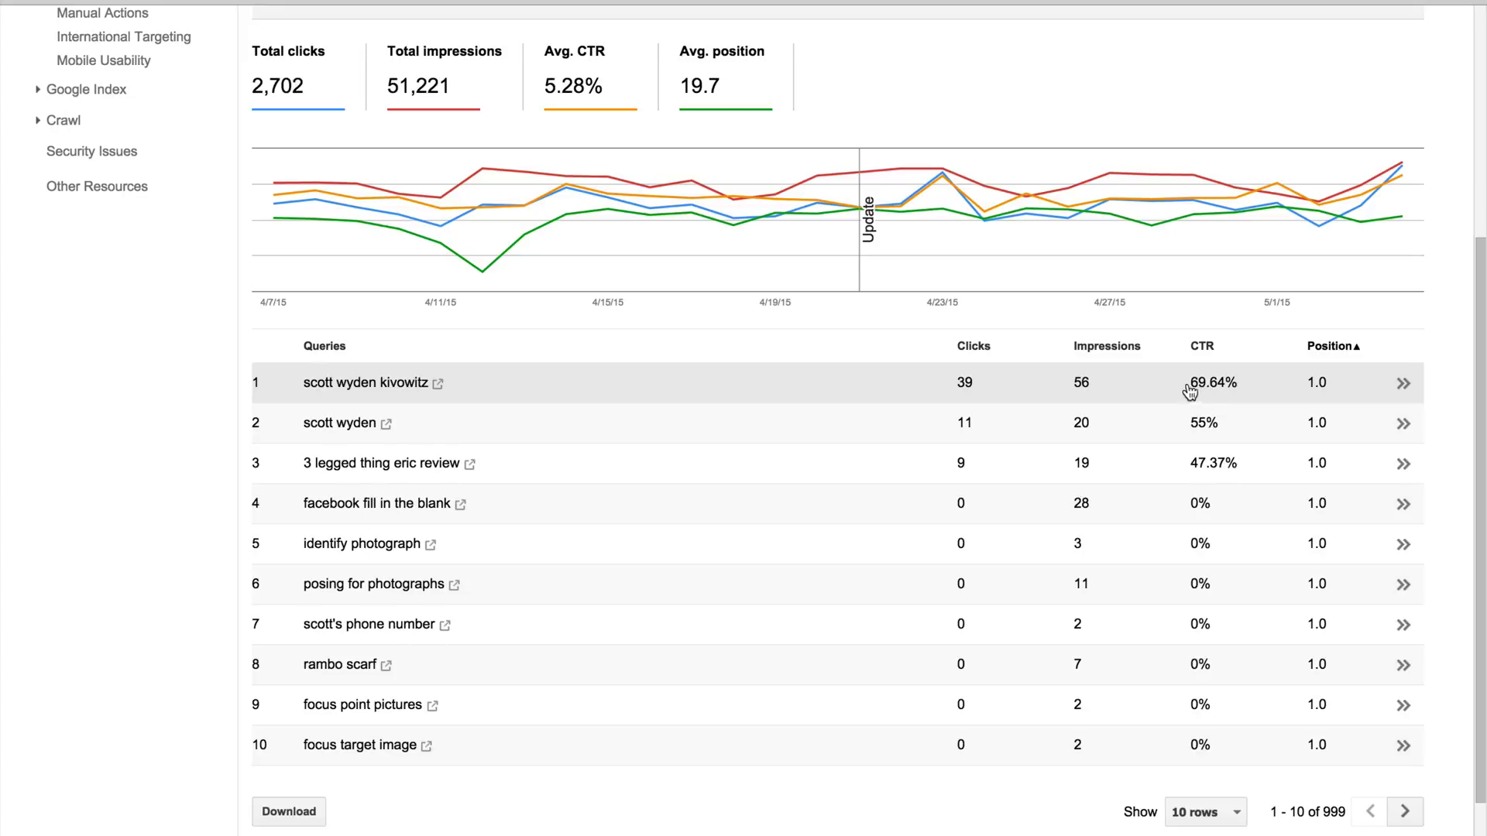
pyautogui.moveTo(1188, 392)
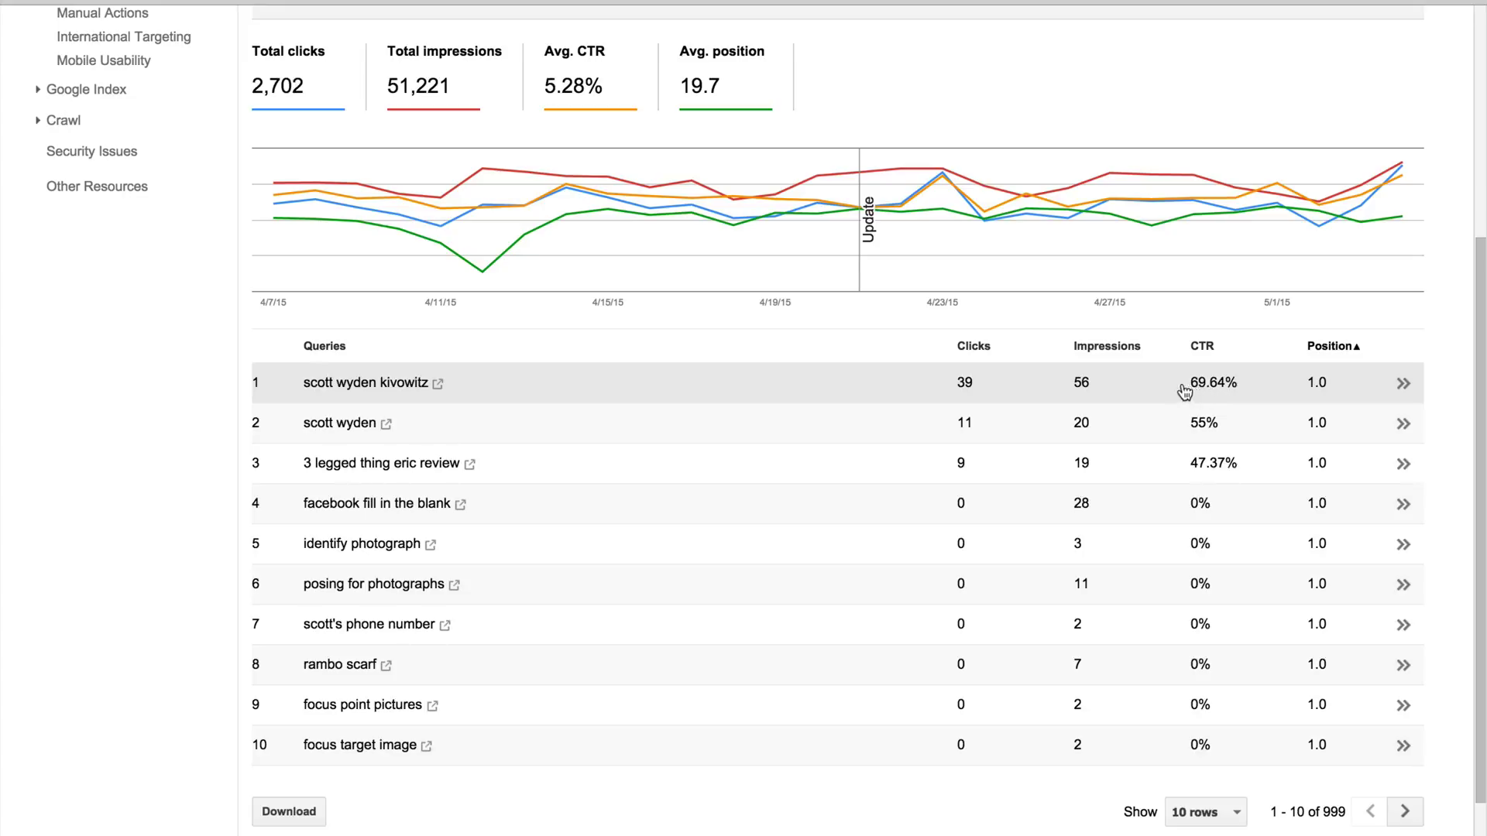
pyautogui.moveTo(978, 409)
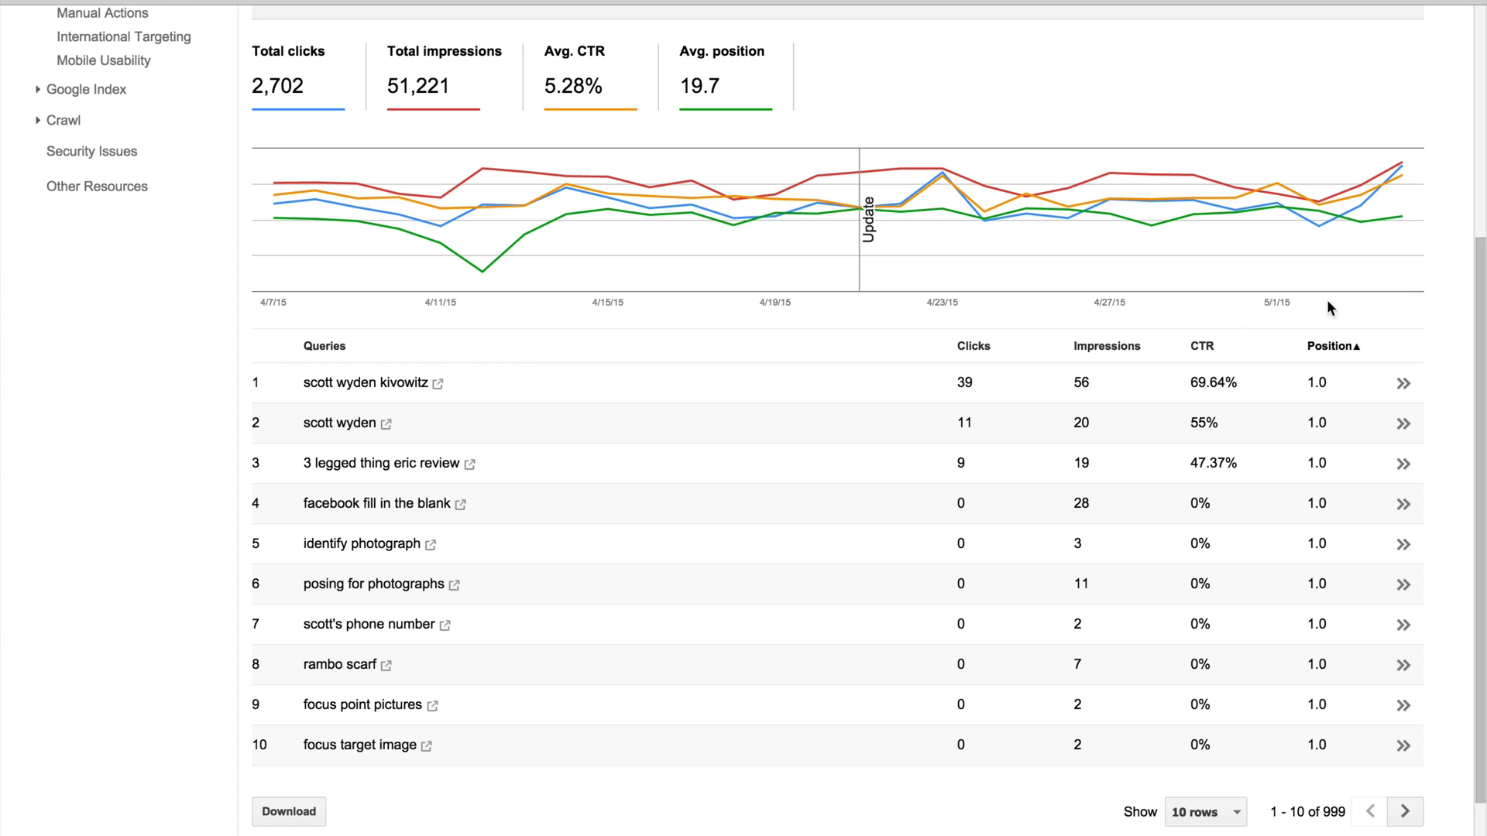
# Scroll up to the filter bar showing Web searches and Apr 7 to May 4.
pyautogui.scroll(3)
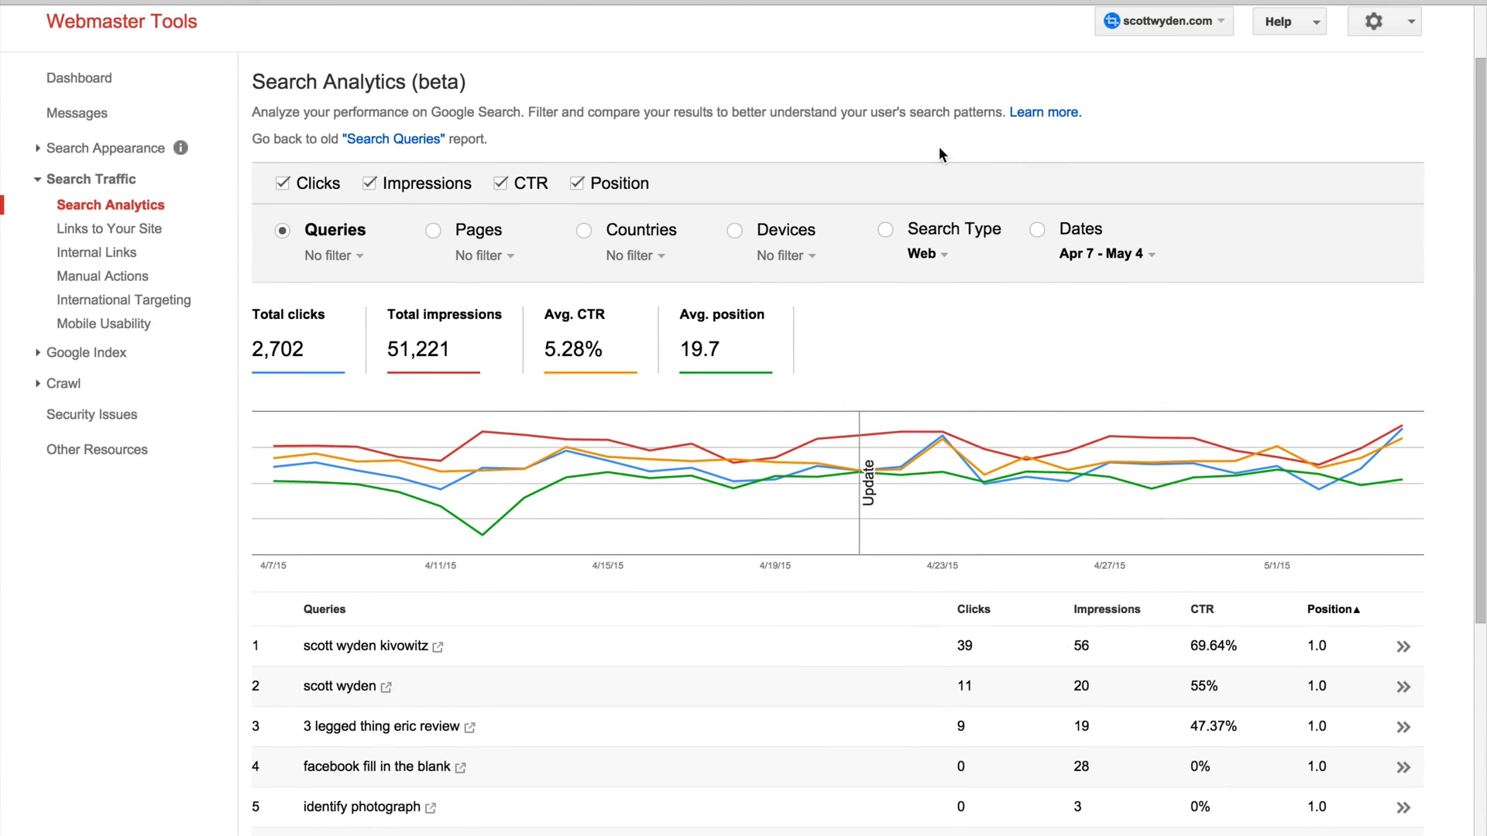
pyautogui.moveTo(620, 312)
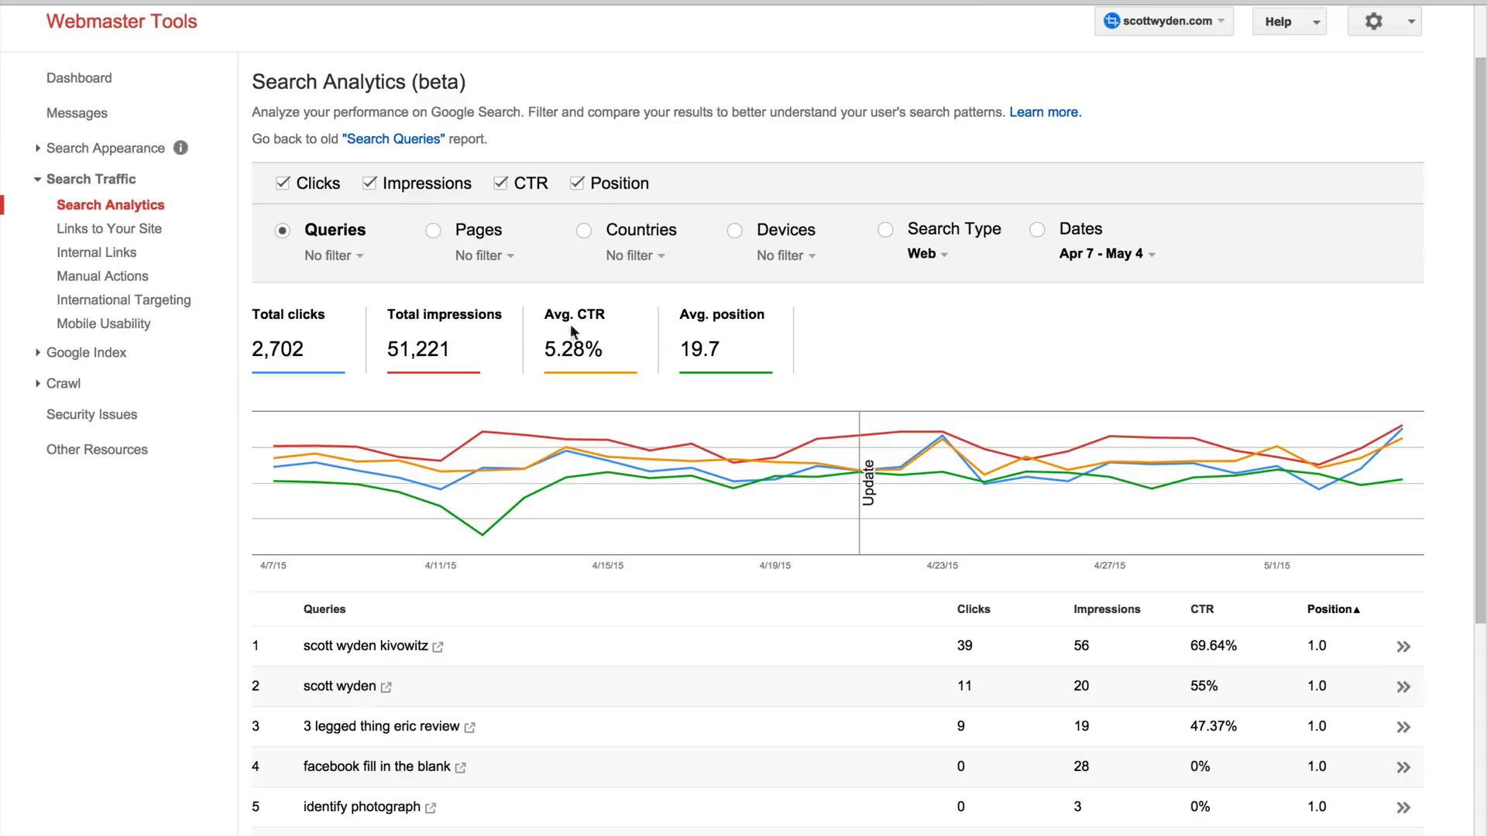
pyautogui.moveTo(590, 311)
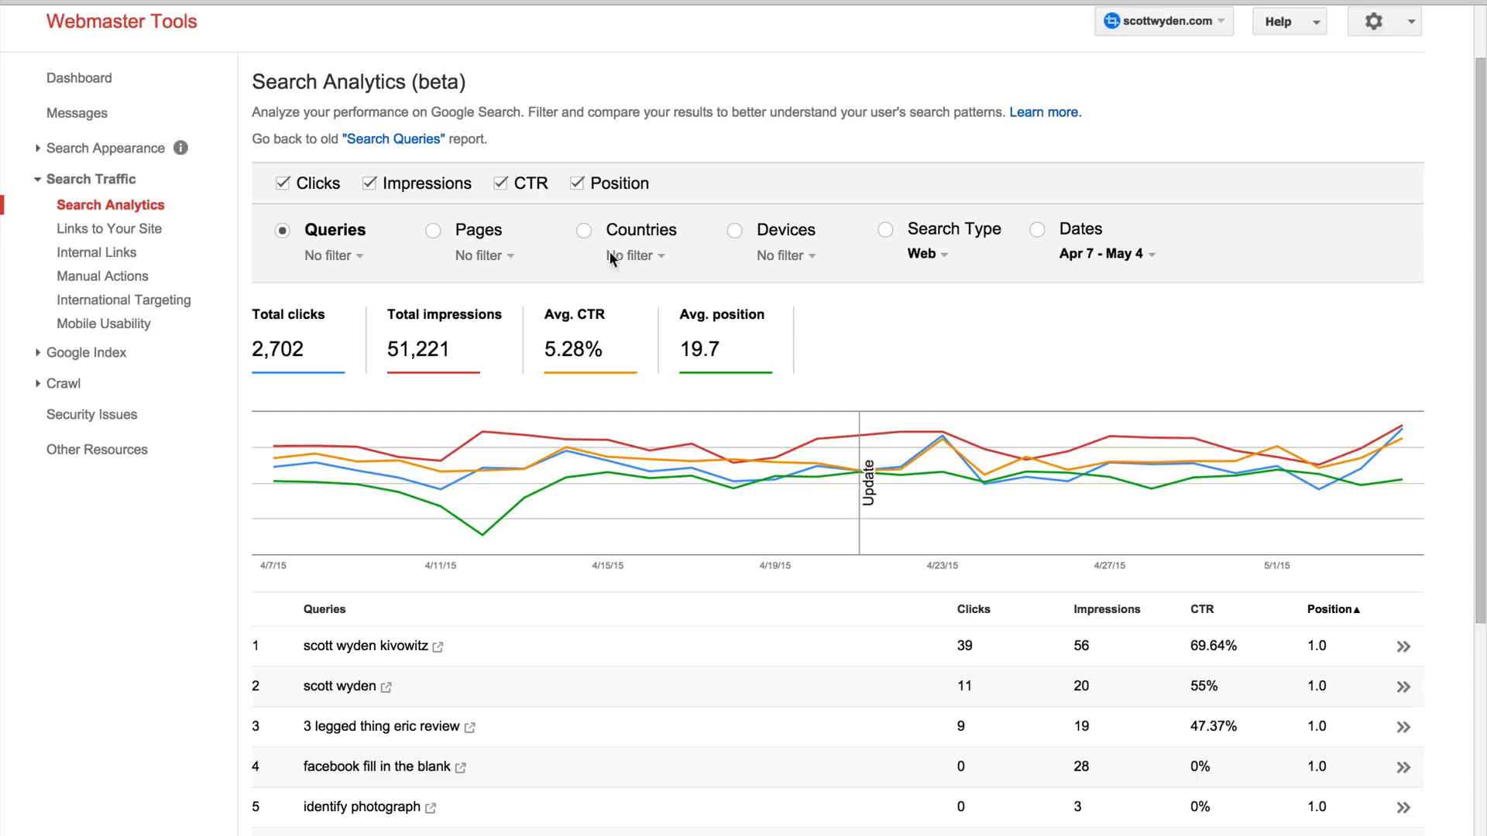
pyautogui.moveTo(803, 274)
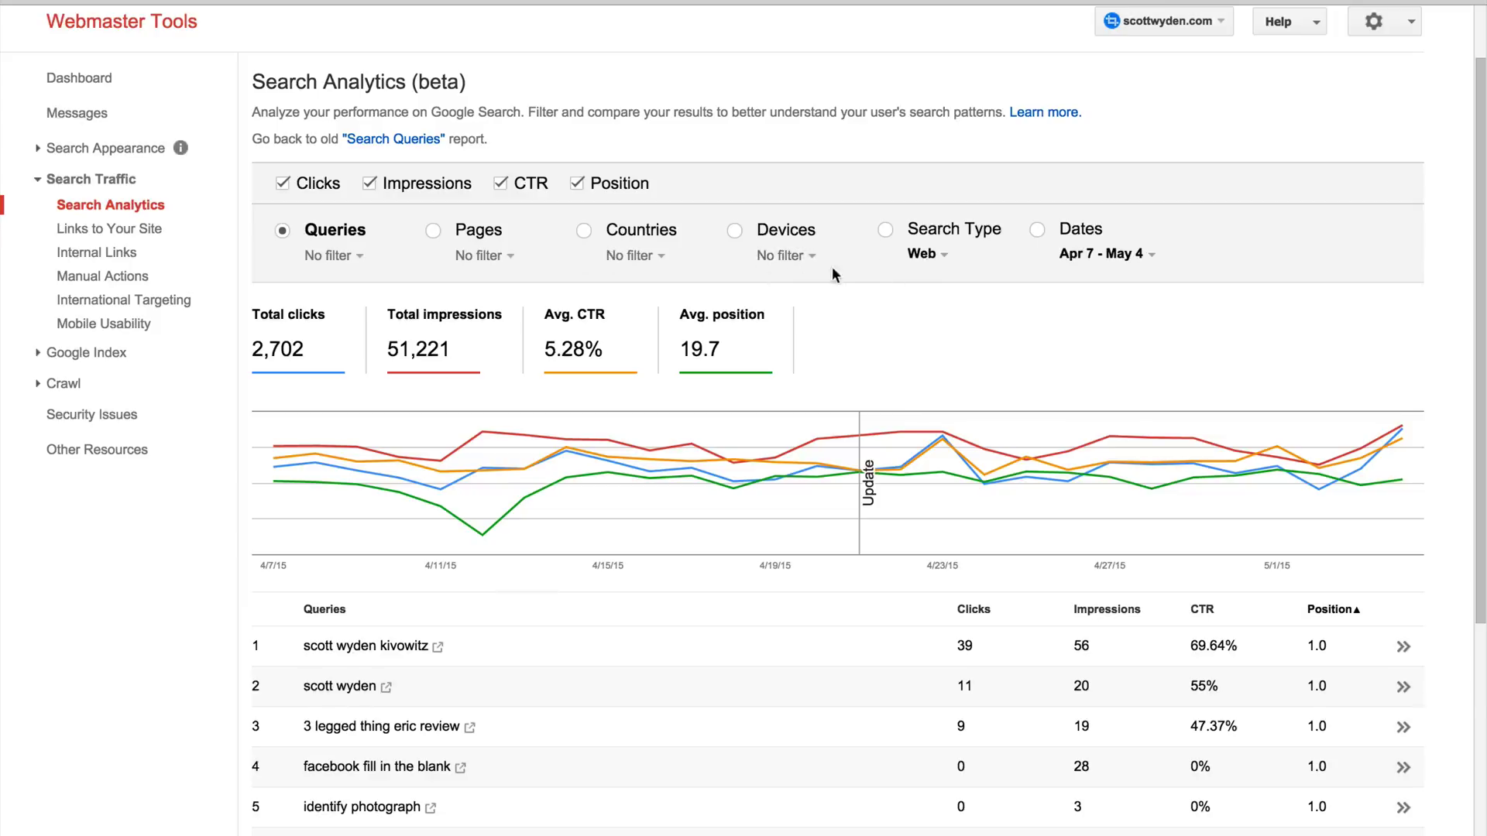
pyautogui.moveTo(805, 263)
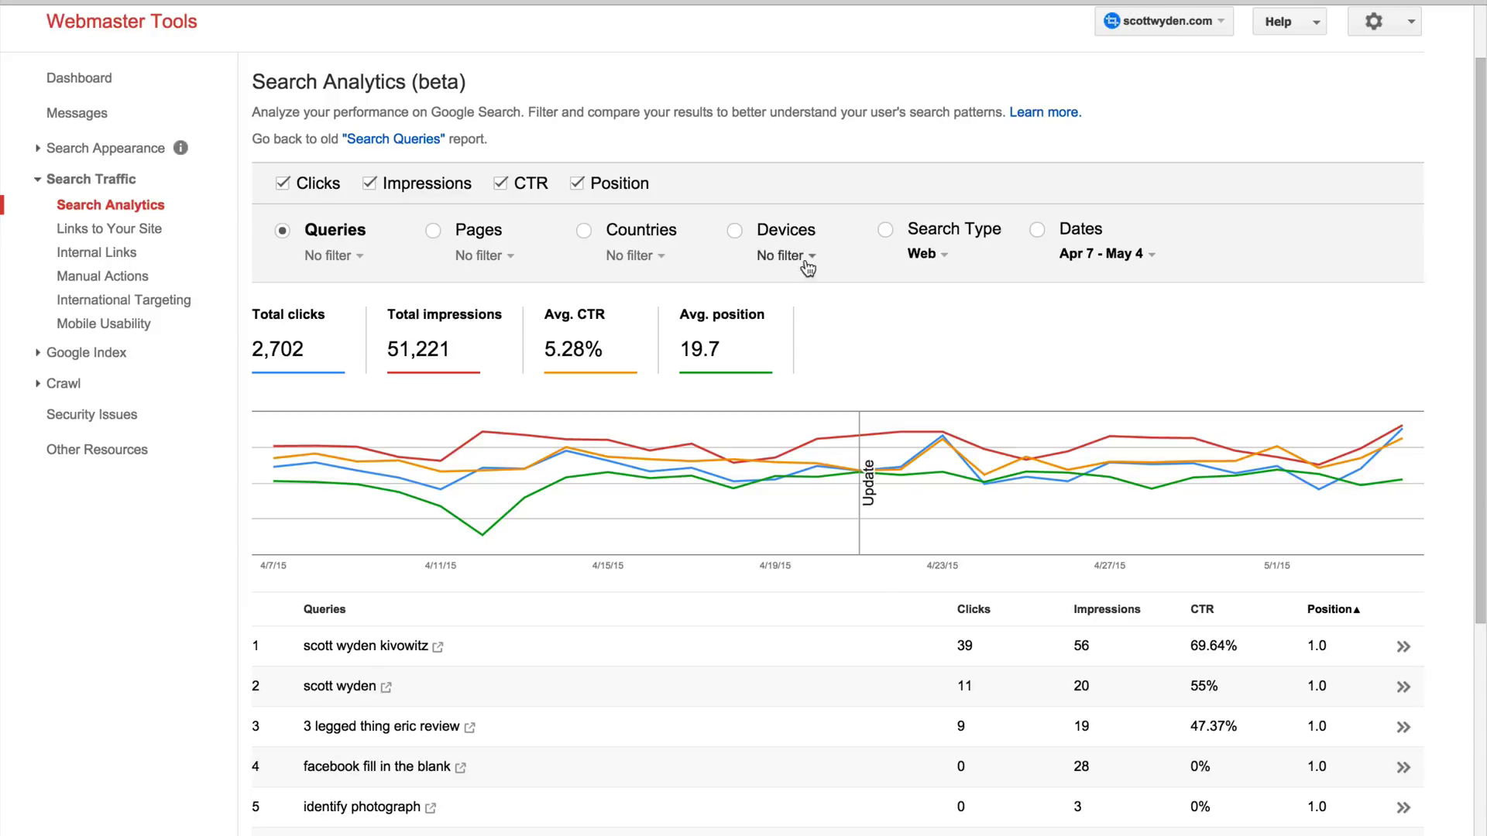
pyautogui.moveTo(1119, 264)
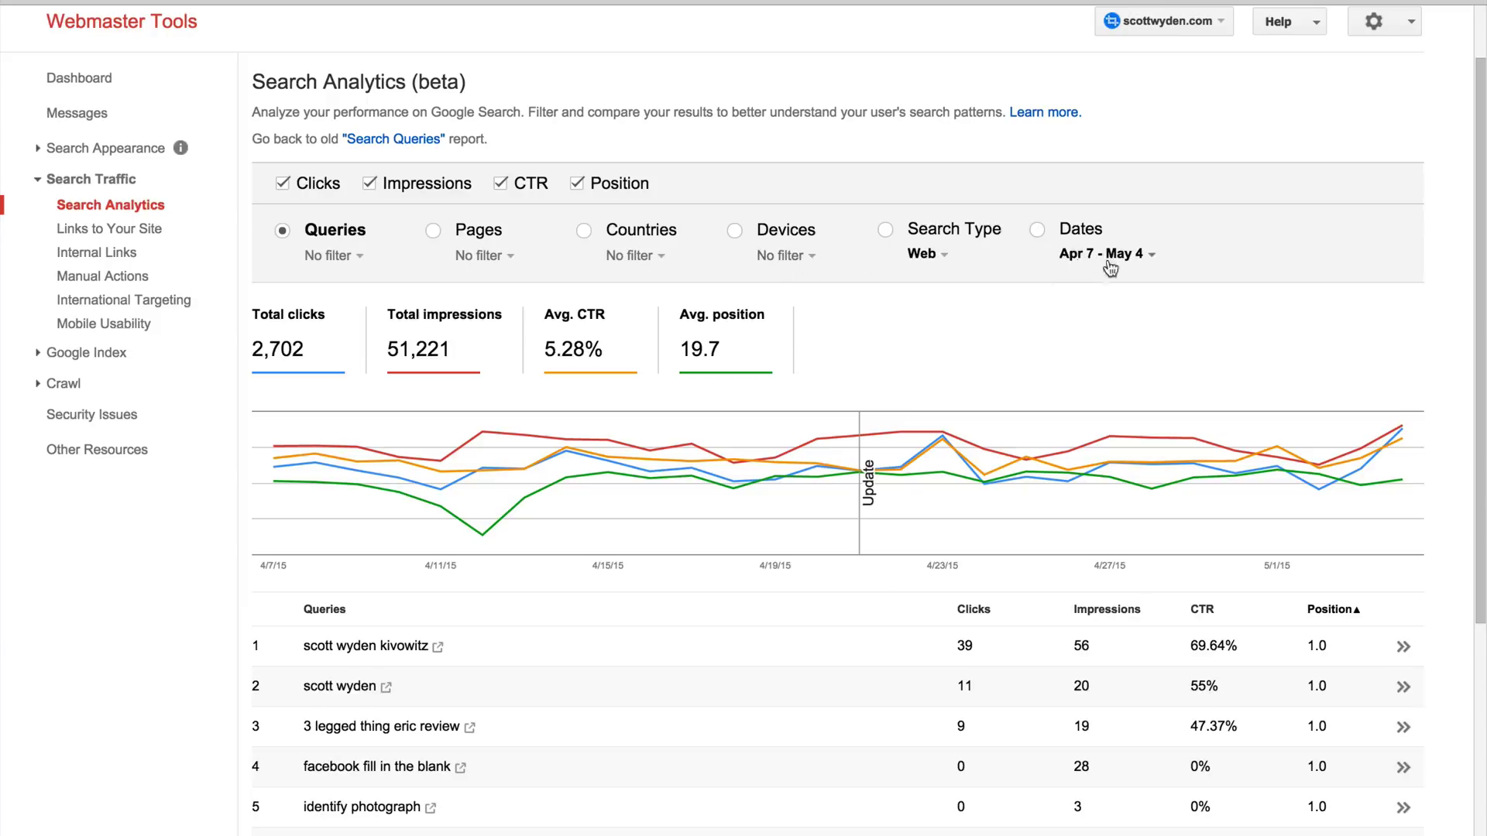
pyautogui.moveTo(1065, 279)
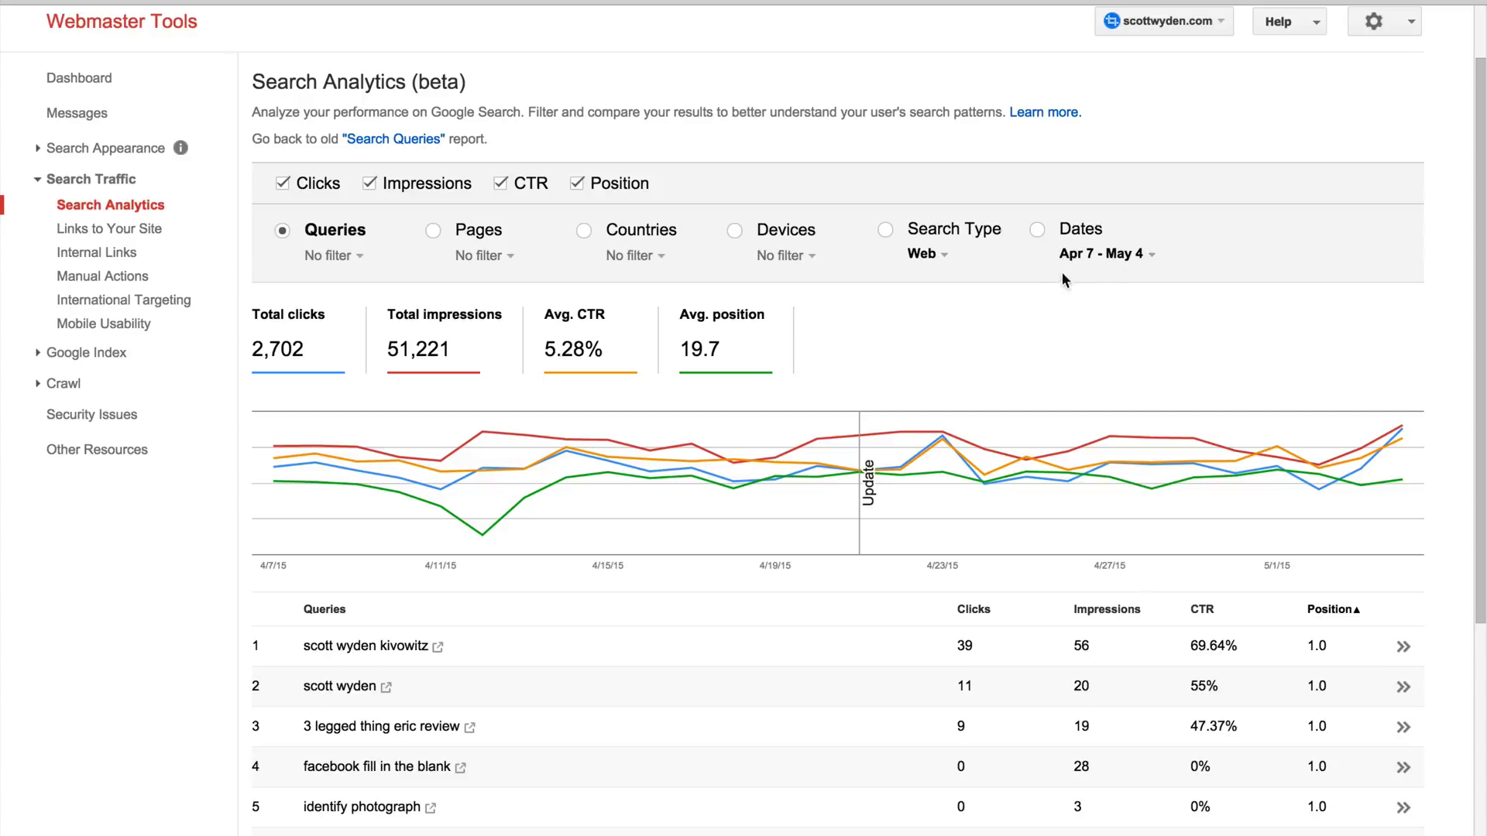
pyautogui.moveTo(1065, 273)
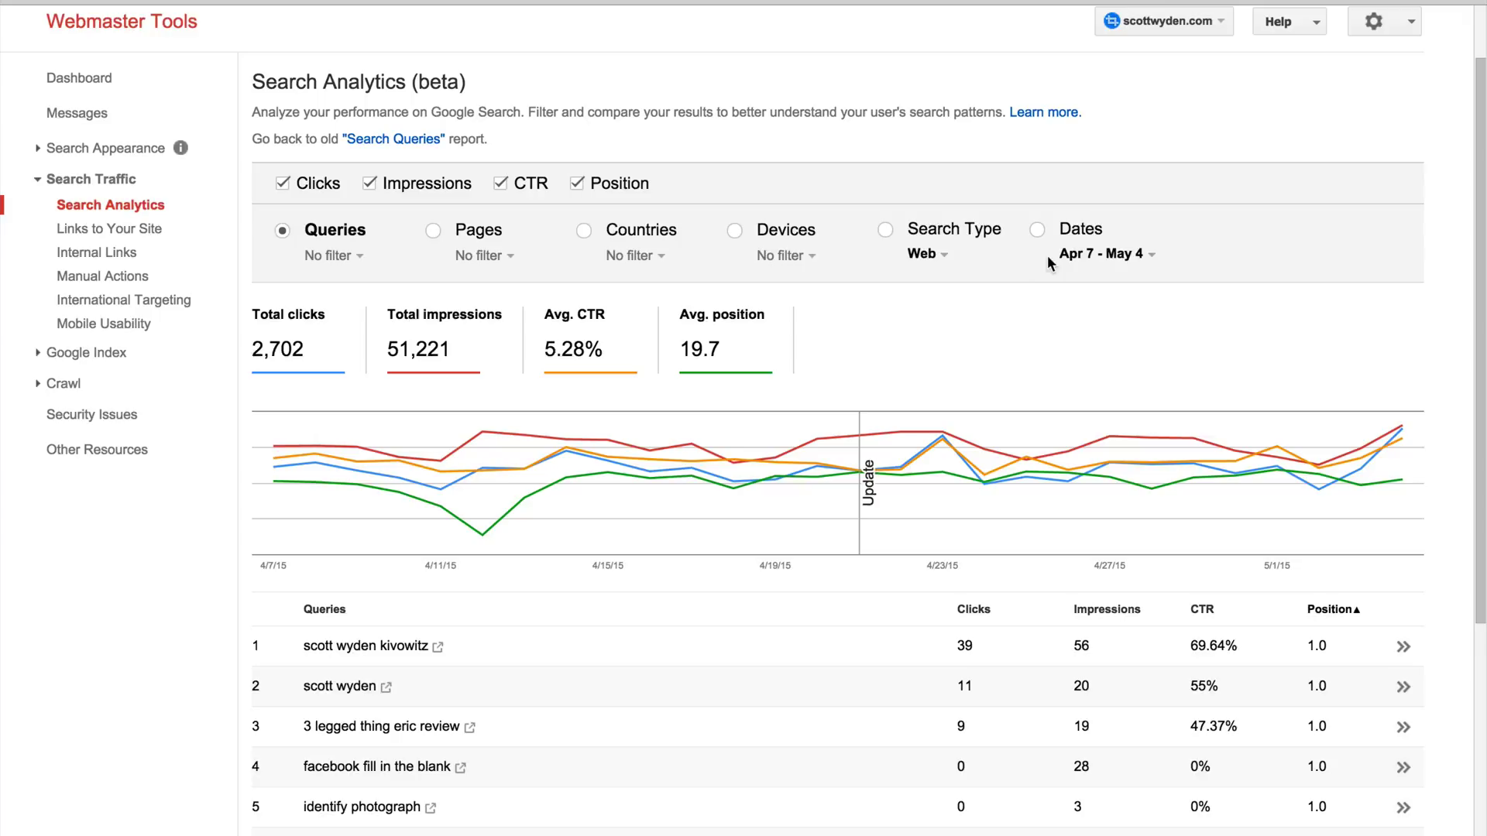
pyautogui.moveTo(1060, 265)
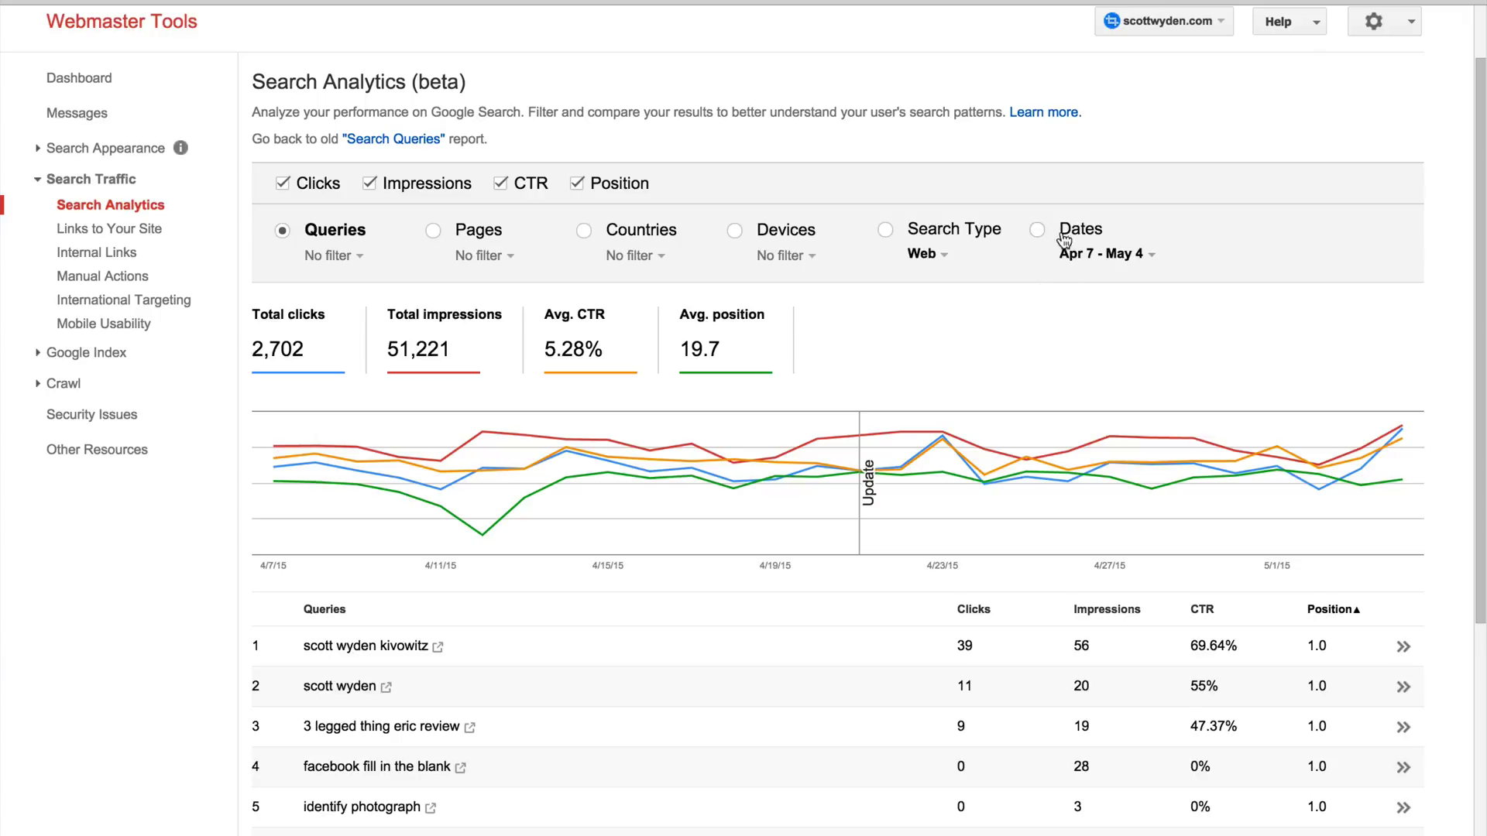
pyautogui.moveTo(442, 244)
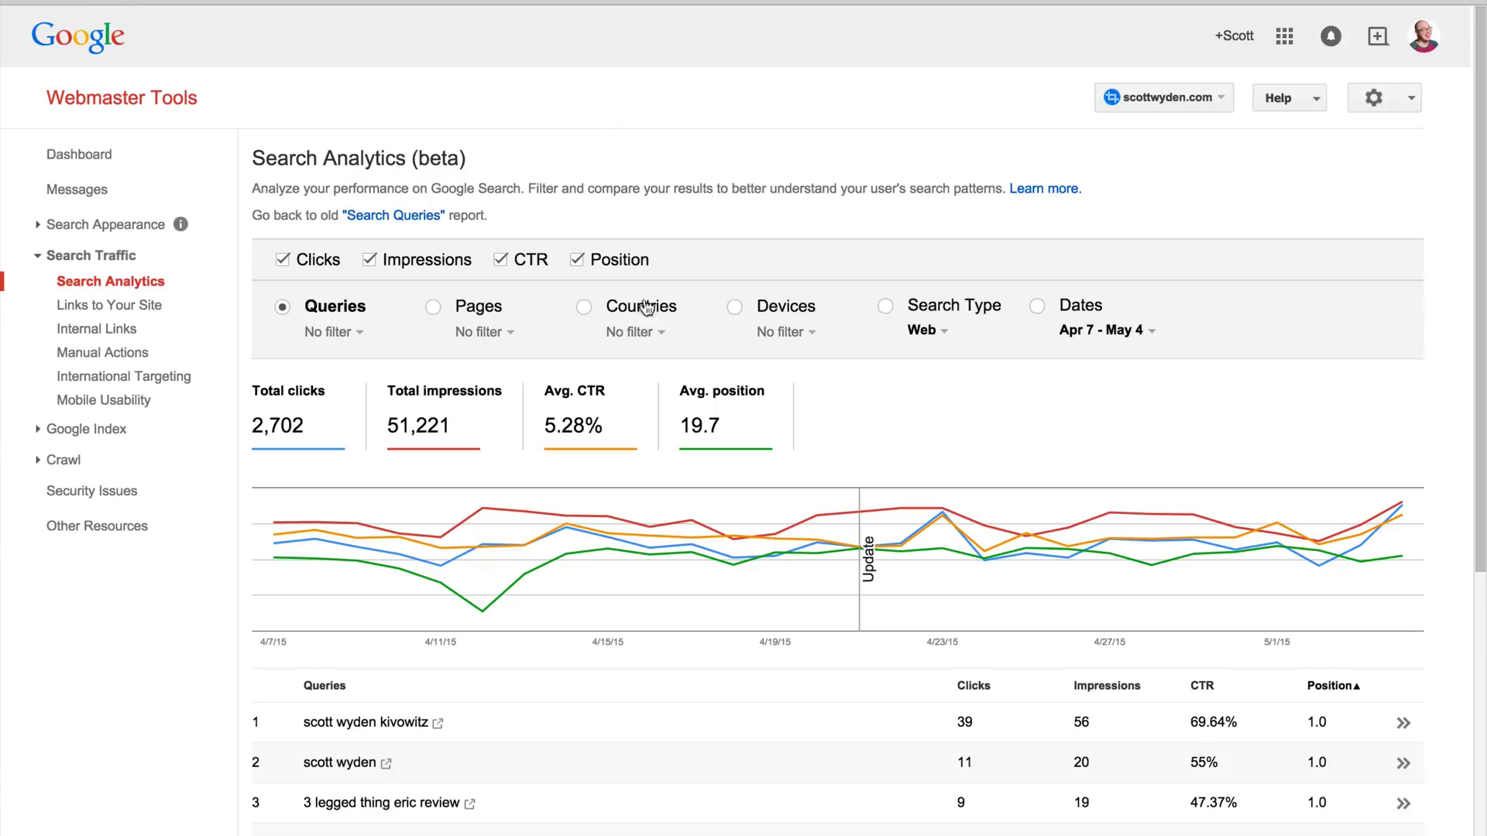
pyautogui.moveTo(638, 235)
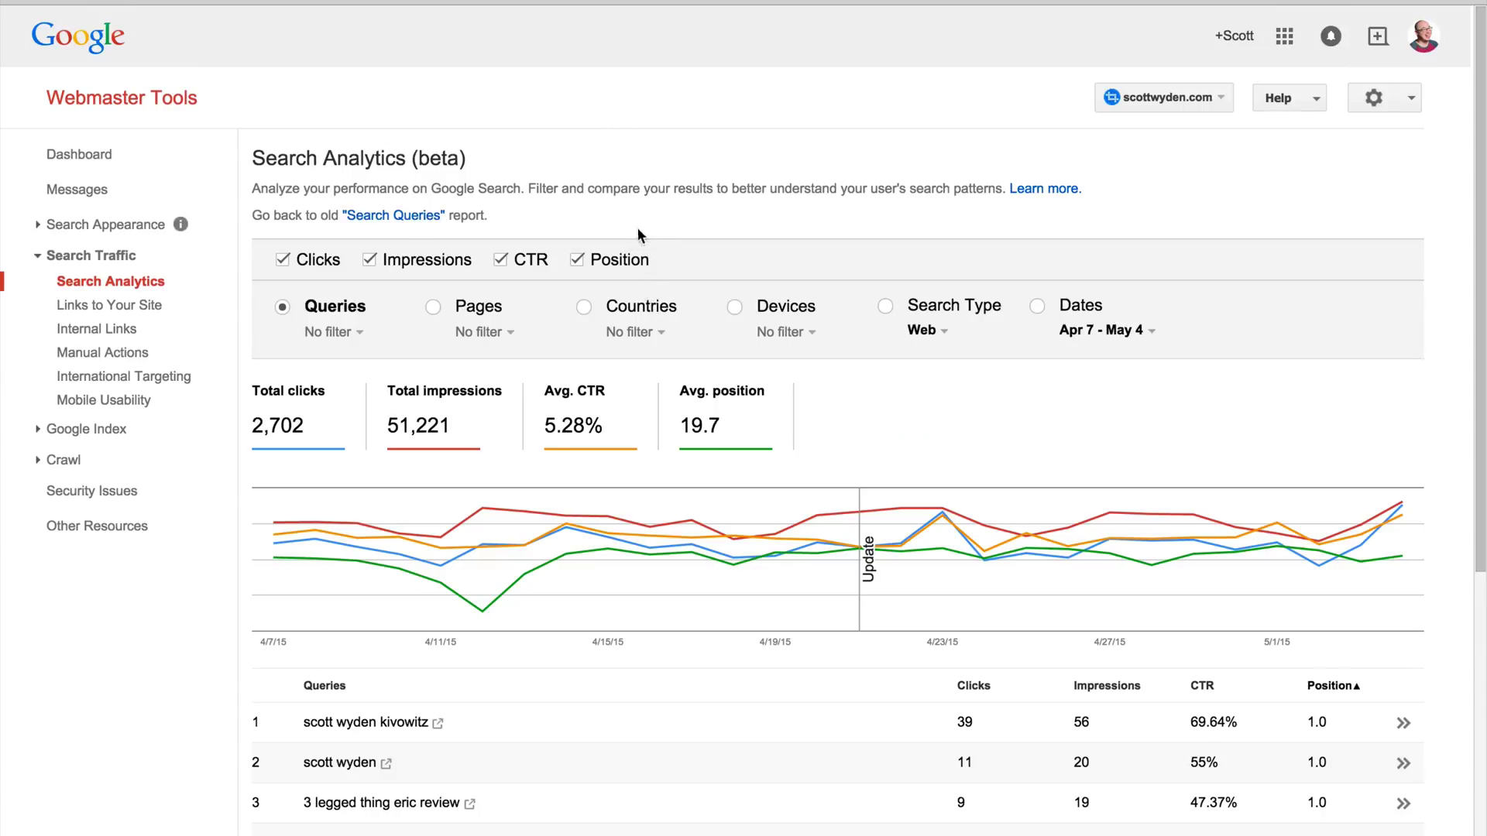